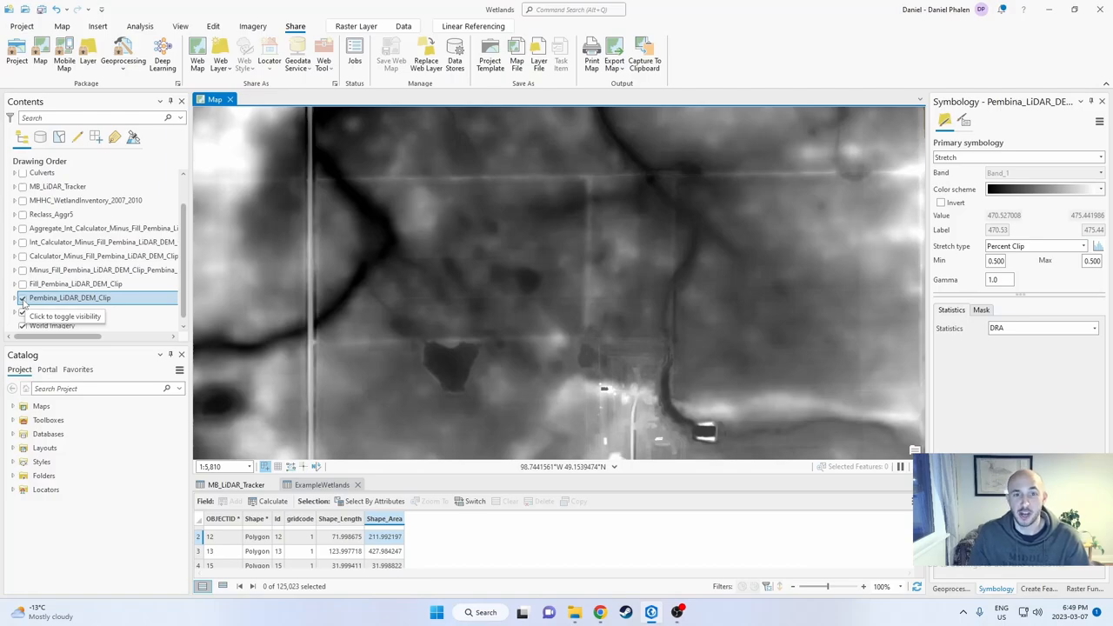
Step: Toggle layer visibility in Contents to show the MB_LiDAR_Tracker polygons over Manitoba imagery
click(23, 297)
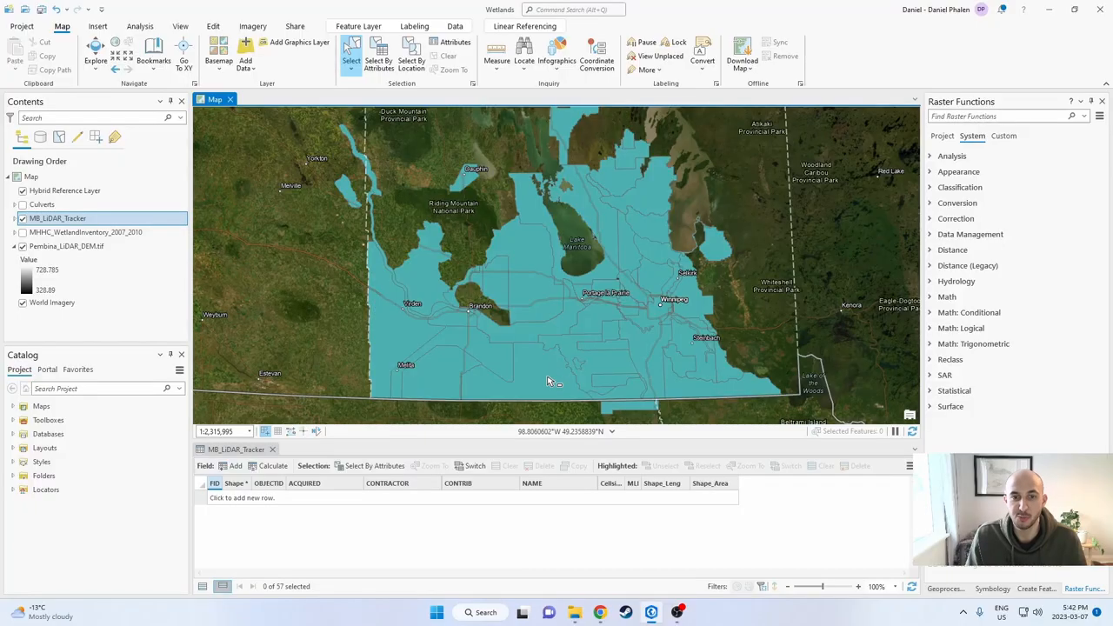
mouse_move(578, 363)
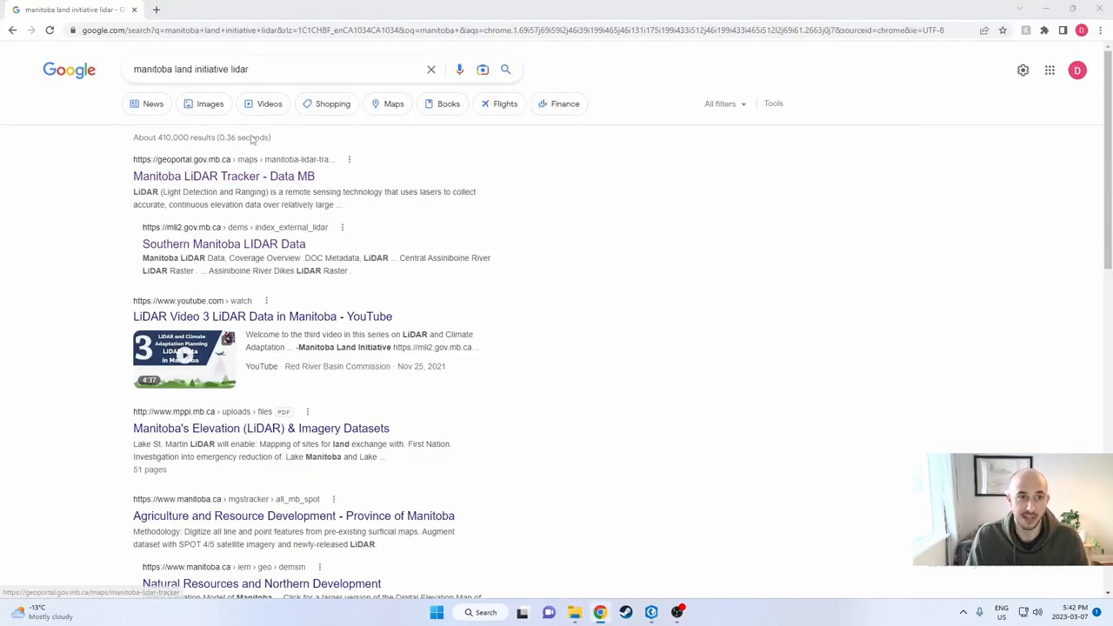
mouse_move(223, 243)
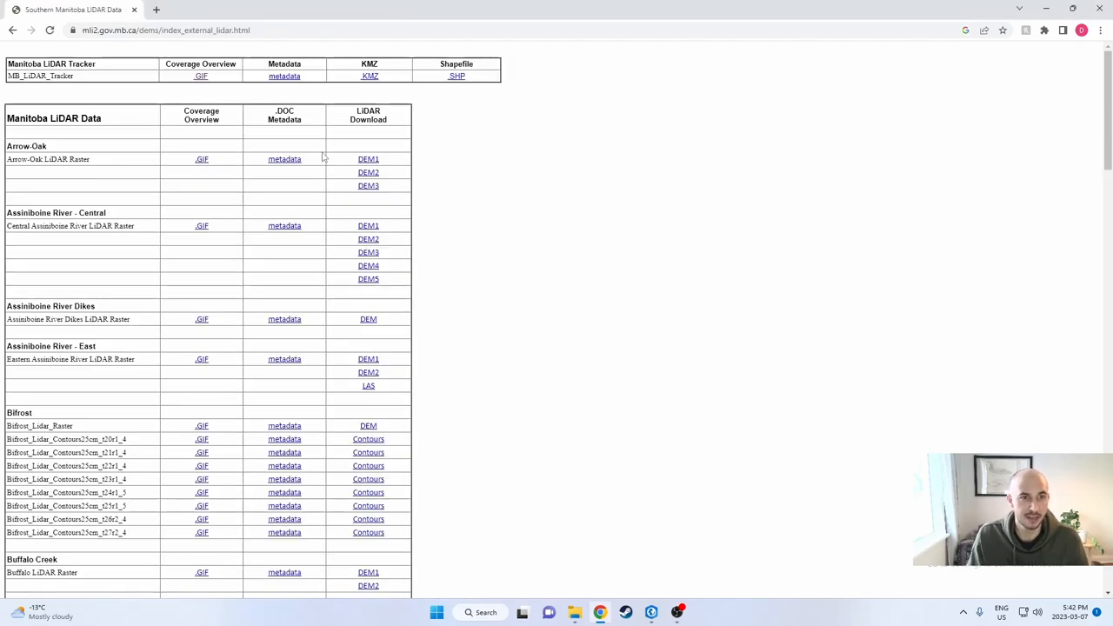
mouse_move(379, 330)
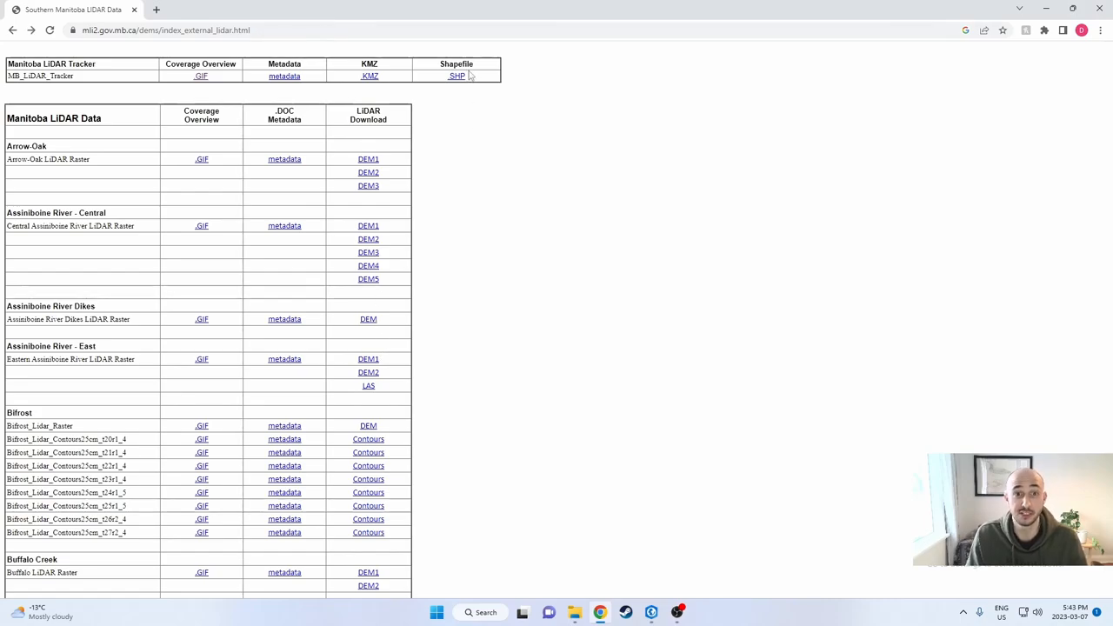
mouse_move(457, 75)
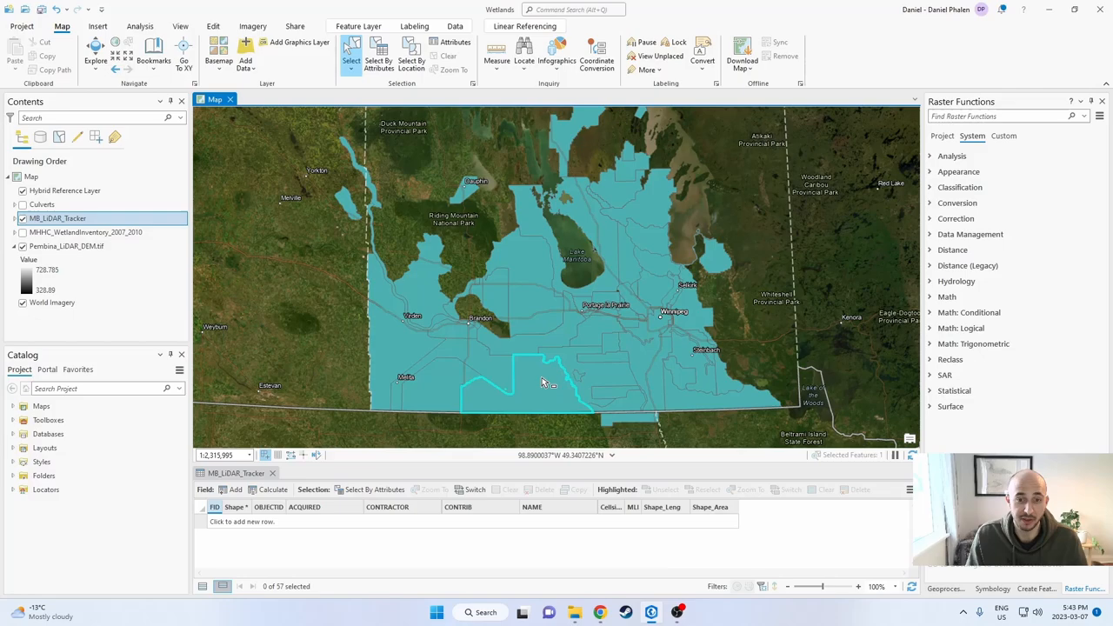
Step: Select the Pembina Watershed polygon to see its 2019 record, then return to Chrome
click(548, 382)
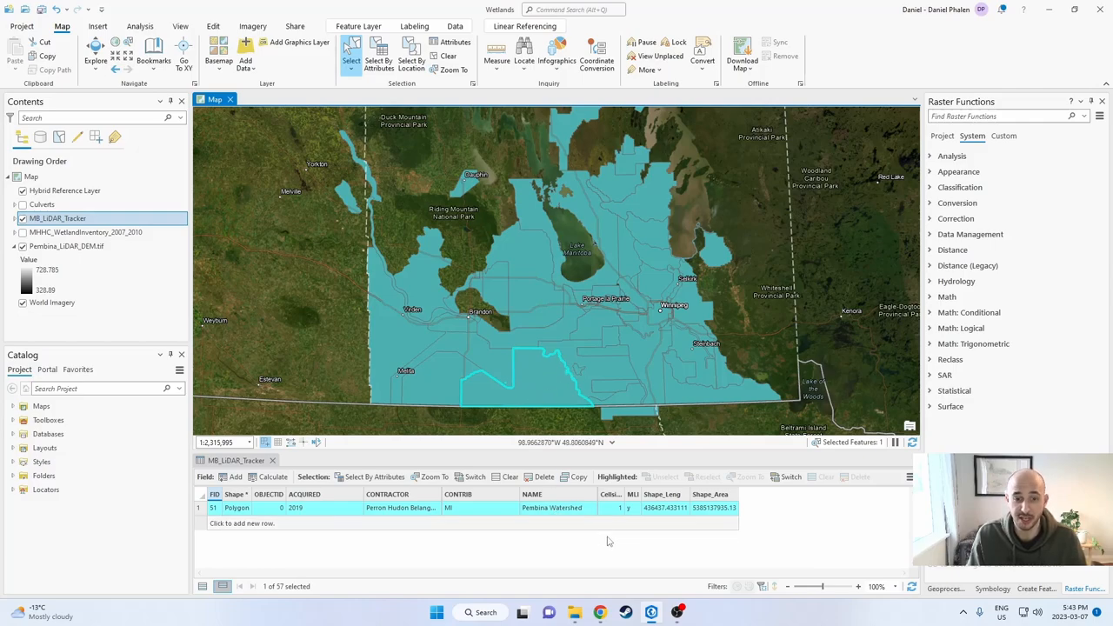
click(600, 612)
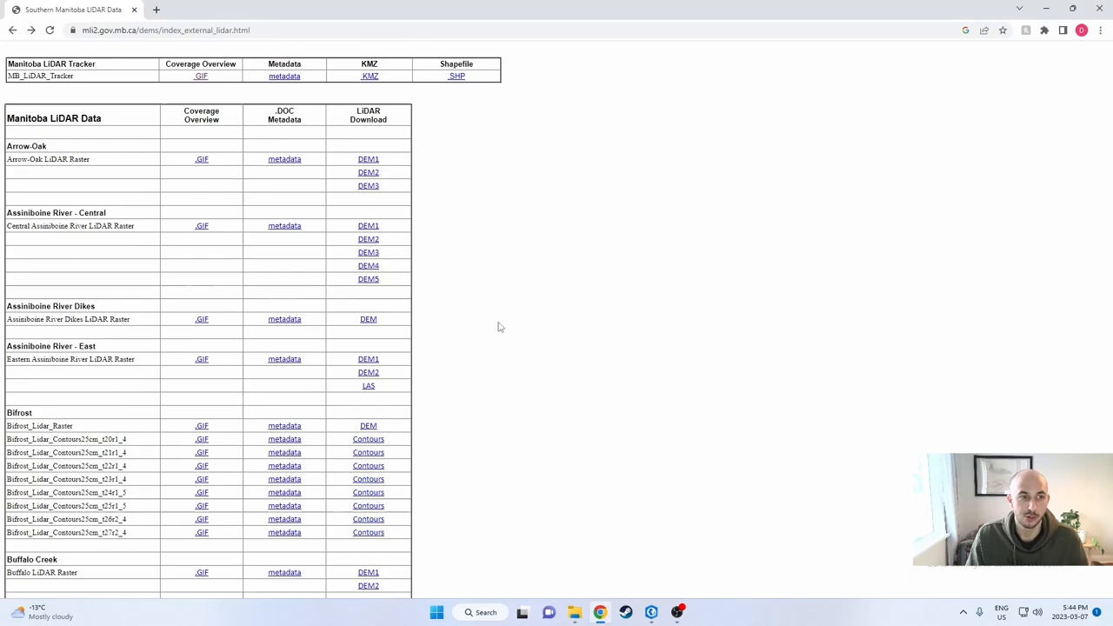
Step: View the Pembina Watershed .GIF coverage overview image from the Land Initiative data table
scroll(down, 3)
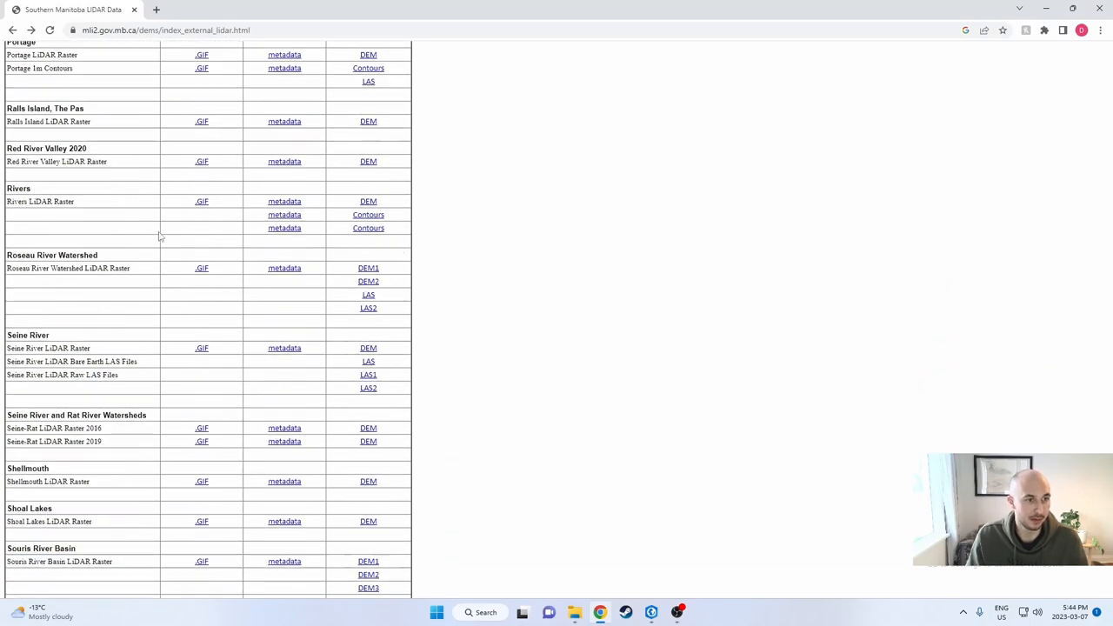
scroll(up, 3)
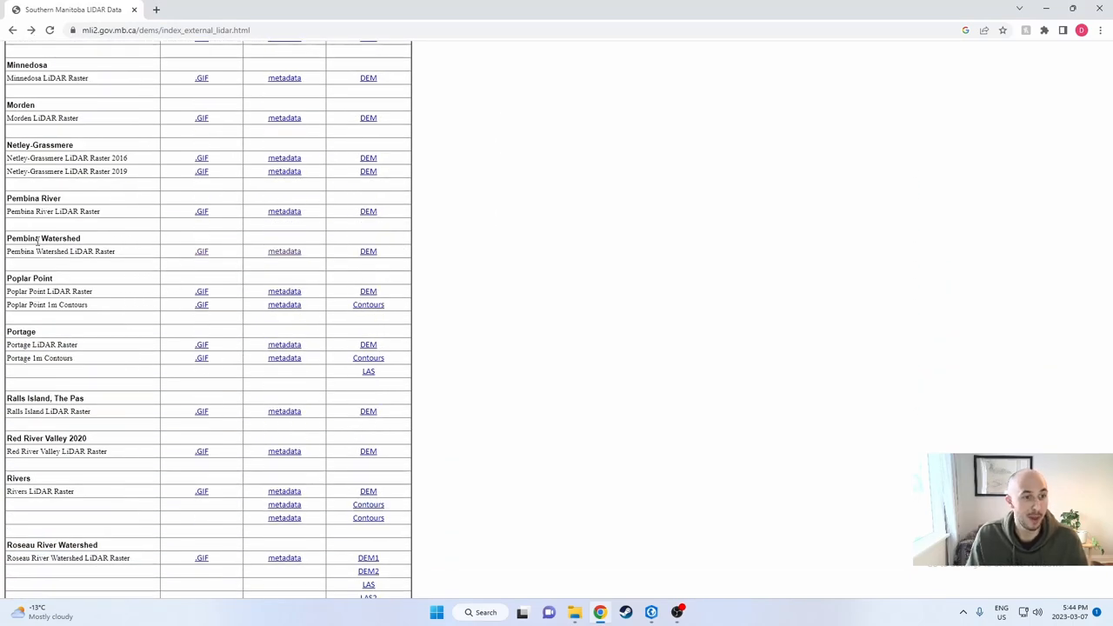
mouse_move(201, 251)
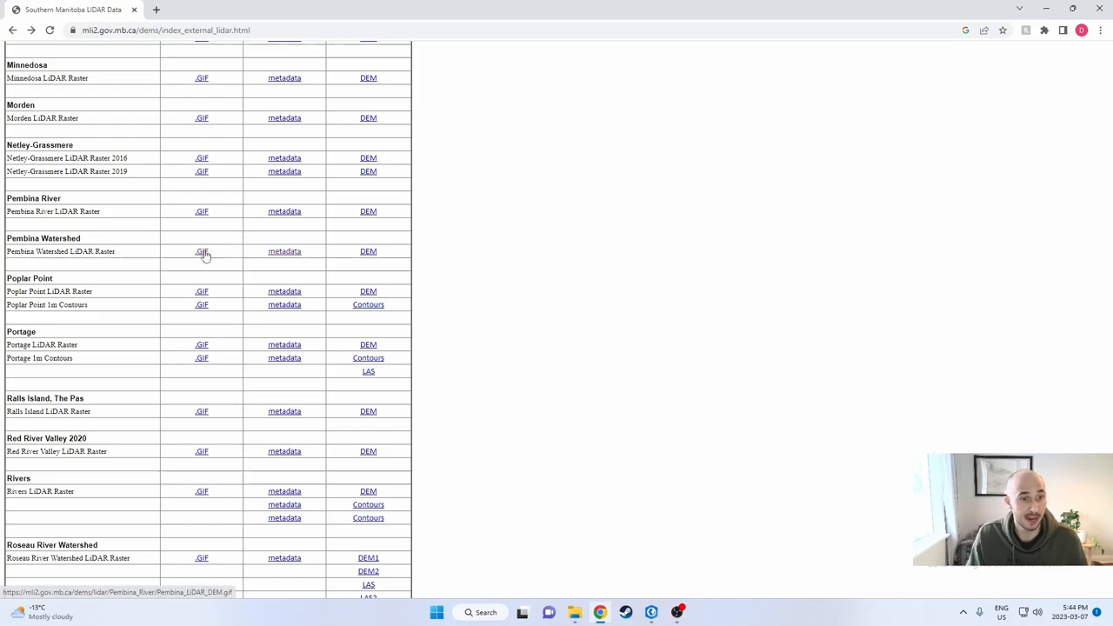
click(202, 251)
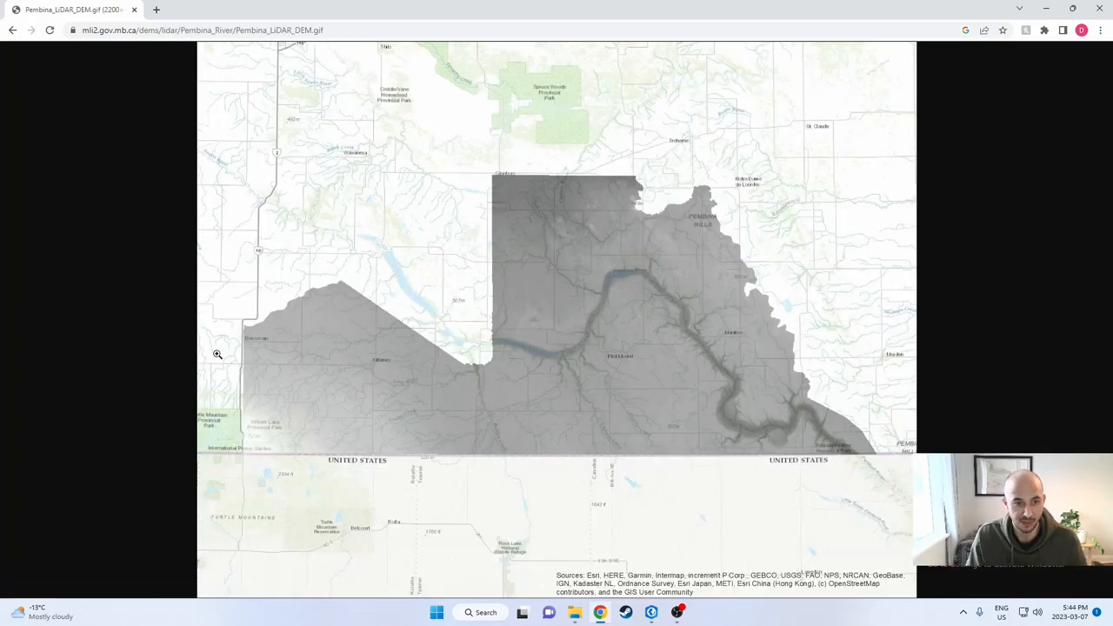
click(12, 30)
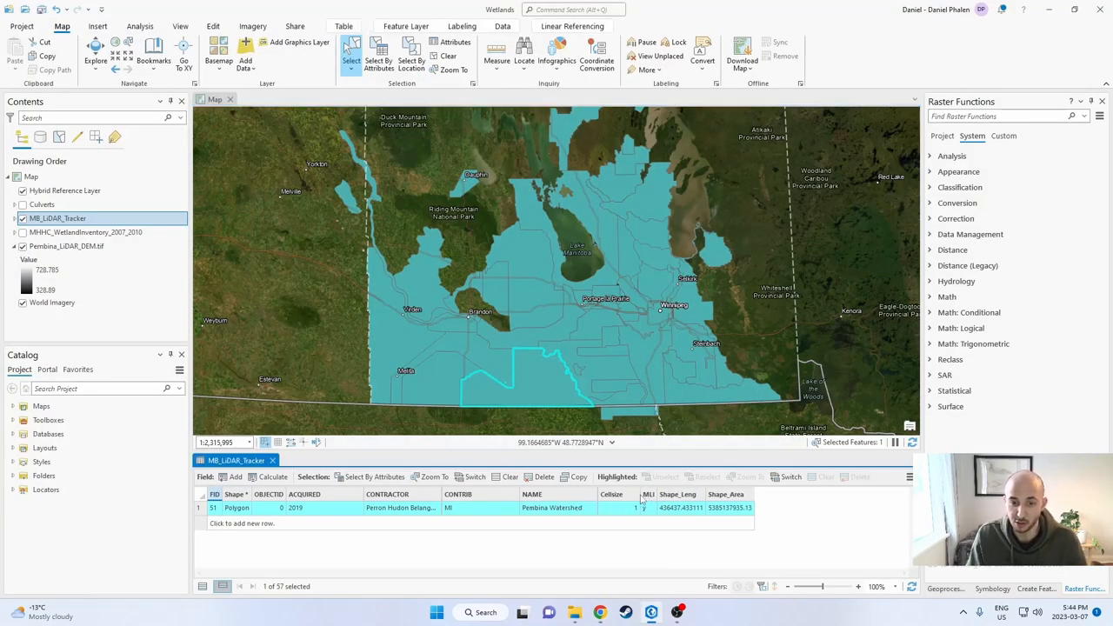
mouse_move(632, 518)
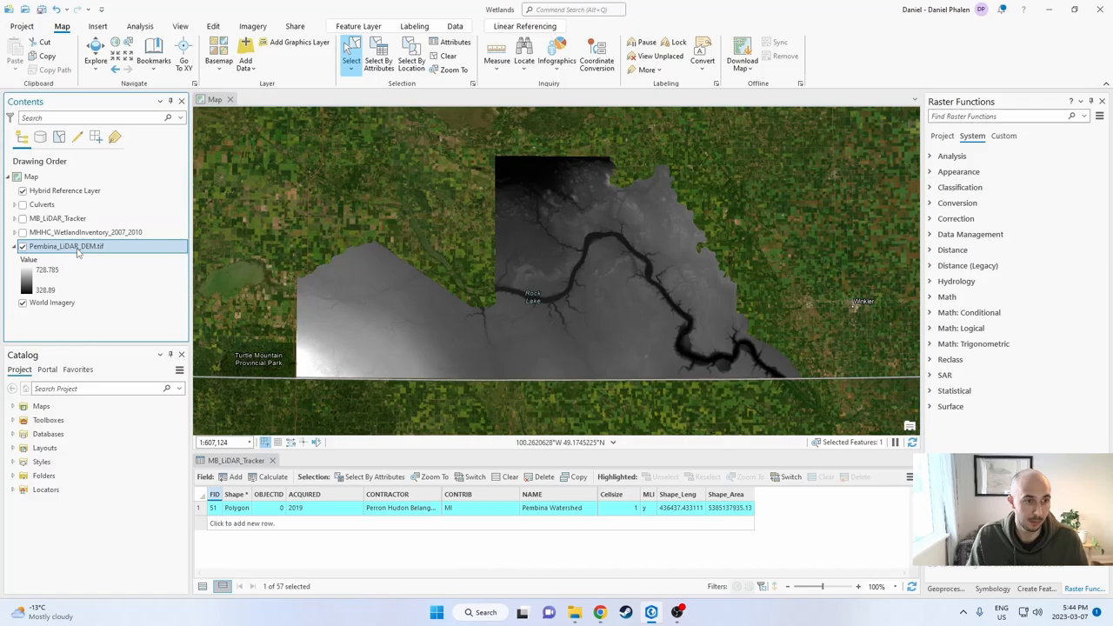
Step: Stretch the Pembina DEM on display-extent (DRA) statistics with a rainbow colour scheme
click(992, 589)
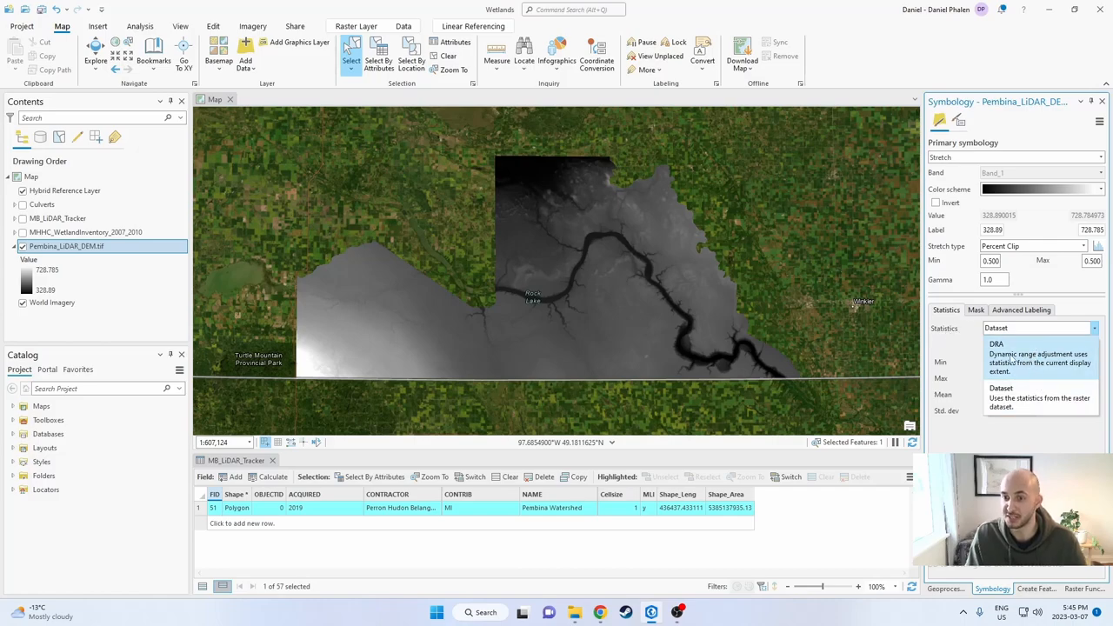
click(996, 343)
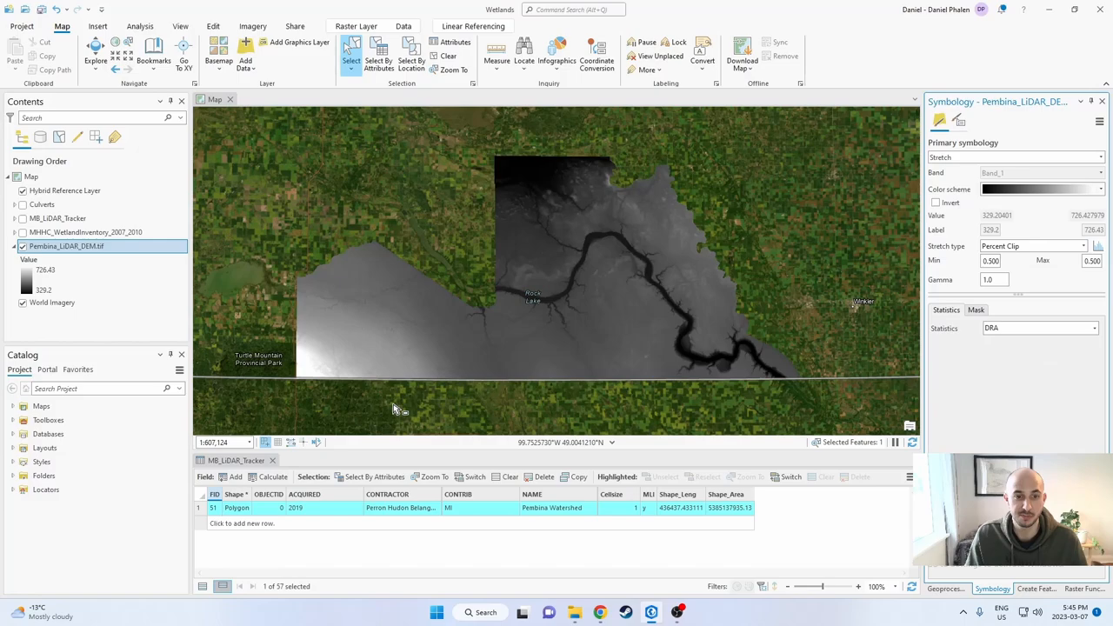
mouse_move(476, 330)
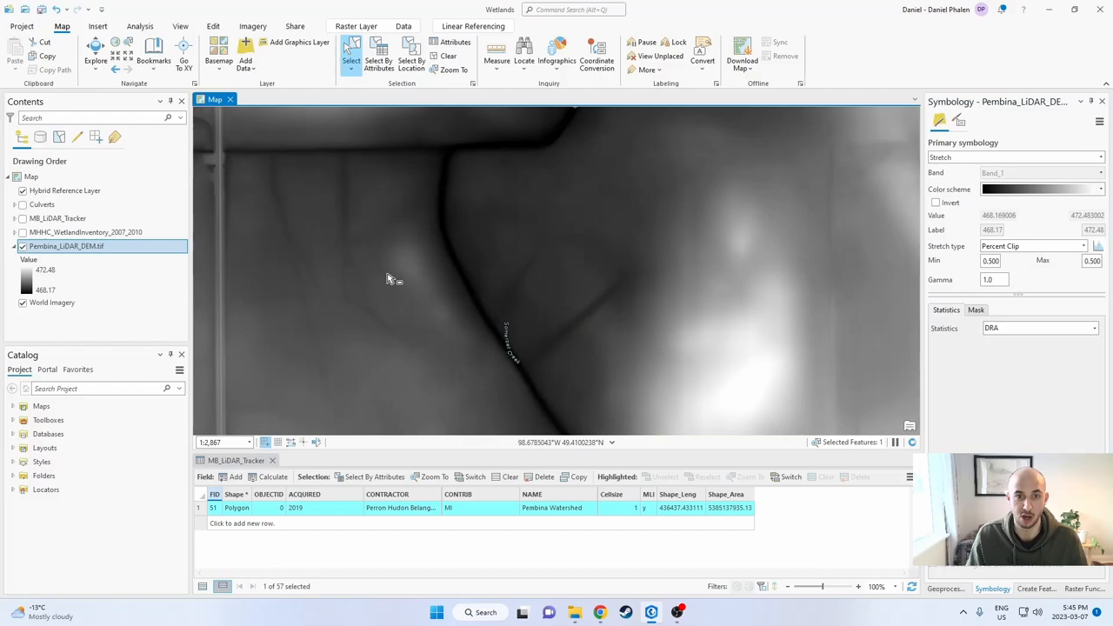
scroll(down, 3)
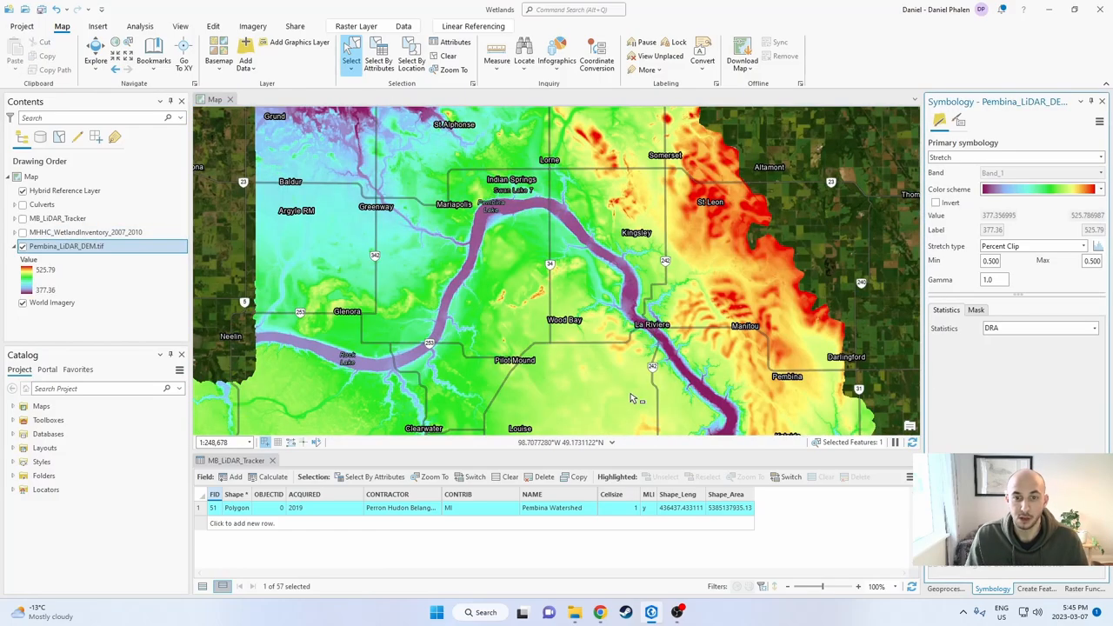
mouse_move(670, 364)
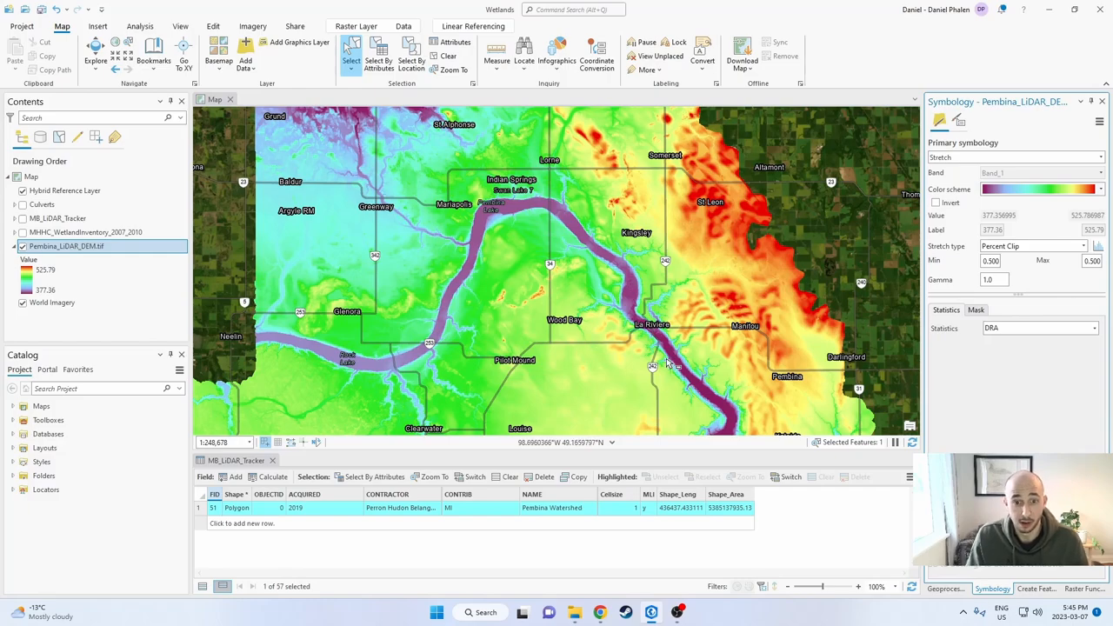
mouse_move(565, 398)
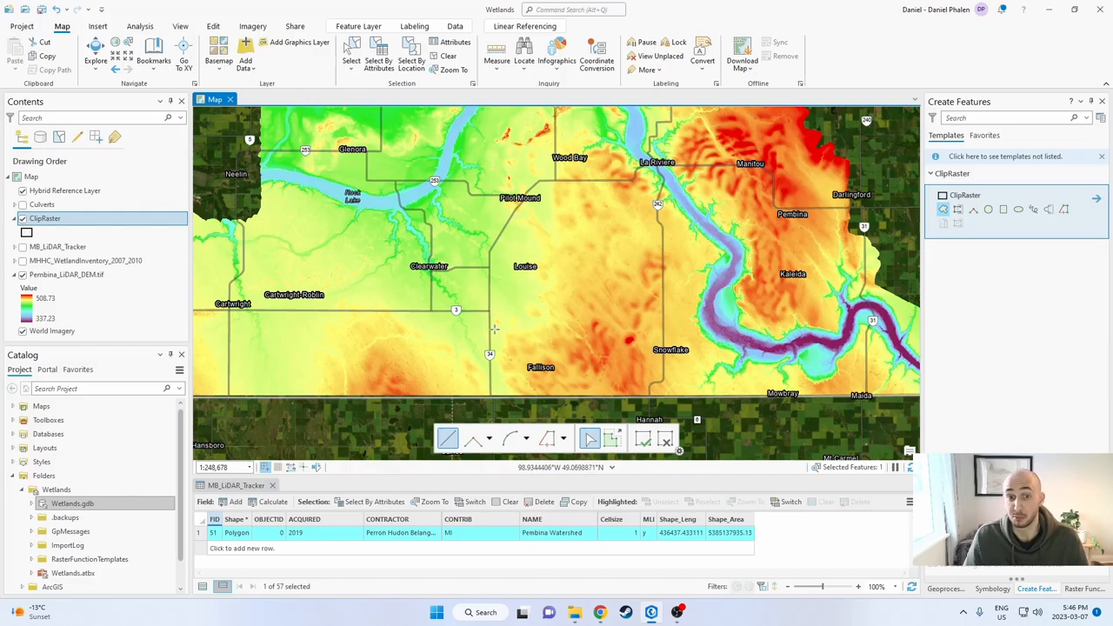
mouse_move(508, 241)
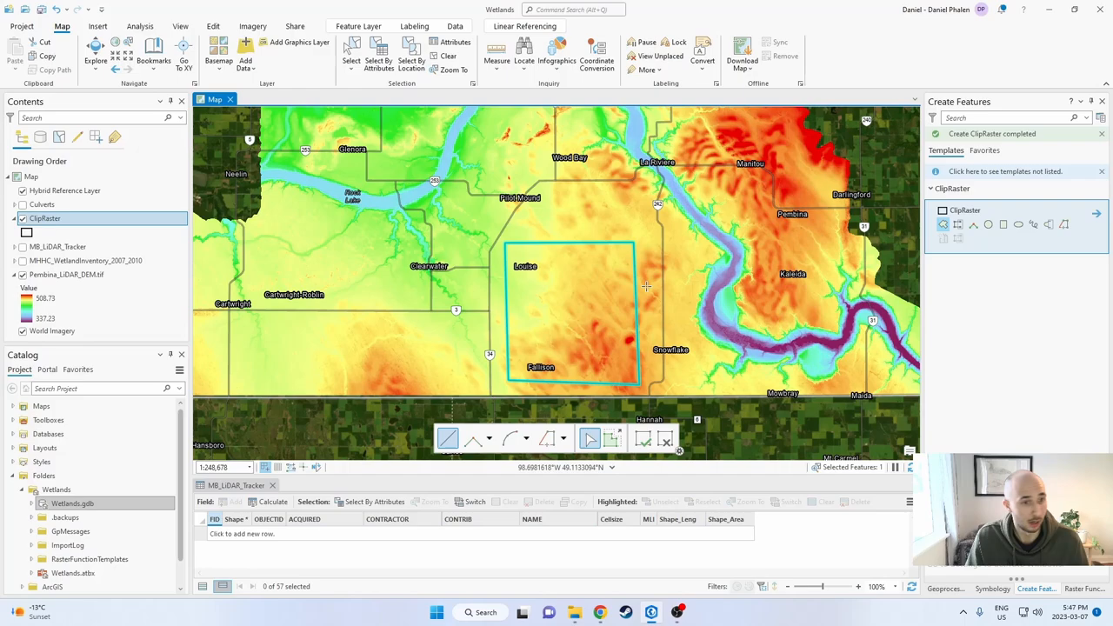
Step: Finish the ClipRaster rectangle around Louise and close the feature creation pane
click(84, 260)
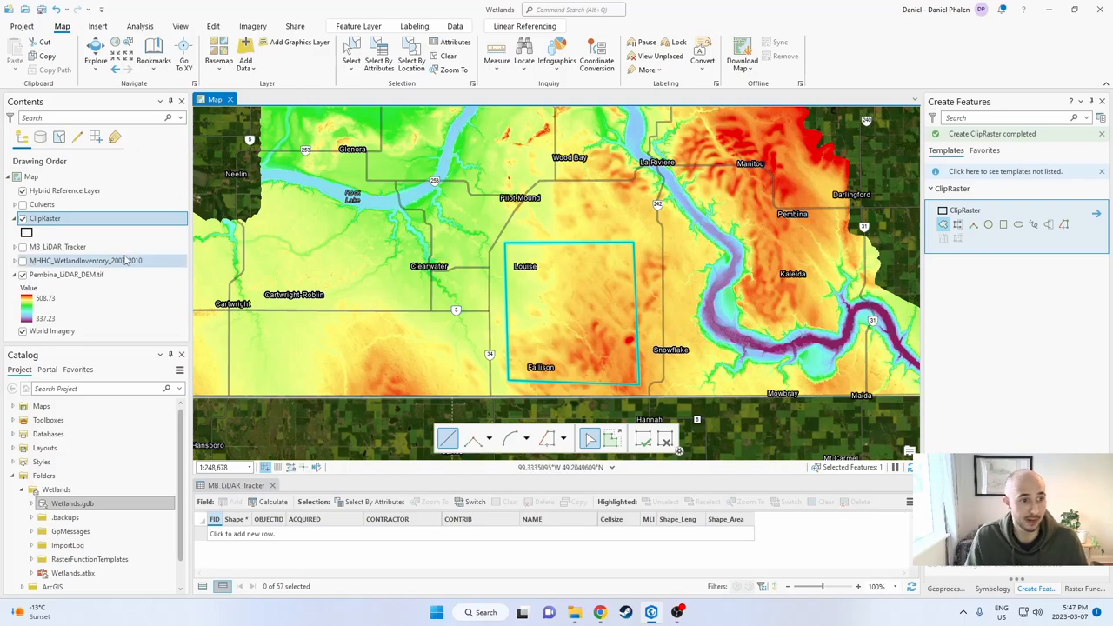
click(1084, 588)
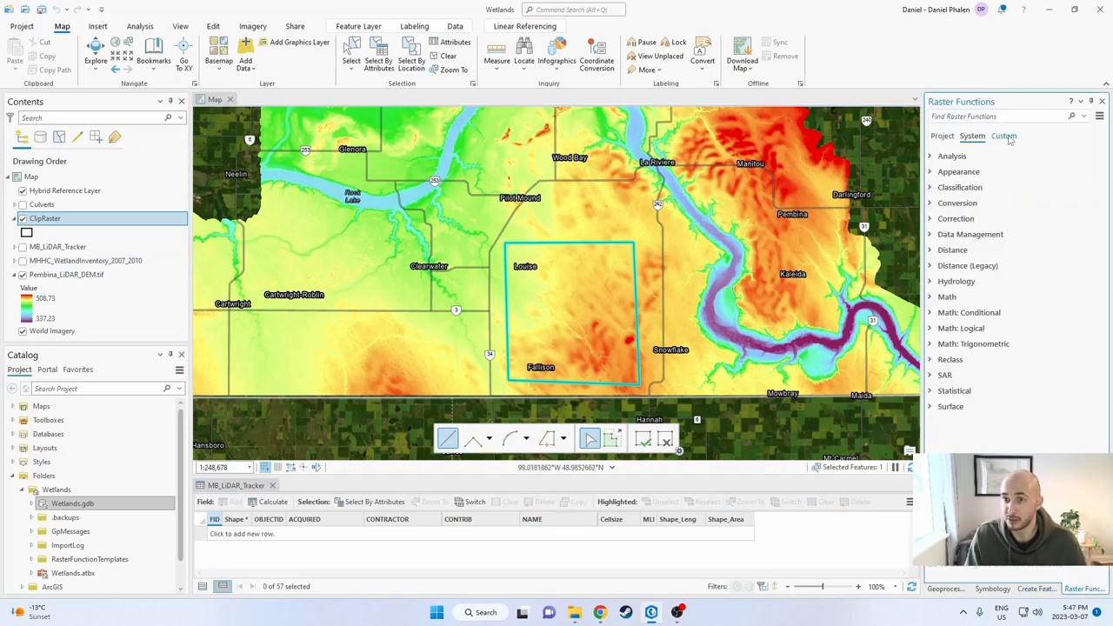
Step: Configure Clip Raster on Pembina_LiDAR_DEM.tif with ClipRaster geometry, maintaining the clipping extent
click(945, 589)
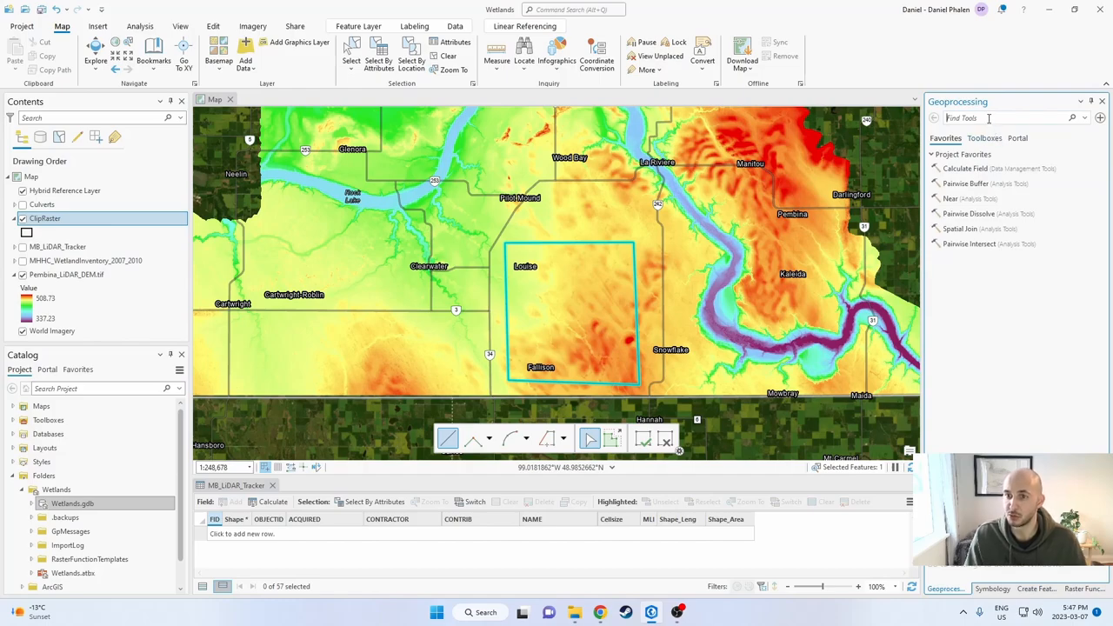
text(clip ras)
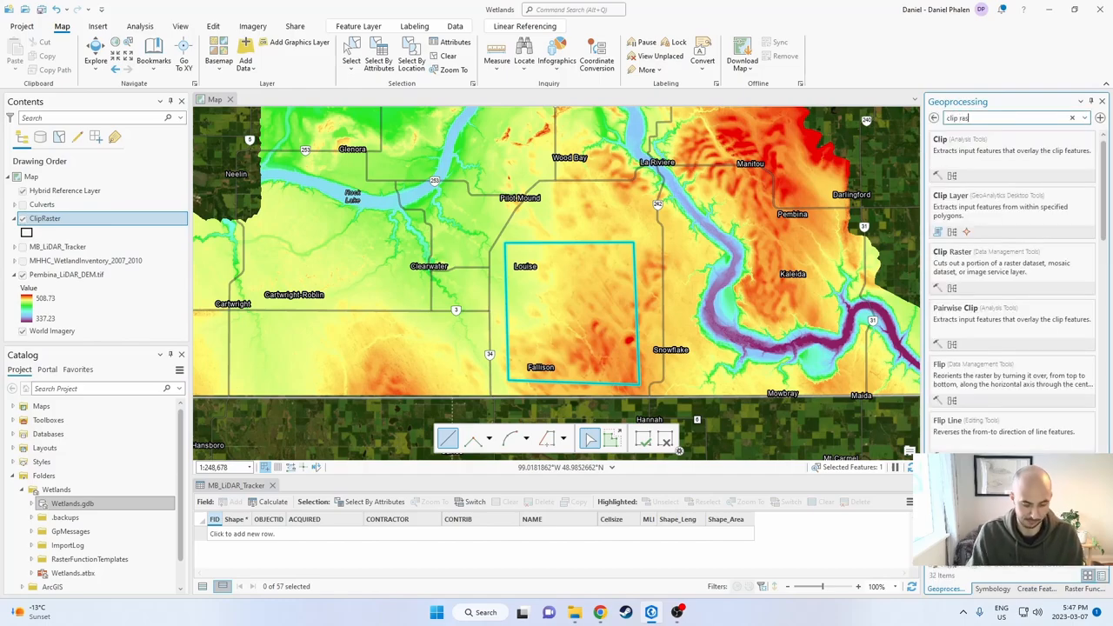
click(950, 266)
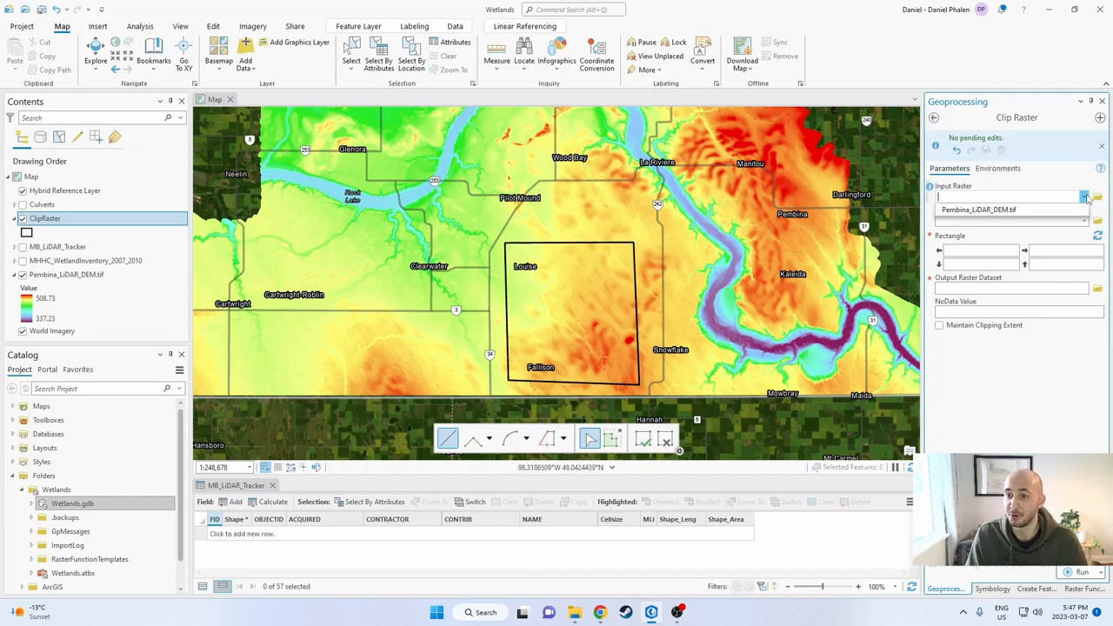
click(1082, 195)
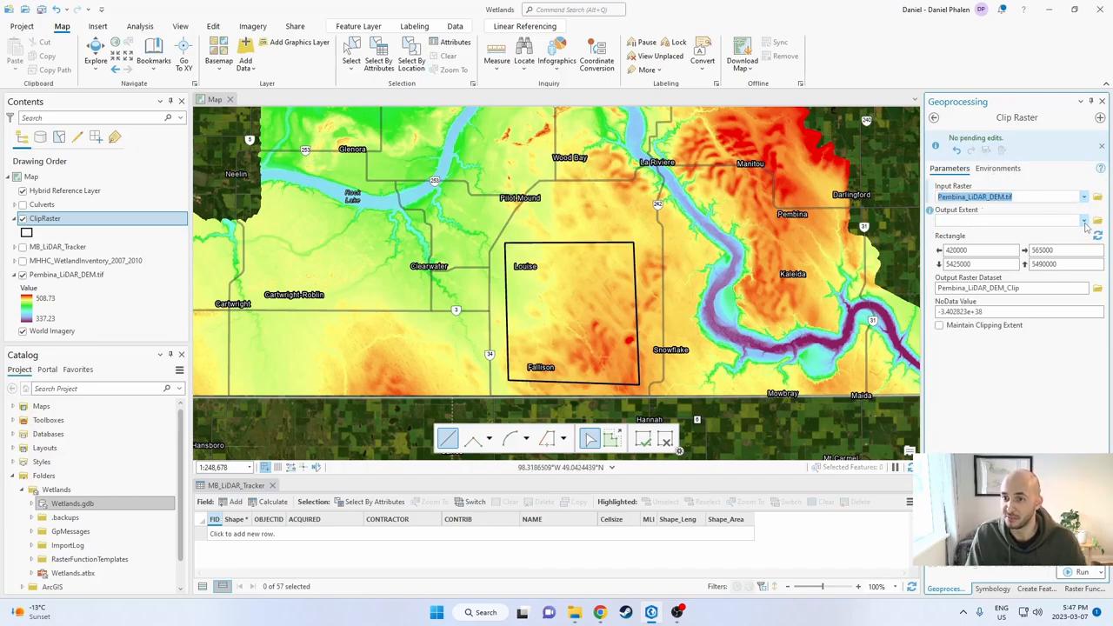
click(1084, 220)
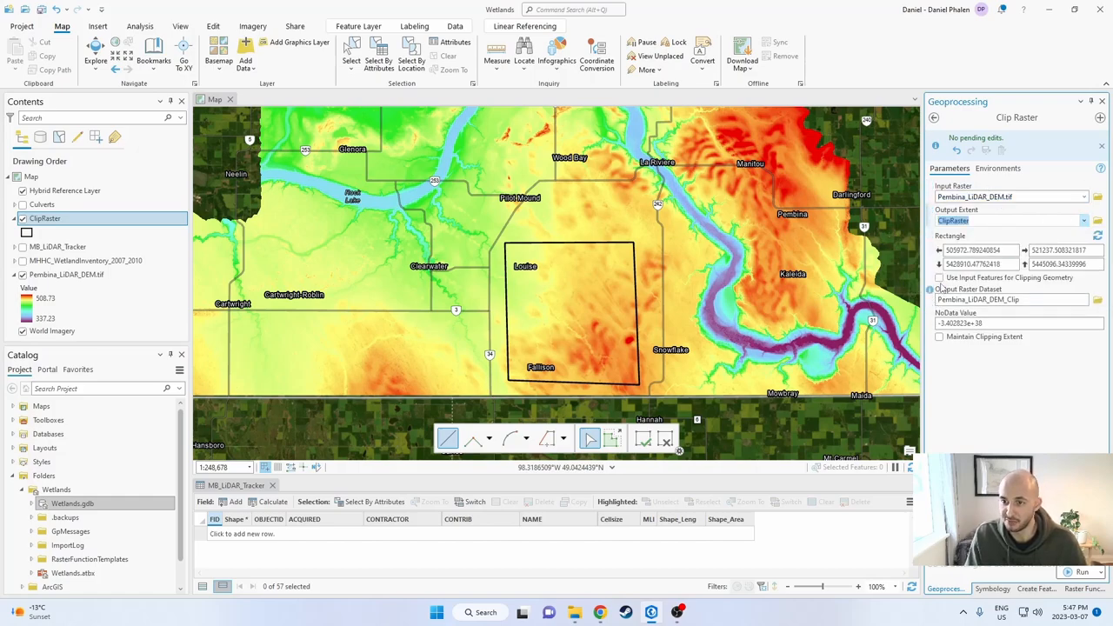
click(940, 278)
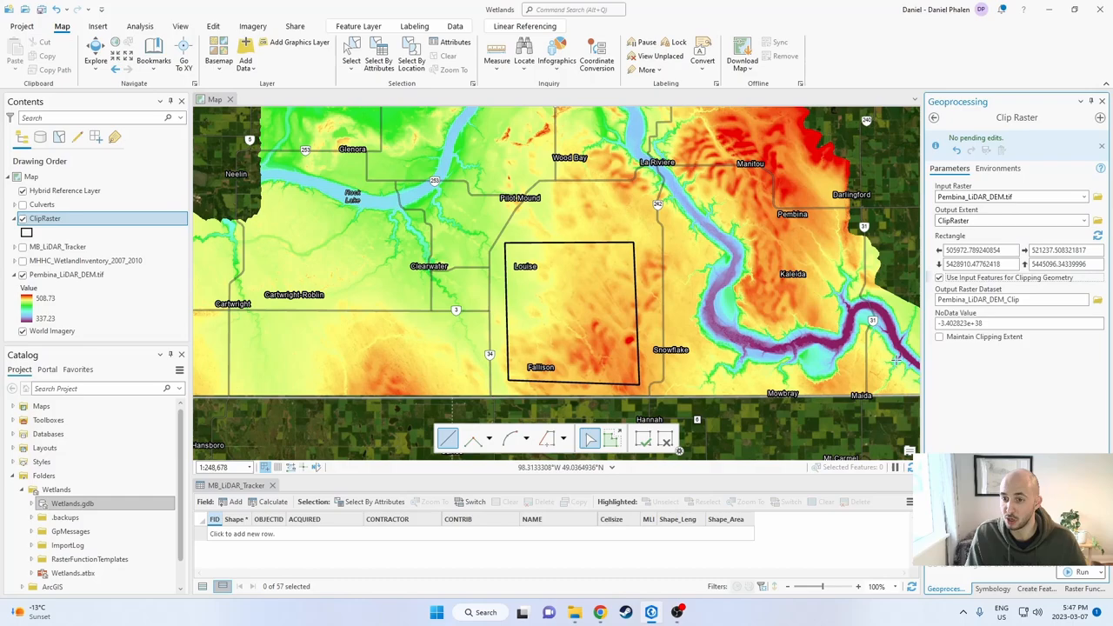
click(939, 337)
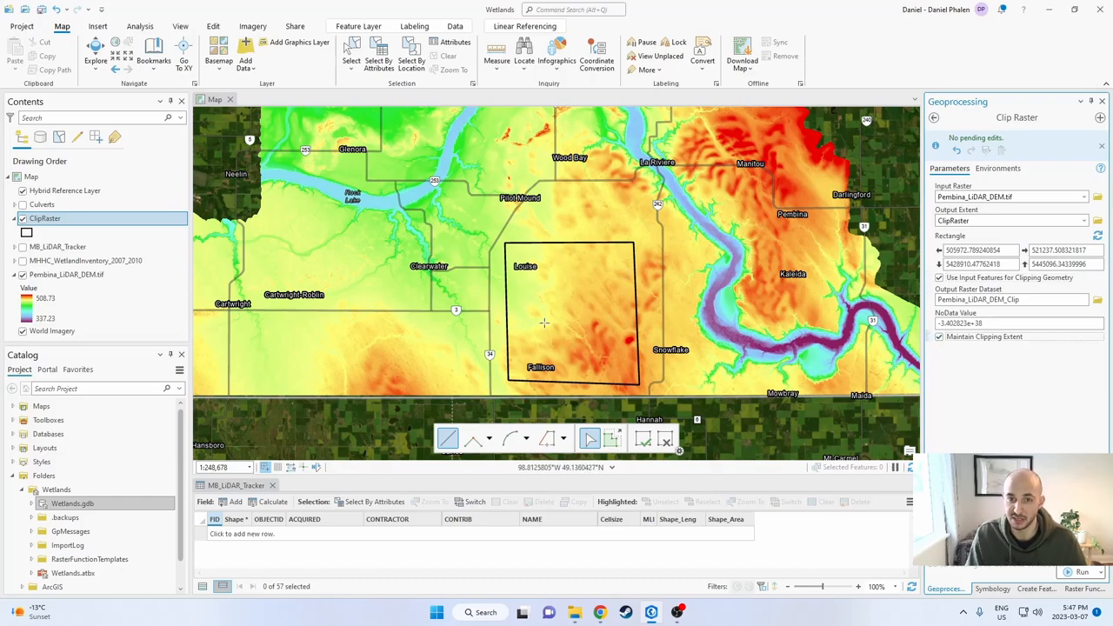
mouse_move(545, 323)
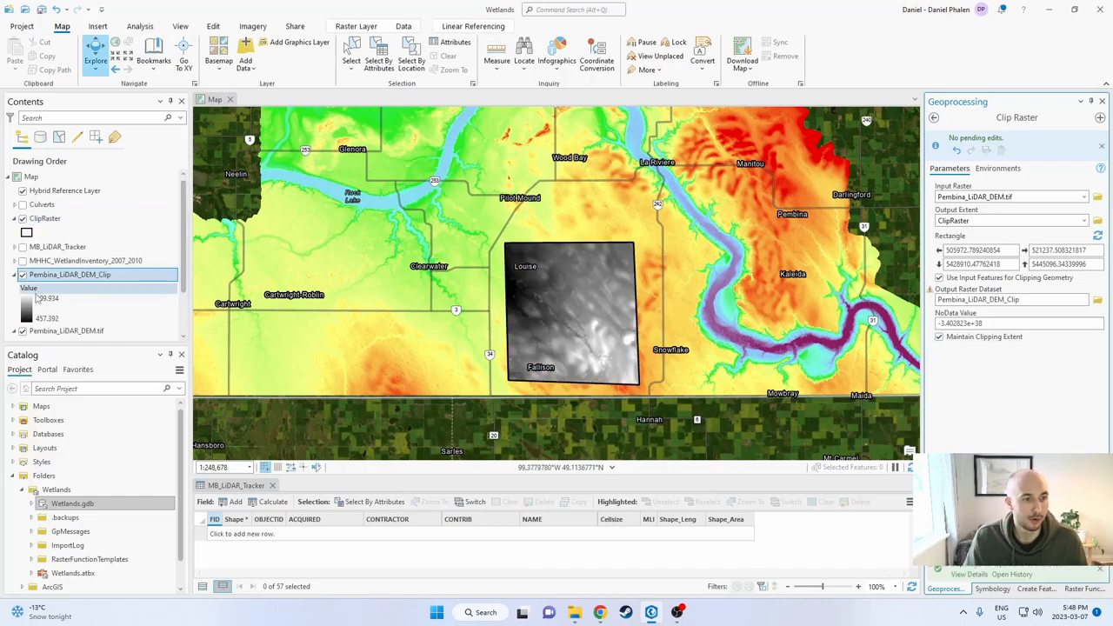
click(1085, 589)
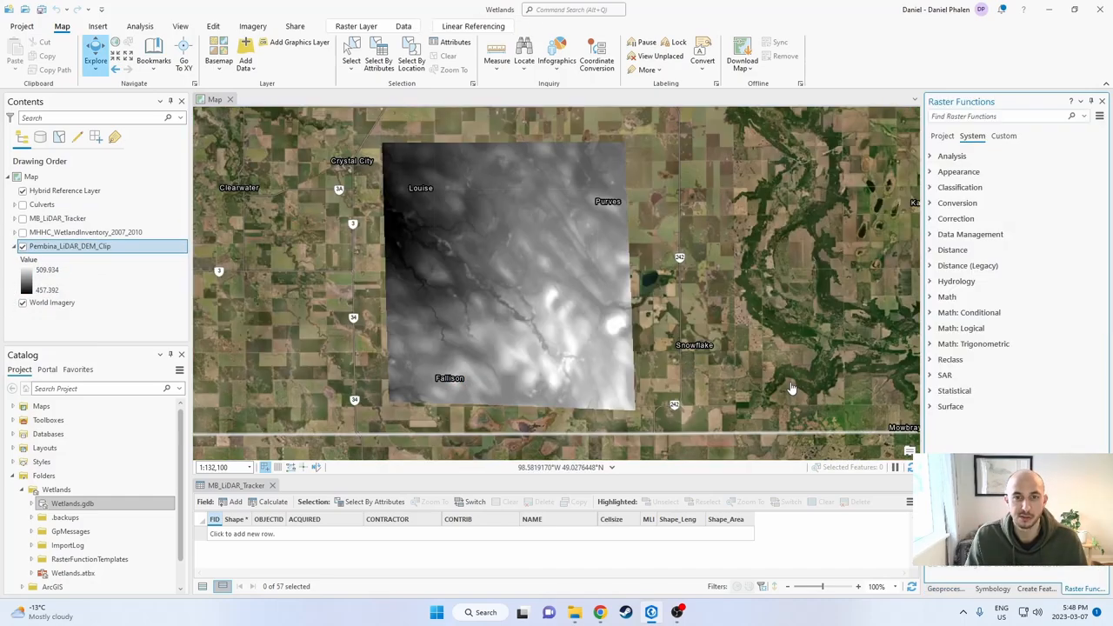
mouse_move(744, 294)
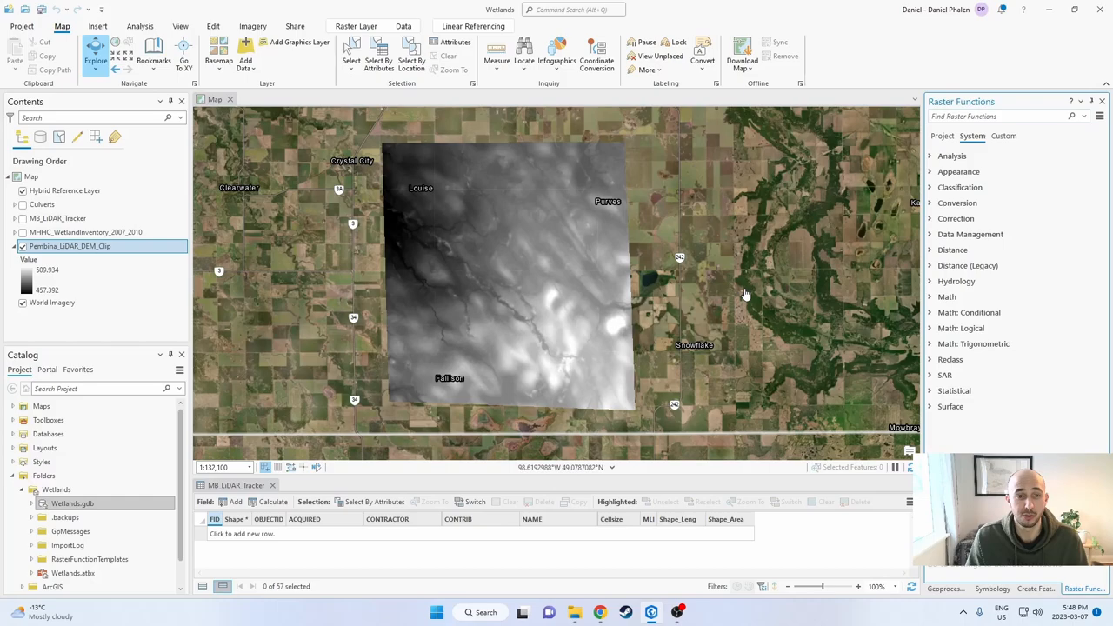
mouse_move(968, 312)
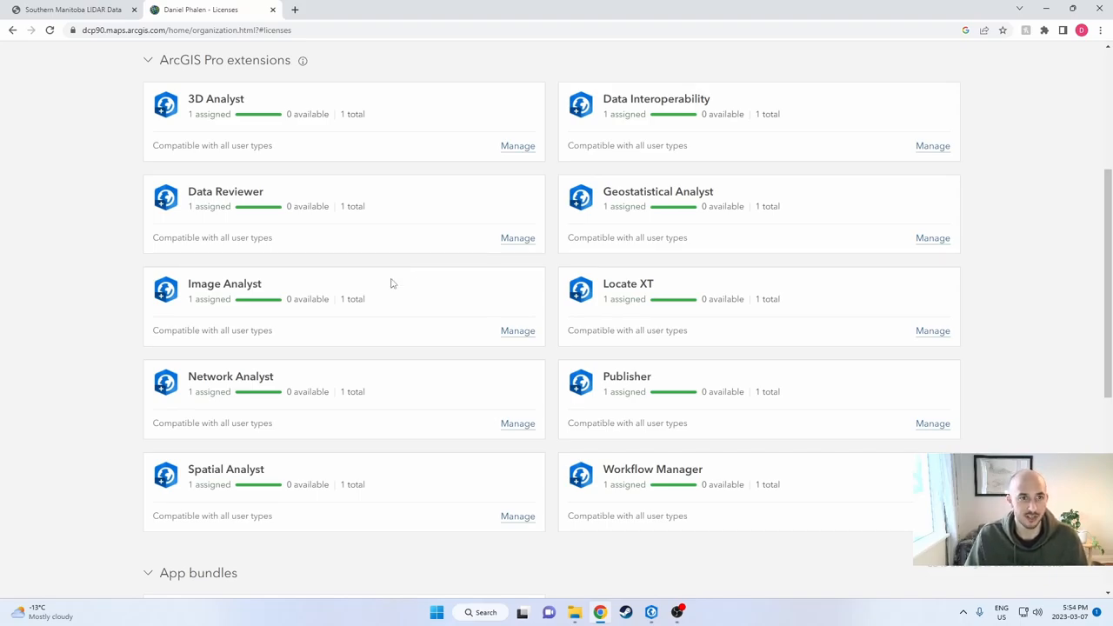
mouse_move(507, 185)
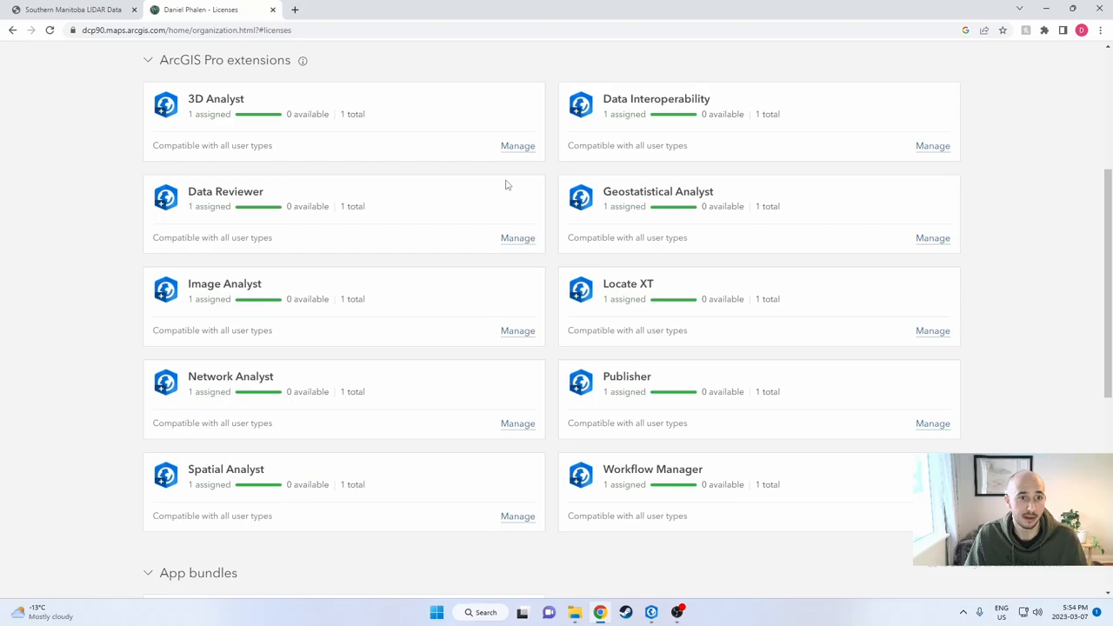
click(518, 145)
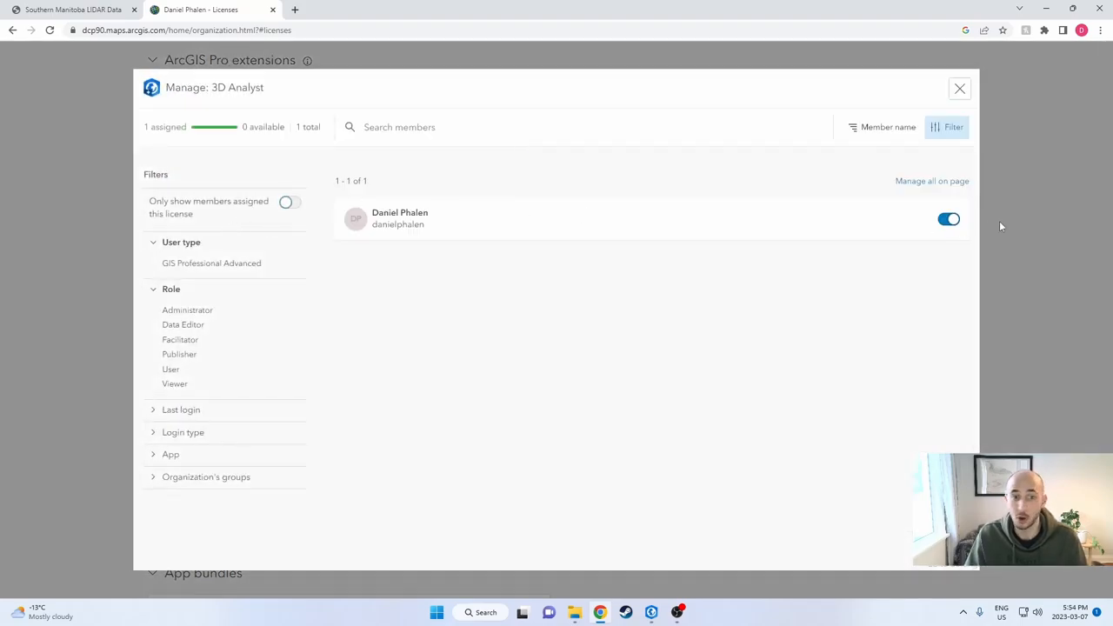
click(960, 88)
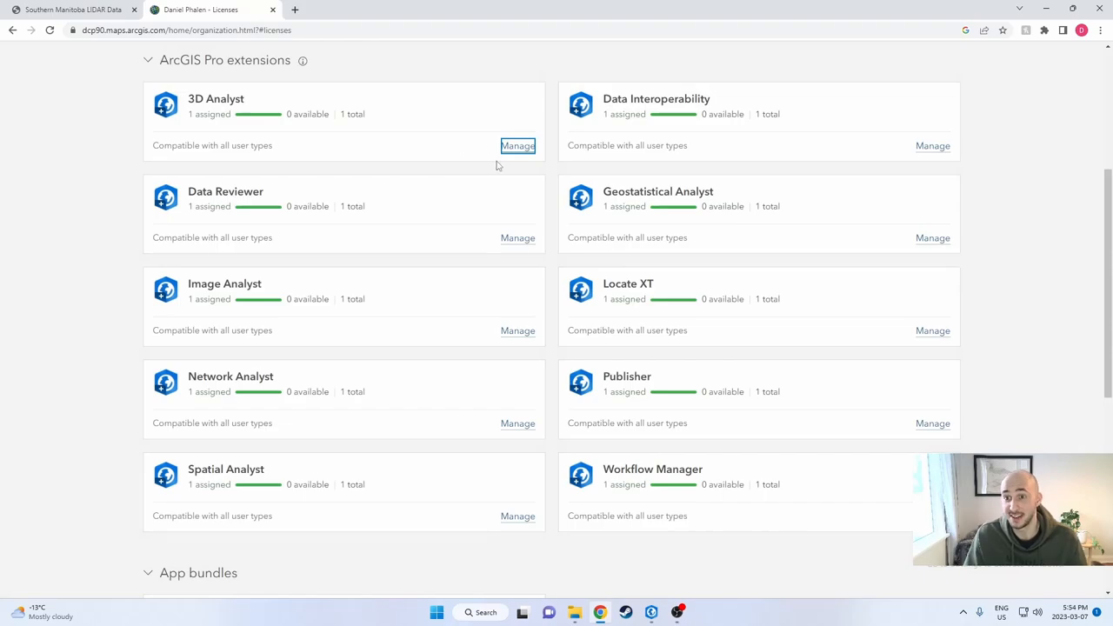
mouse_move(503, 166)
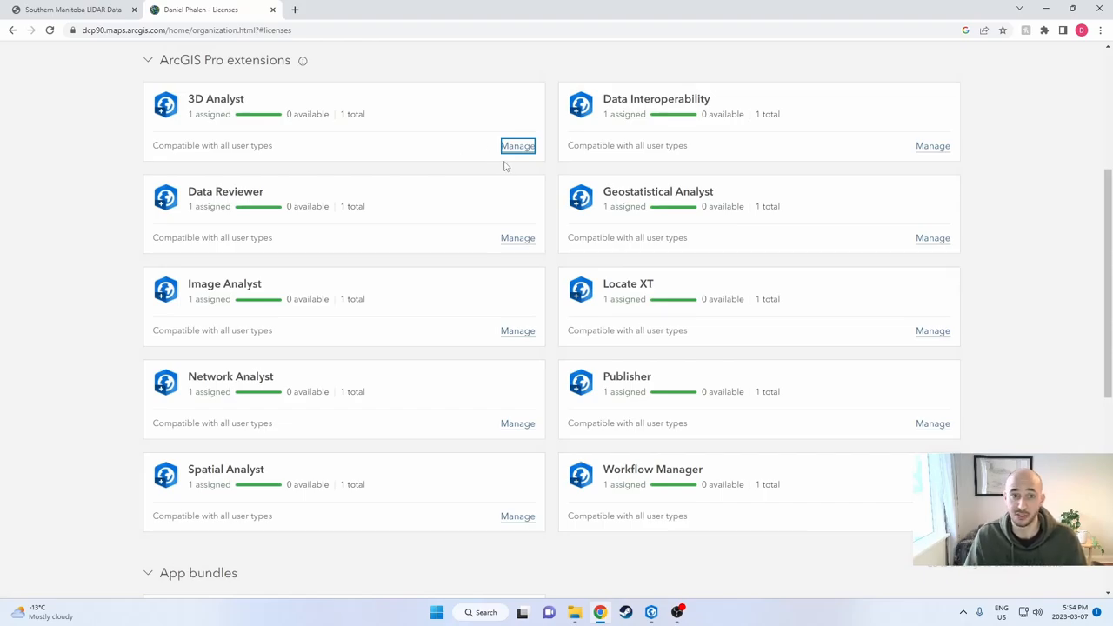
click(650, 612)
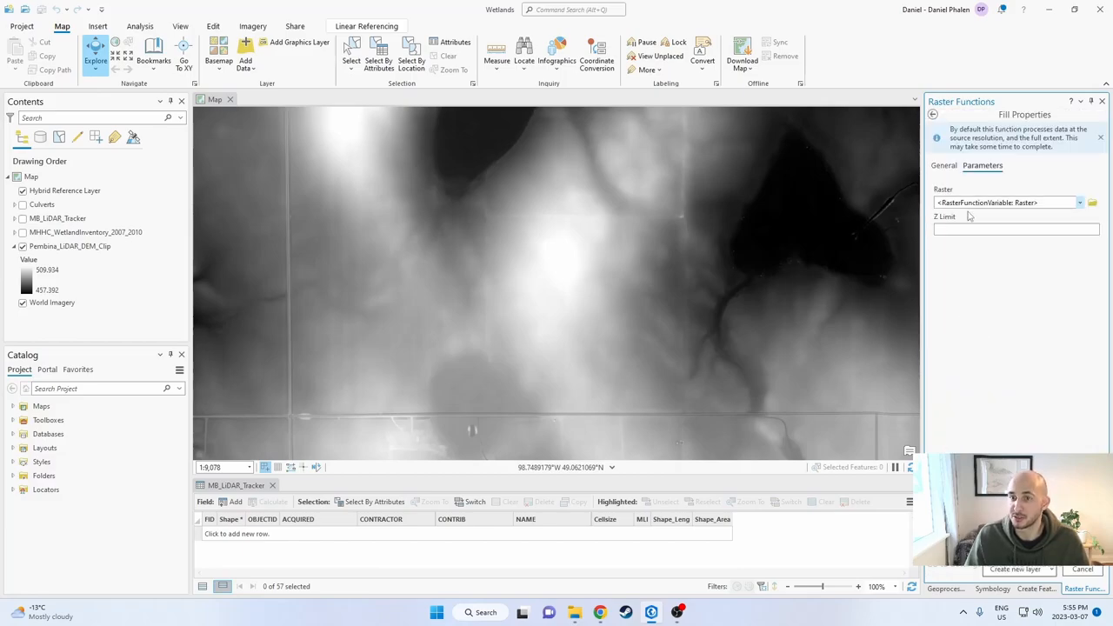
Step: Choose Pembina_LiDAR_DEM_Clip as the Fill input raster with a Z limit of 1
click(1078, 201)
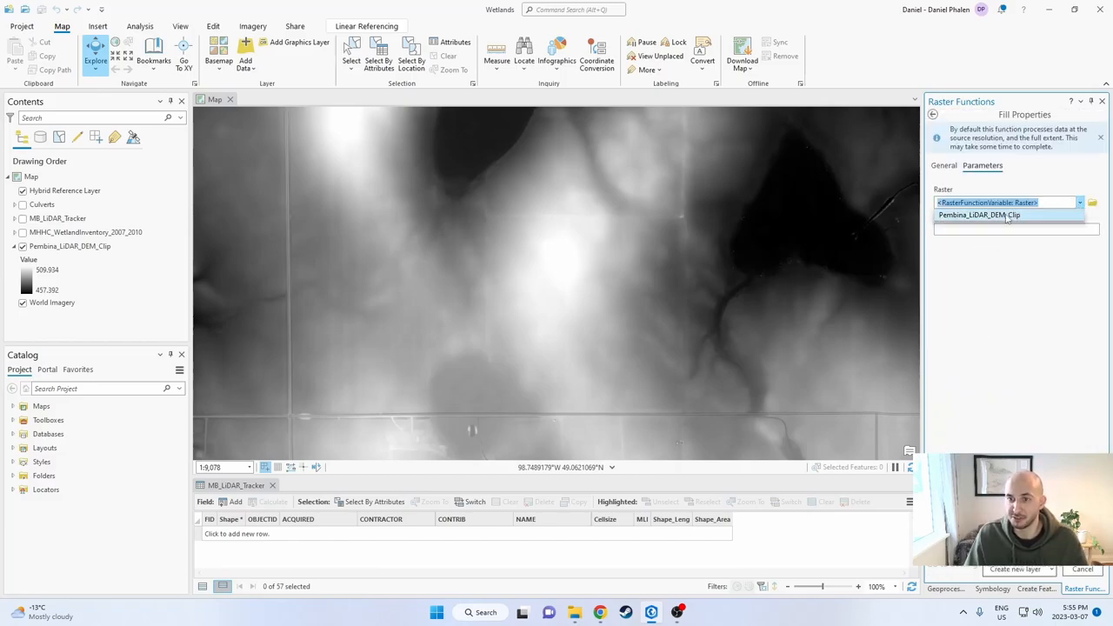
click(979, 214)
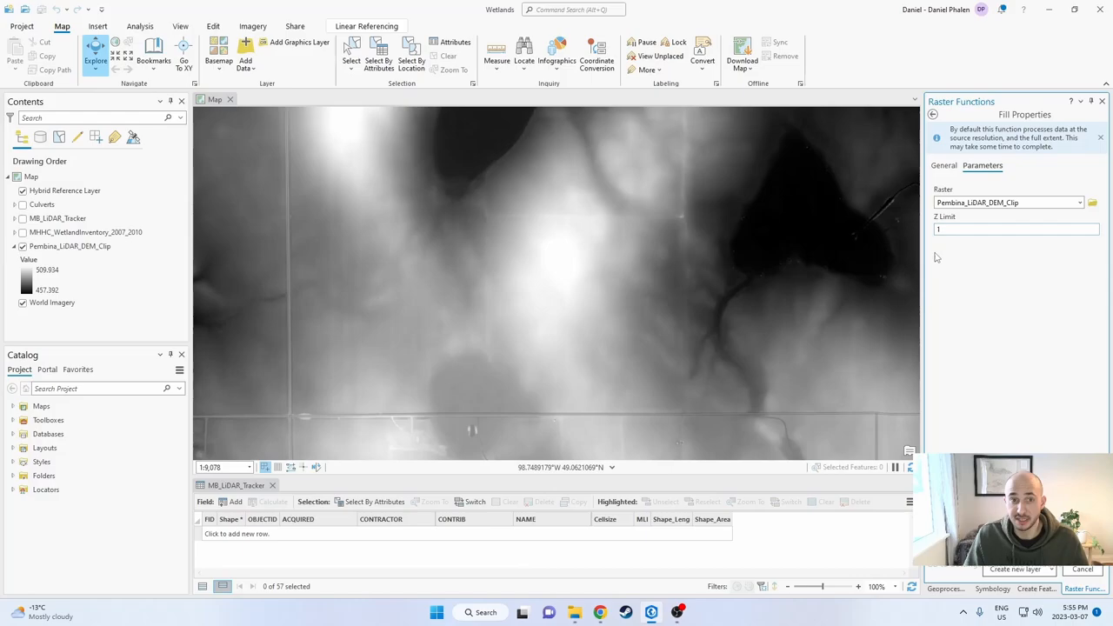
mouse_move(507, 337)
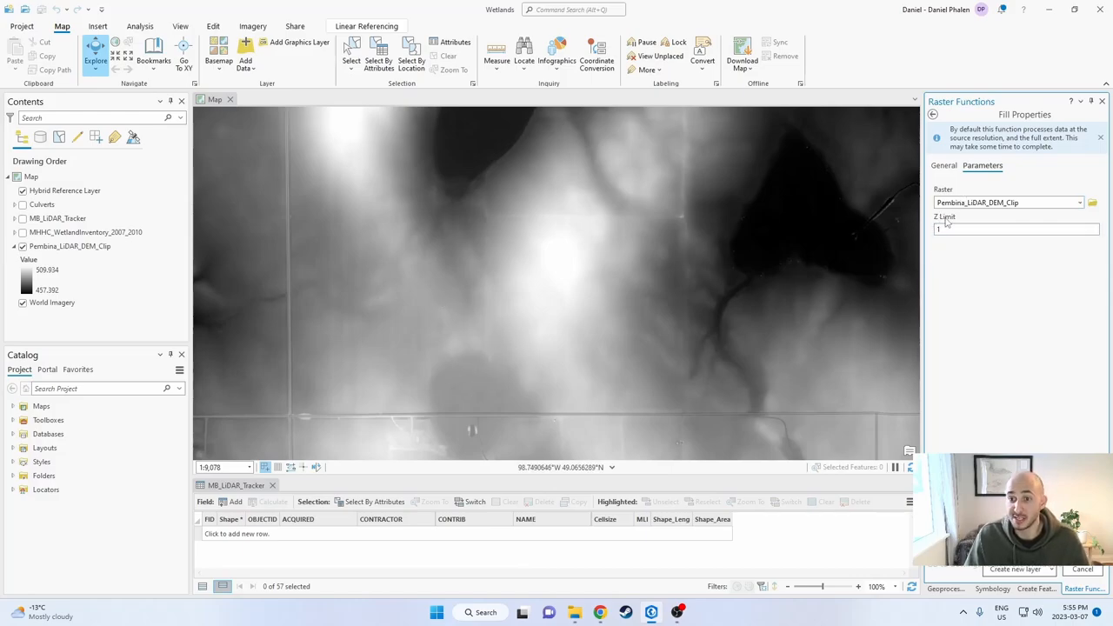
mouse_move(443, 273)
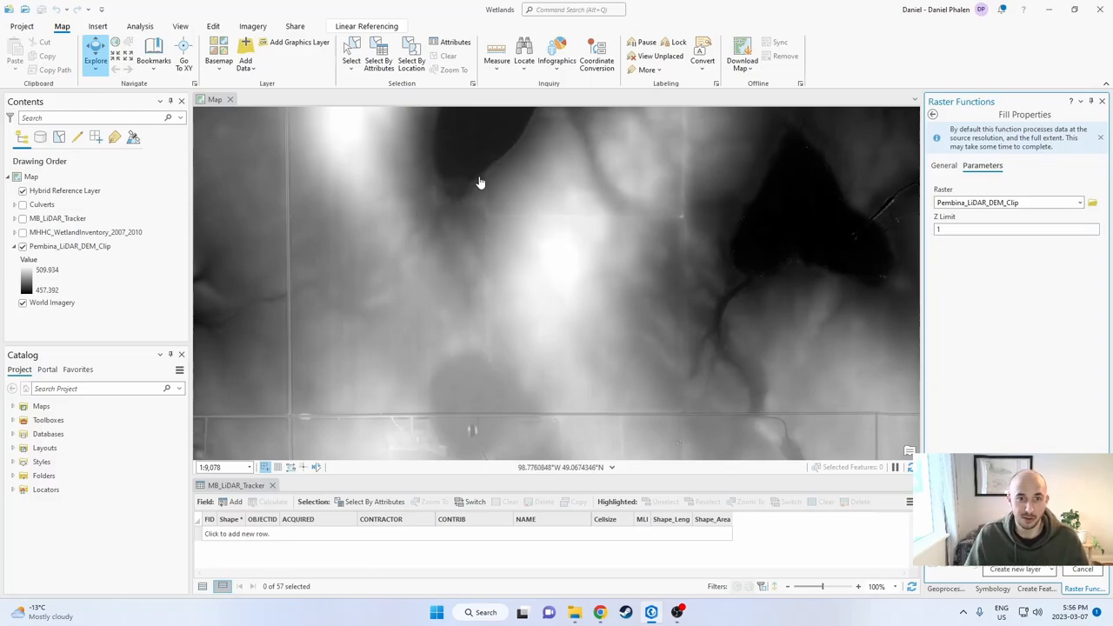
drag(481, 183, 294, 319)
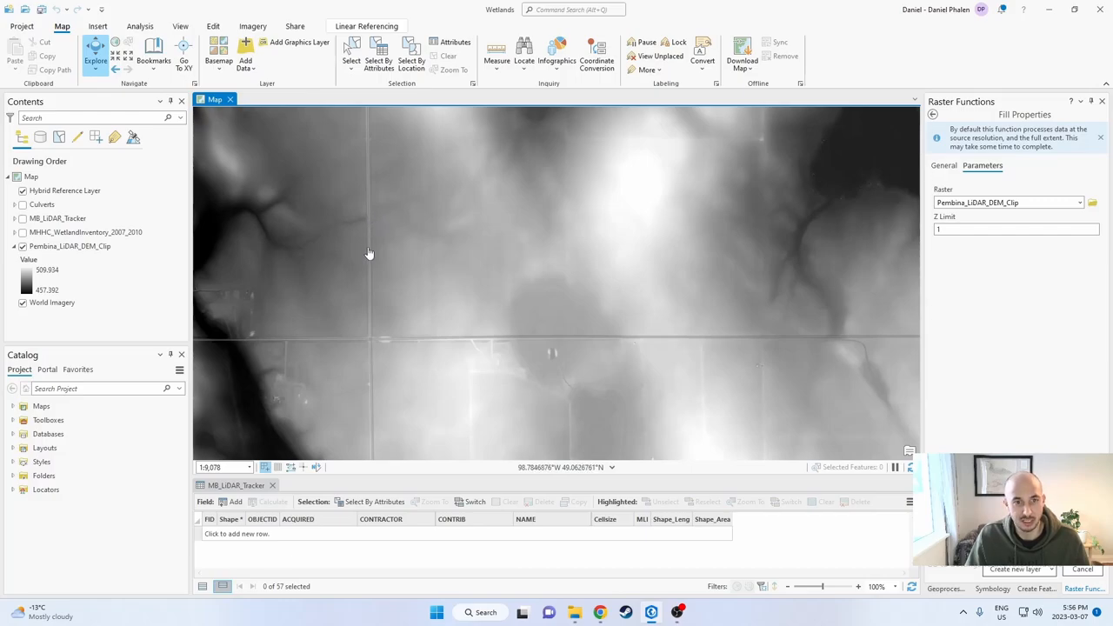
mouse_move(361, 221)
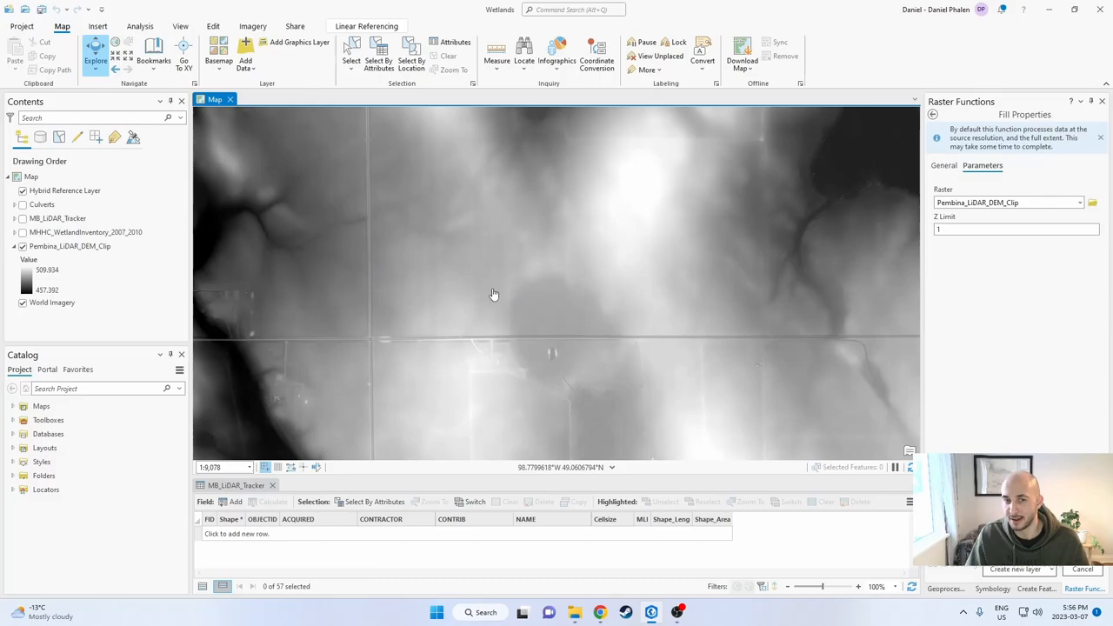
mouse_move(552, 233)
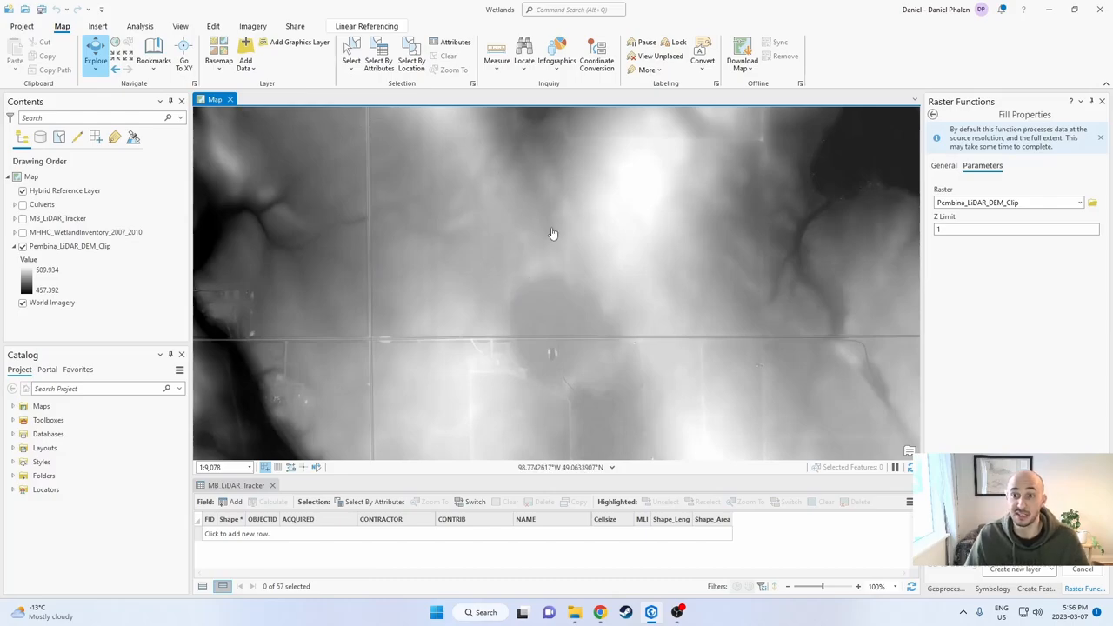
mouse_move(548, 194)
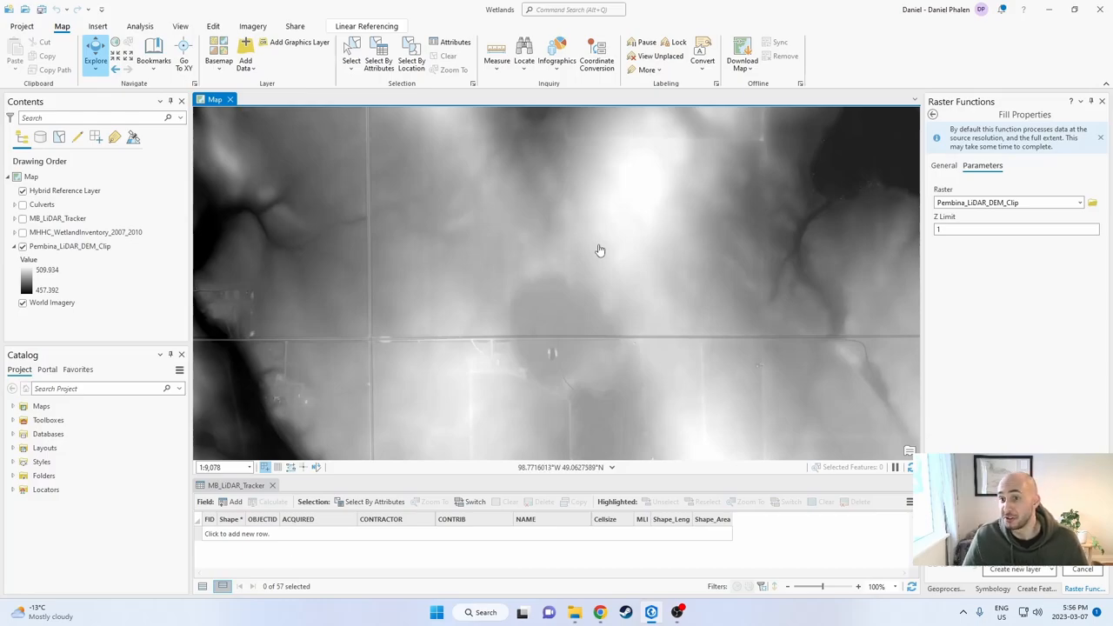
mouse_move(672, 180)
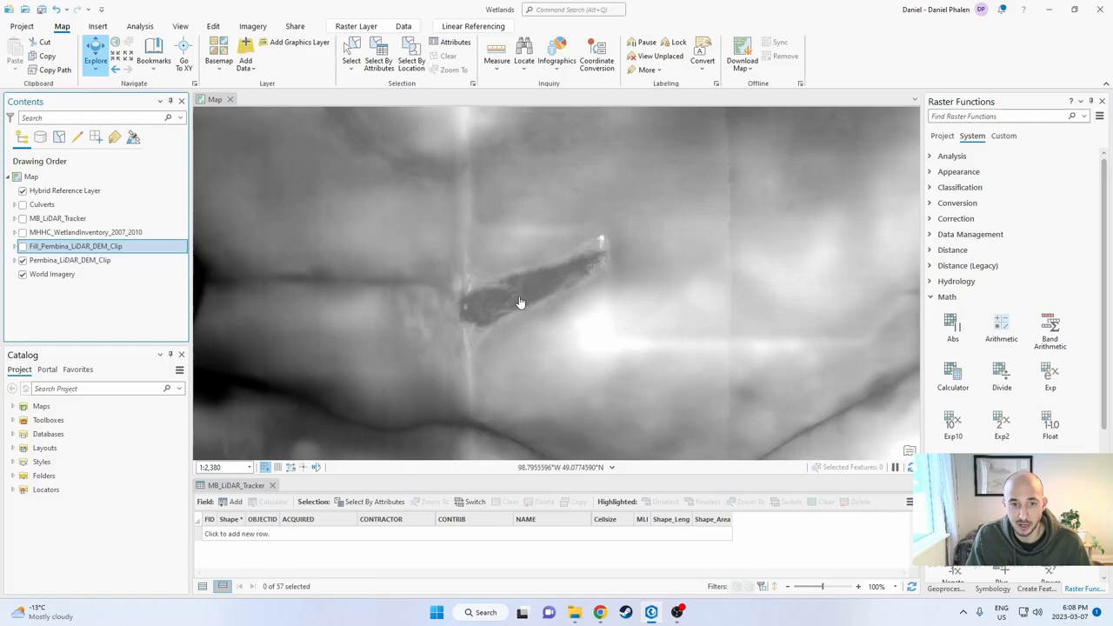
Step: Turn on Fill_Pembina_LiDAR_DEM_Clip to compare it against the original clipped DEM
click(22, 246)
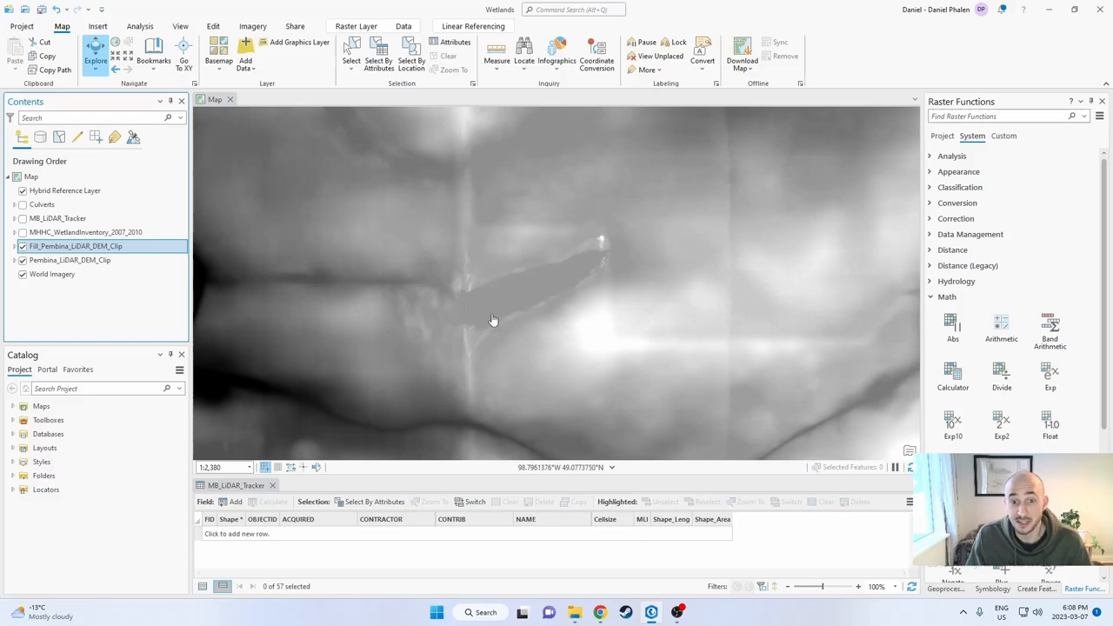
mouse_move(528, 288)
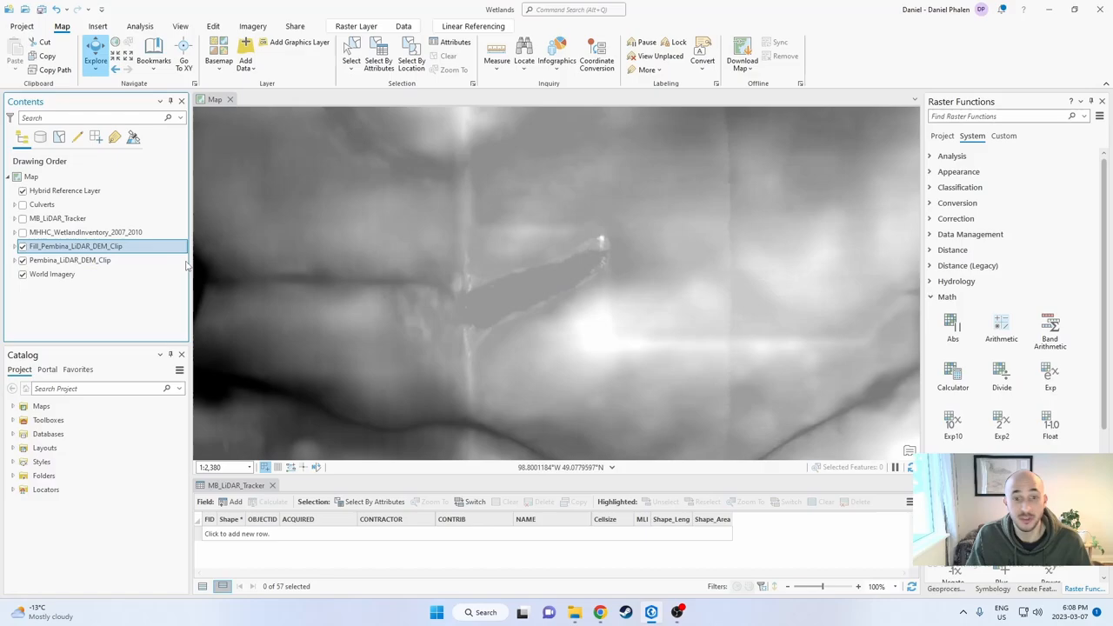
mouse_move(532, 239)
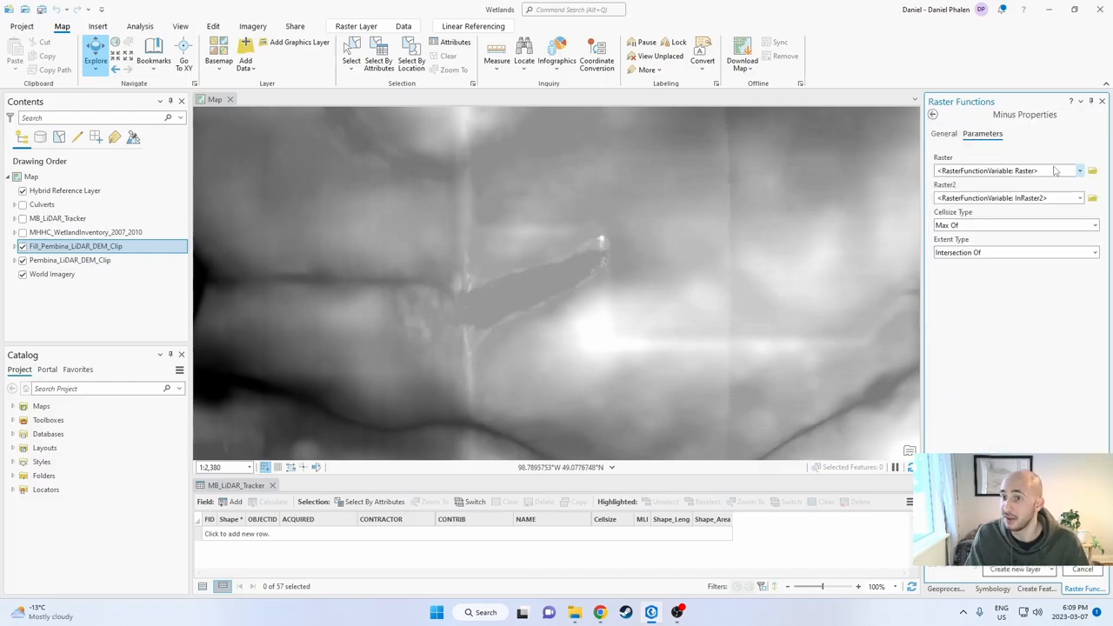
Step: Subtract Pembina_LiDAR_DEM_Clip from Fill_Pembina_LiDAR_DEM_Clip and create it as a new layer
click(1078, 171)
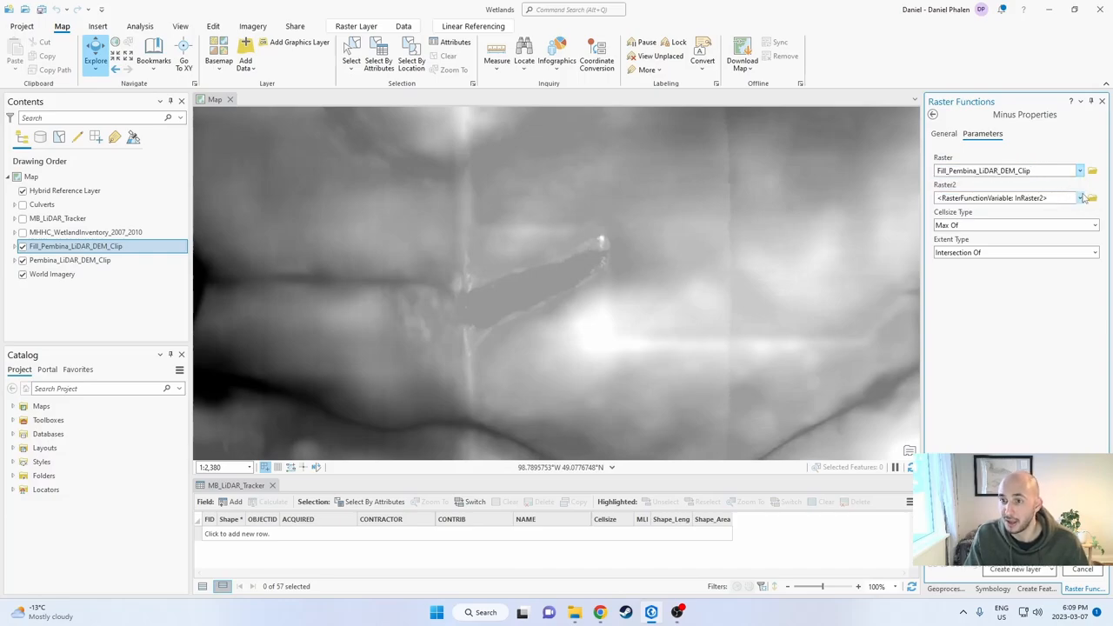
click(1079, 197)
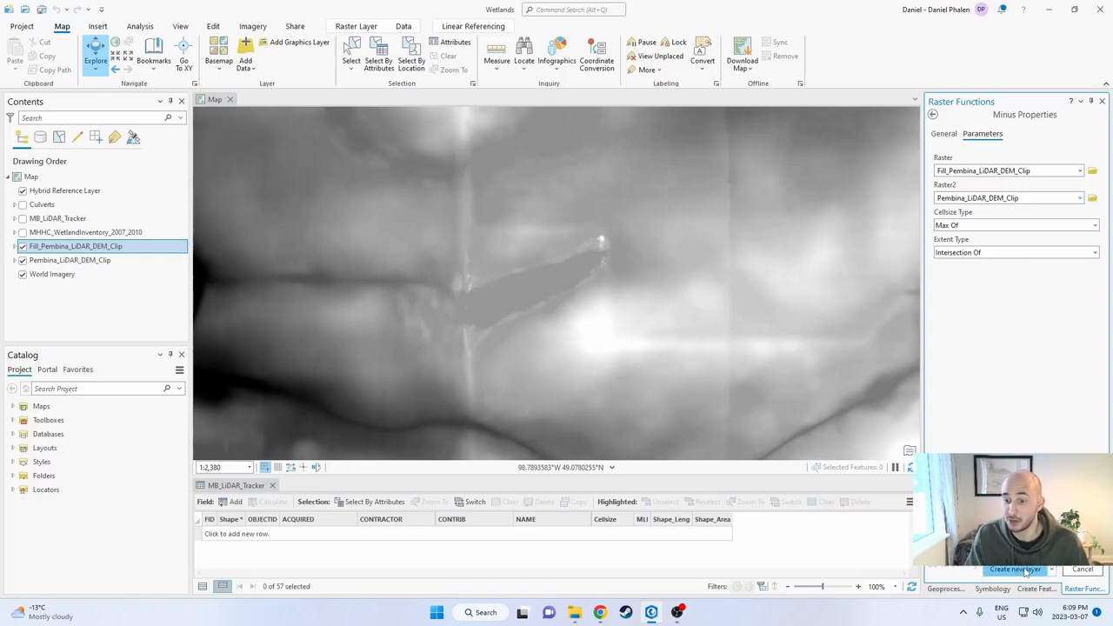
click(1015, 569)
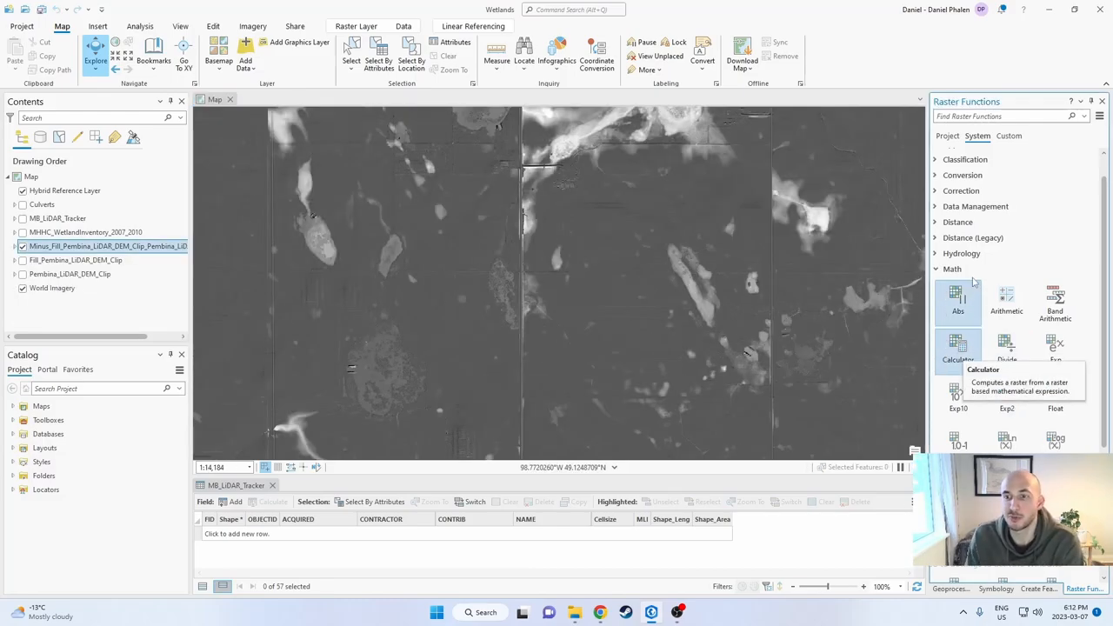
mouse_move(957, 348)
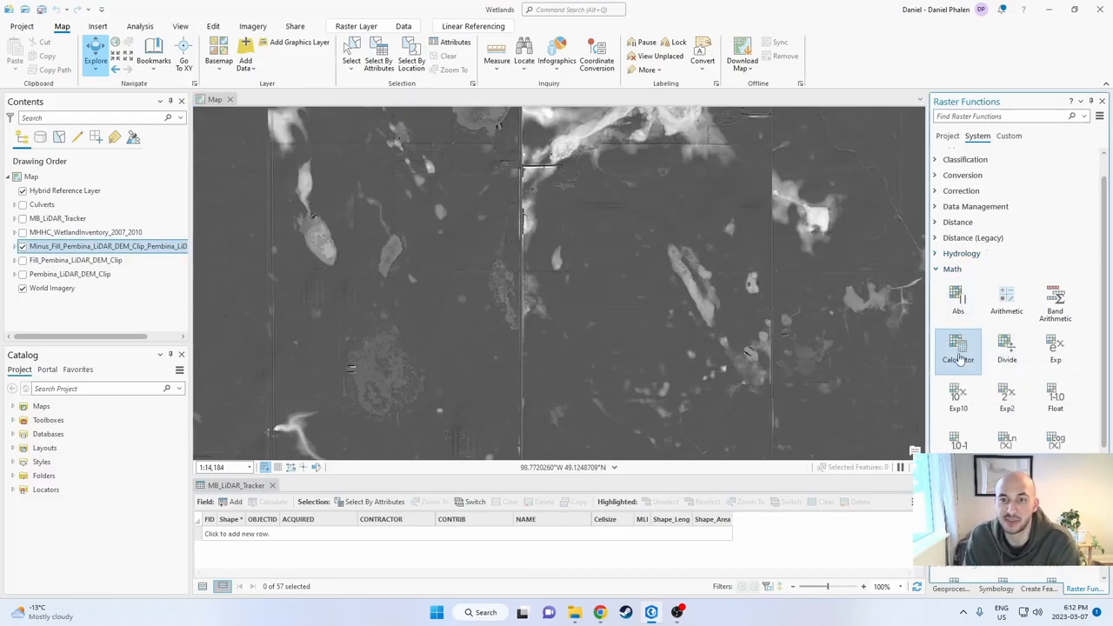
Step: In Calculator, define variable x as the Minus layer and enter expression X*100
click(957, 351)
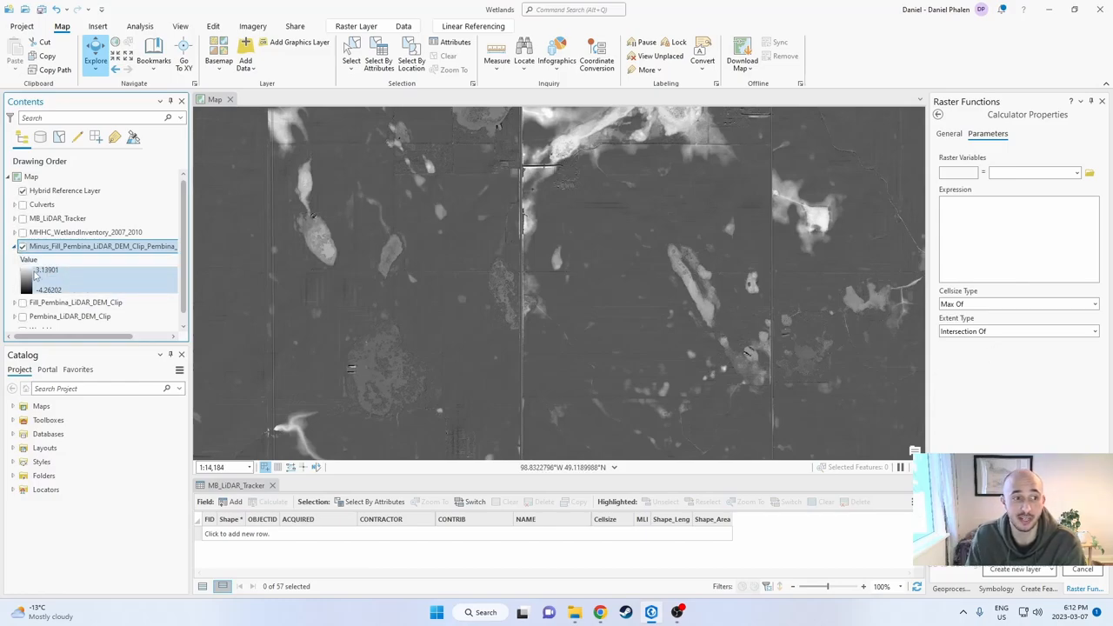
click(956, 171)
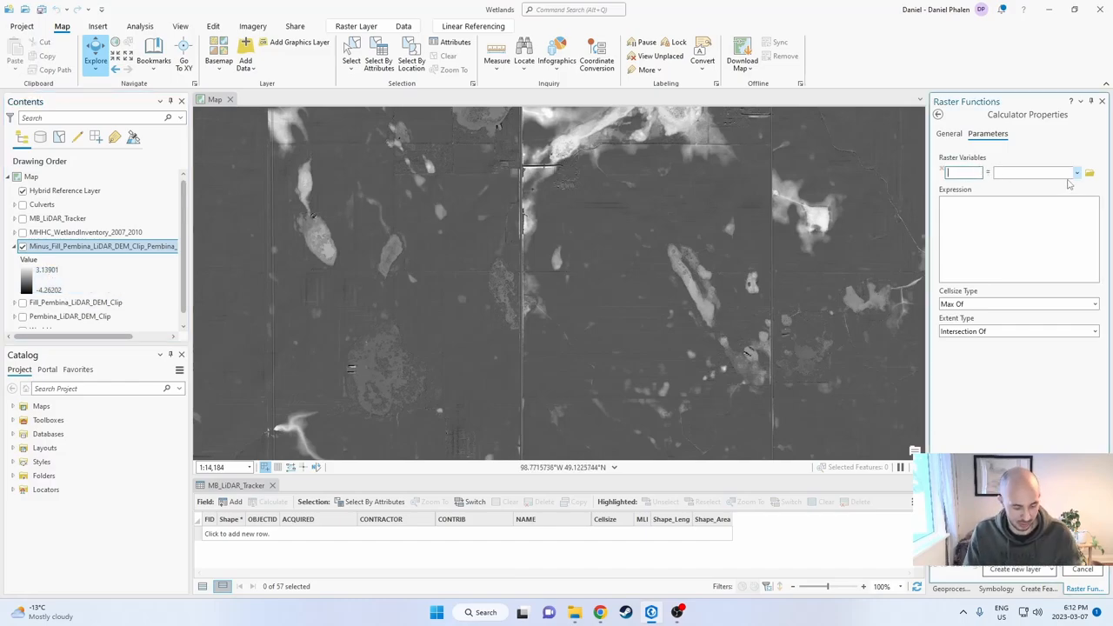
text(x)
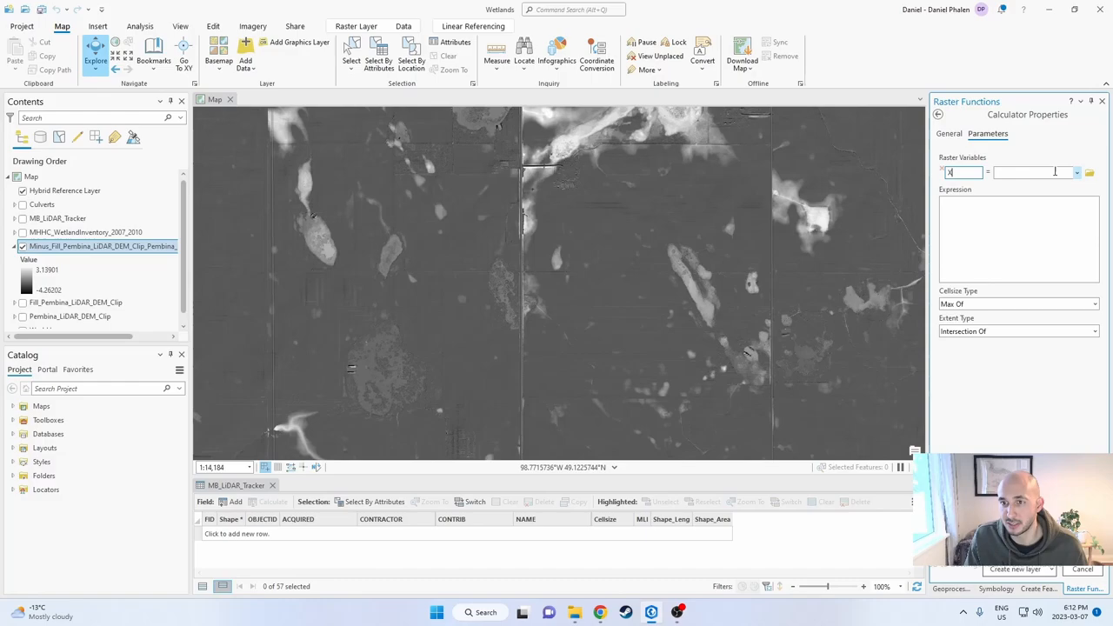
mouse_move(1078, 180)
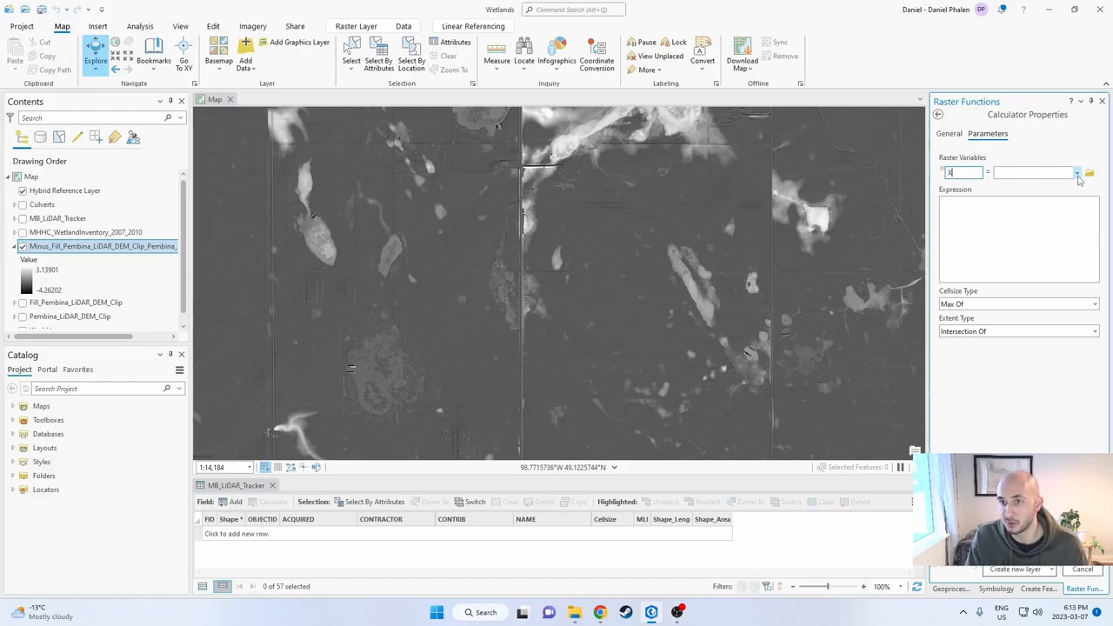
click(1077, 171)
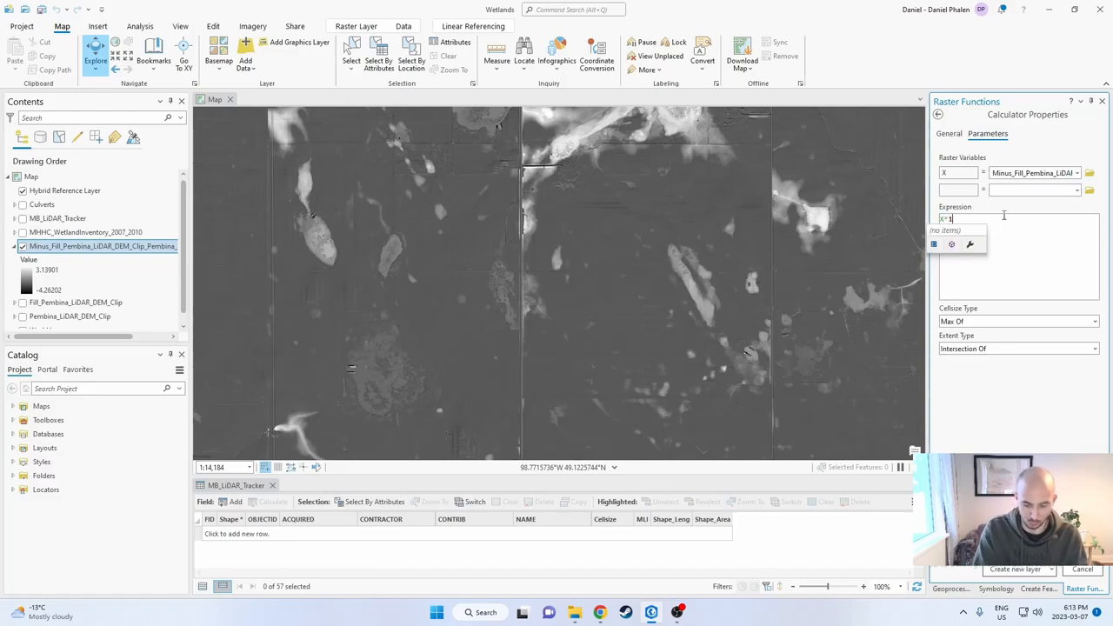
text(00)
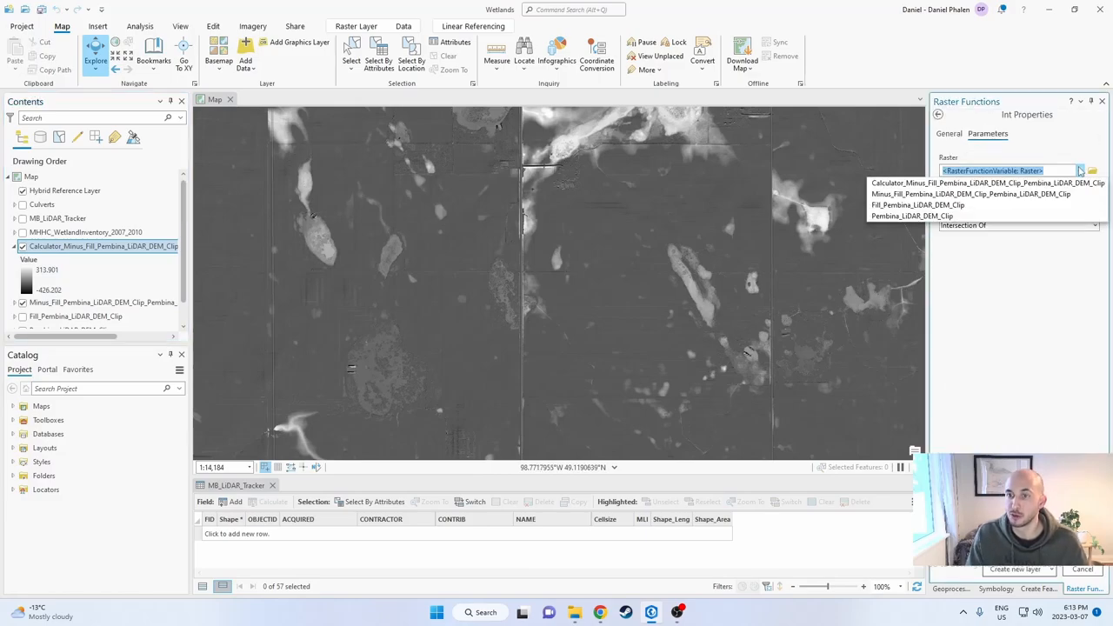
Step: Pick the scaled Calculator raster as the Int function's input and create the integer layer
click(983, 183)
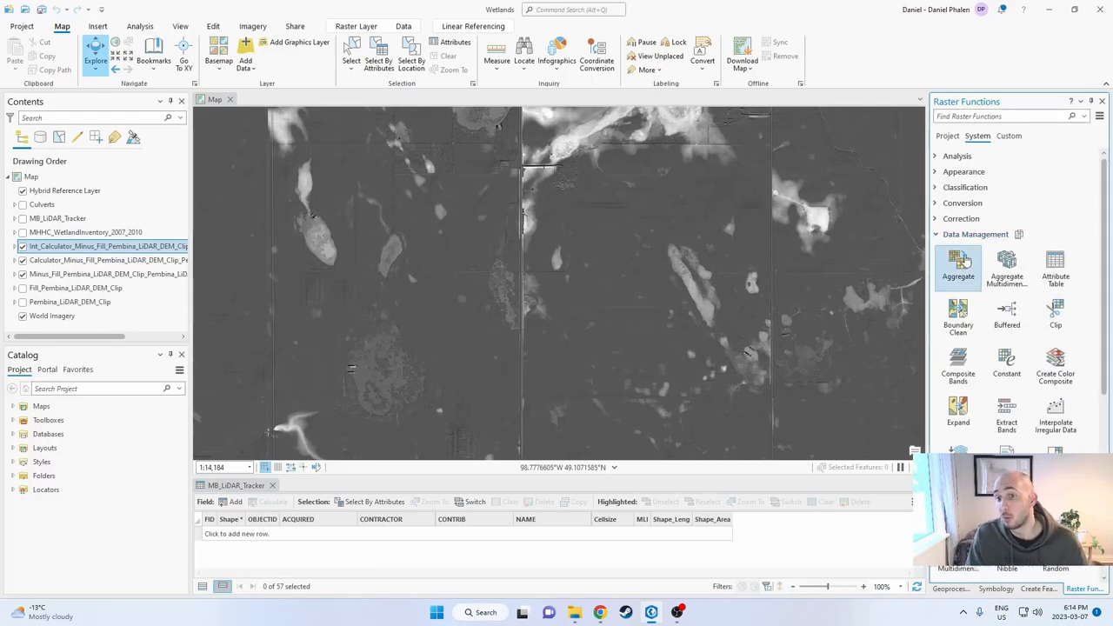
mouse_move(957, 265)
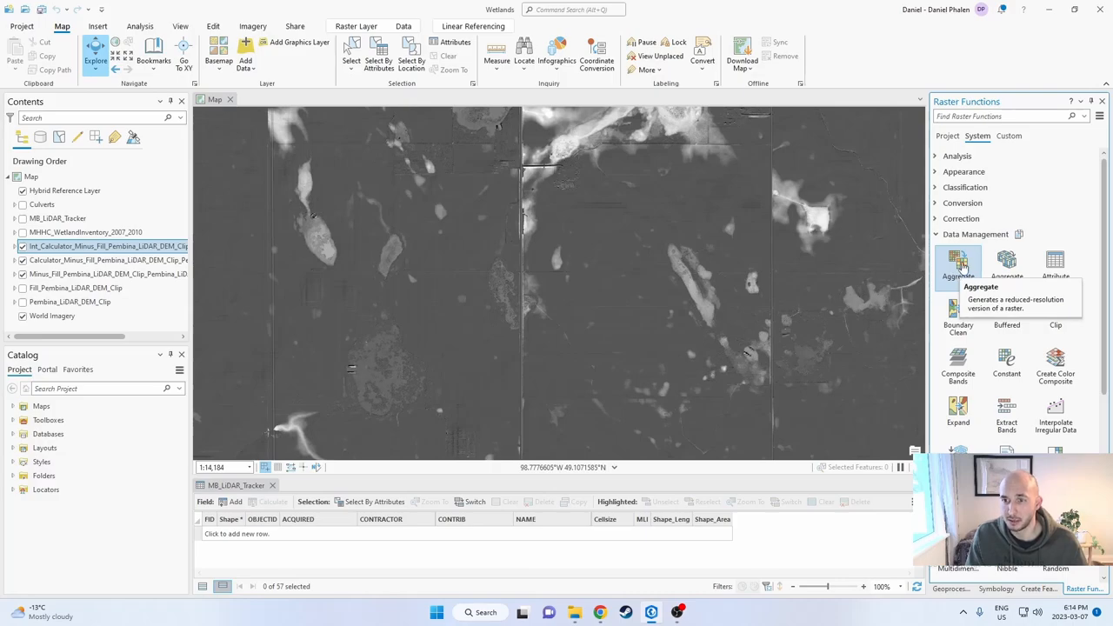
Step: Aggregate the Int_Calculator raster with cell factor 2 using the Mean technique
click(957, 265)
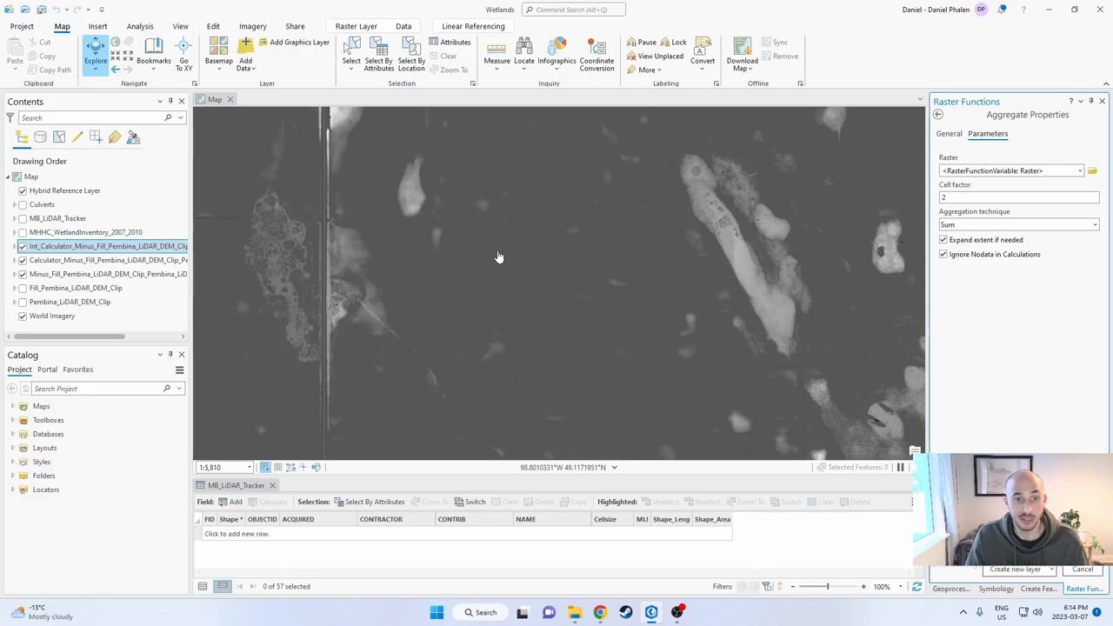
mouse_move(818, 55)
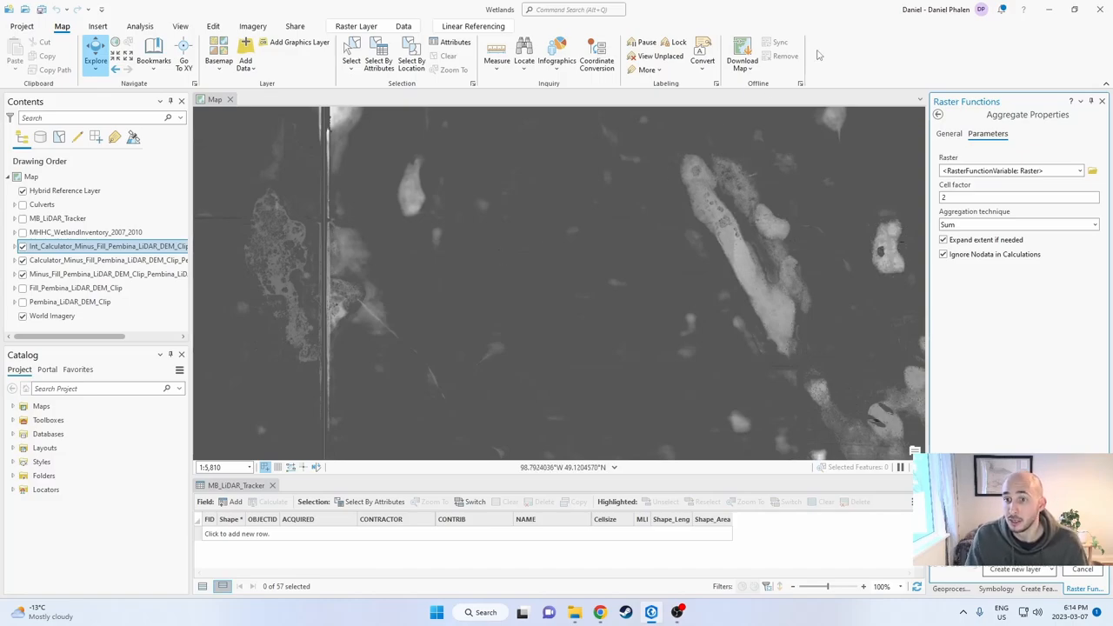
mouse_move(721, 219)
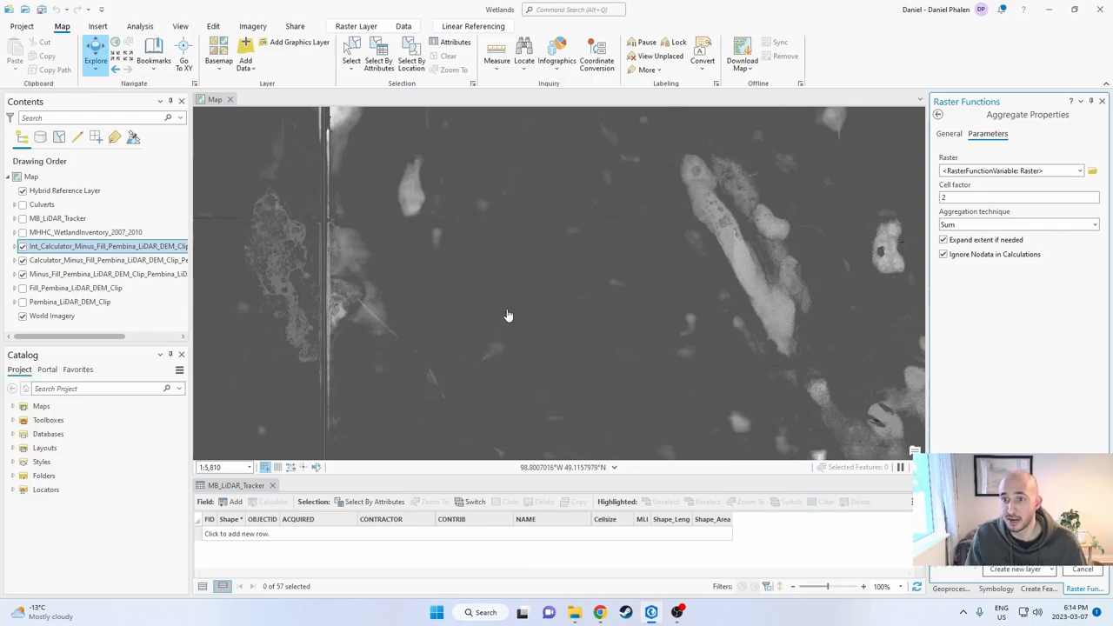
mouse_move(956, 239)
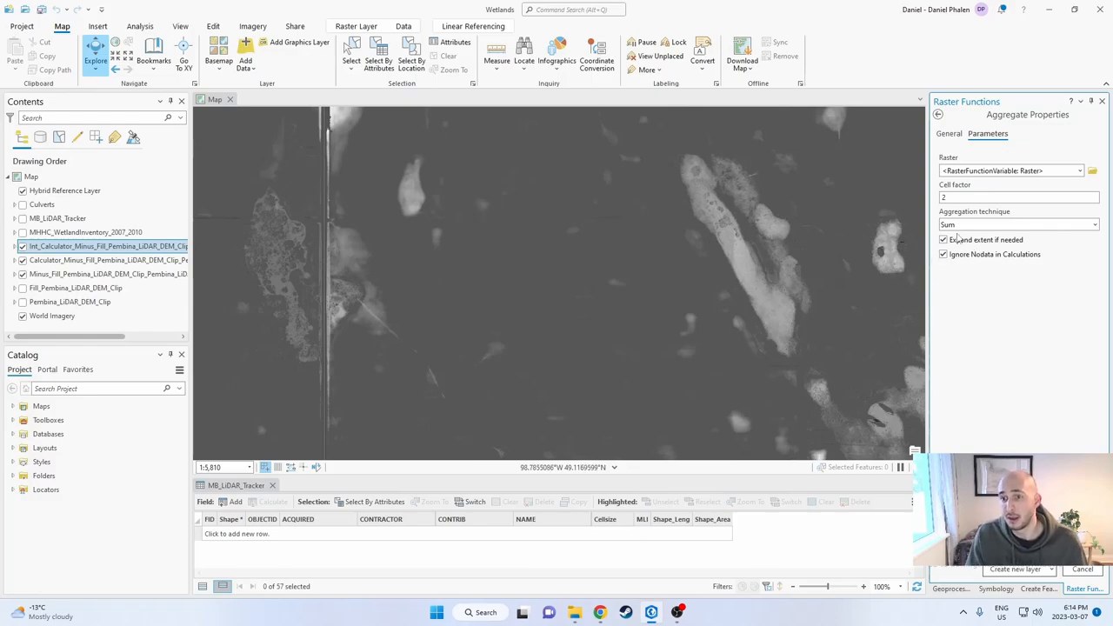
click(1017, 225)
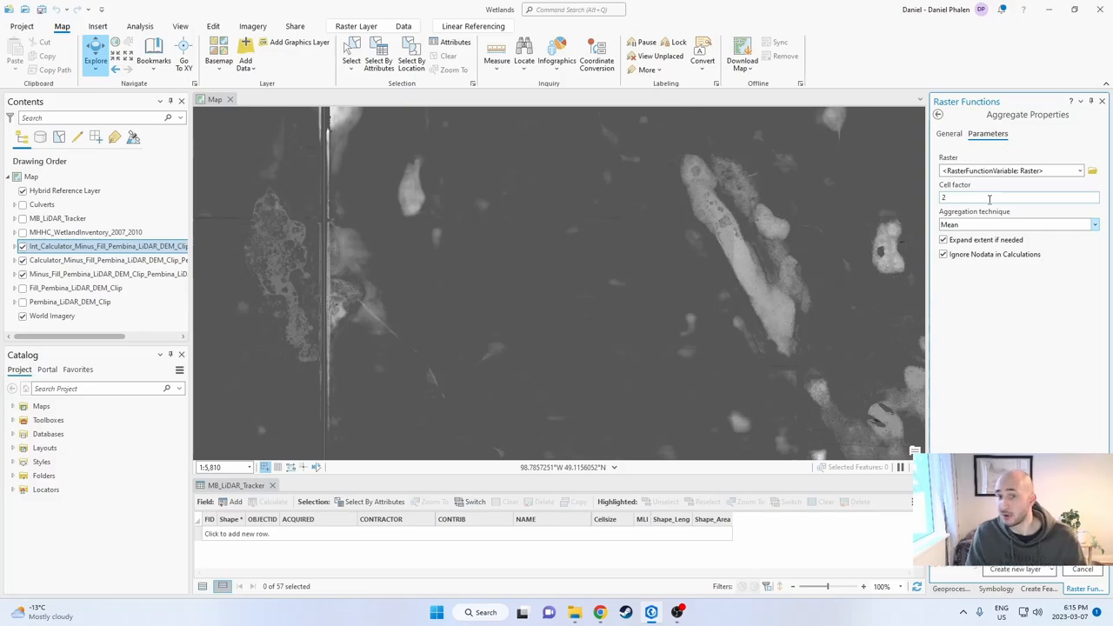
click(1010, 170)
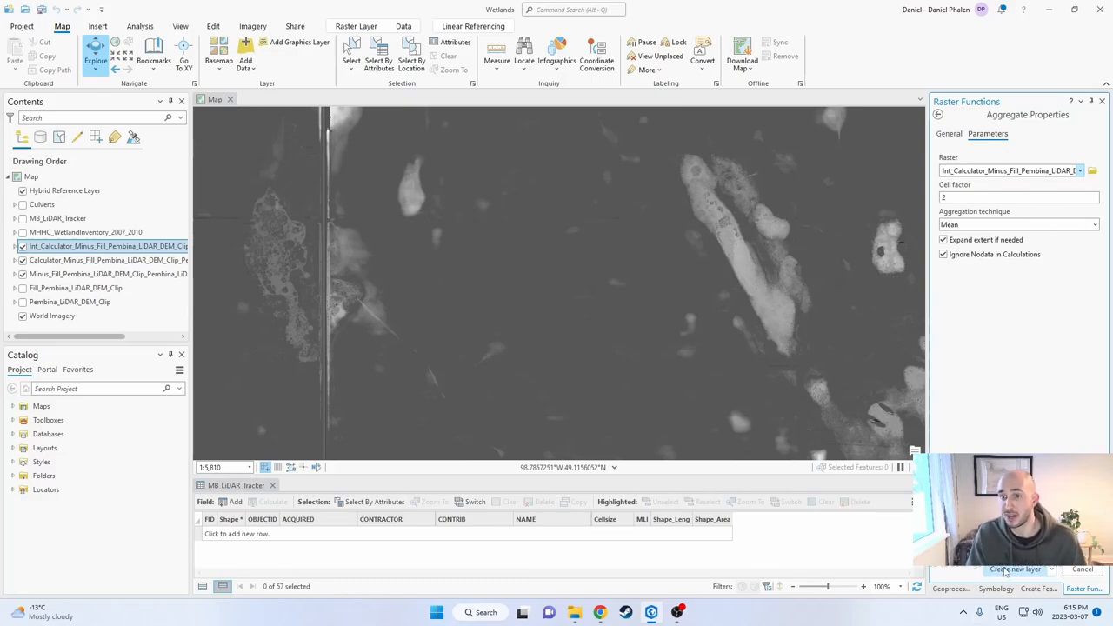
click(1015, 568)
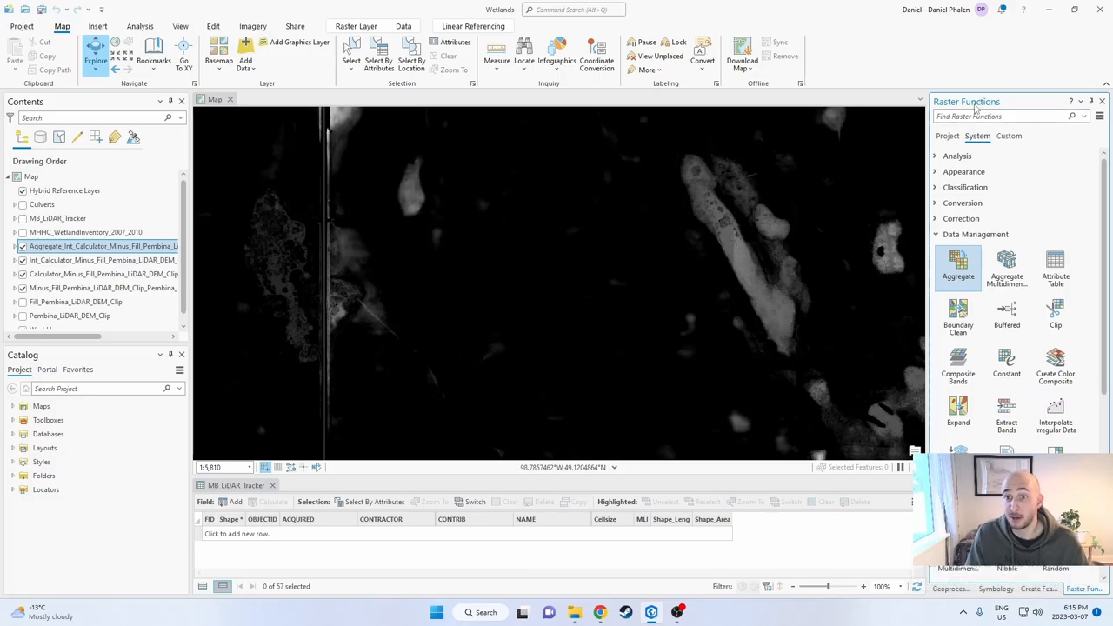
Step: Reclassify into classes 1–5 (0–5 NoData, top range up to 500), outputting Reclass_Aggr5
click(950, 588)
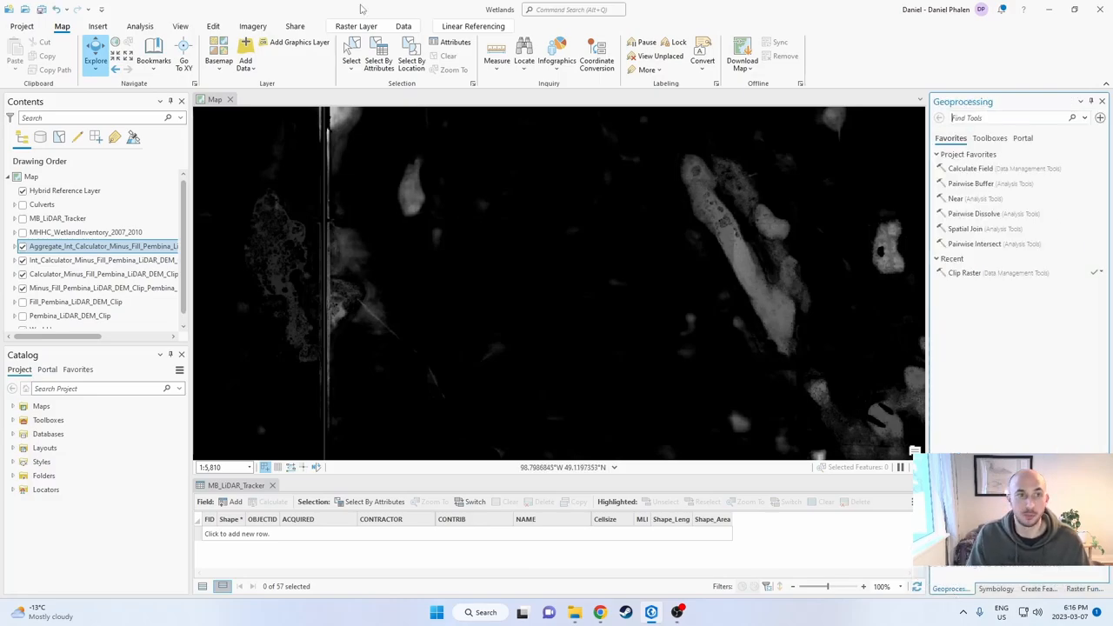
click(179, 26)
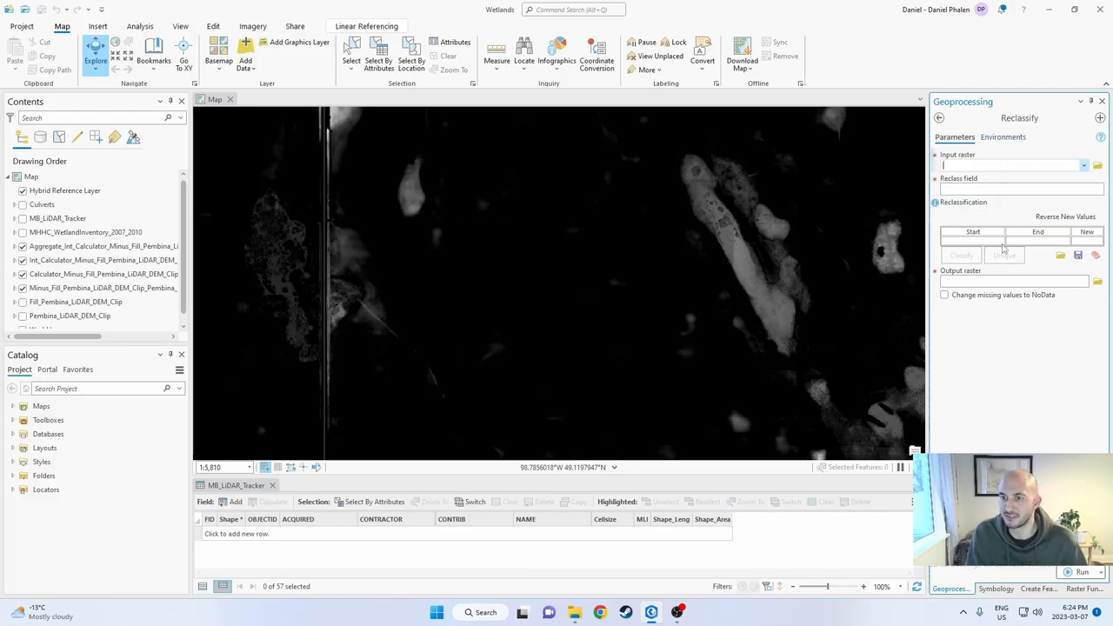
click(1082, 165)
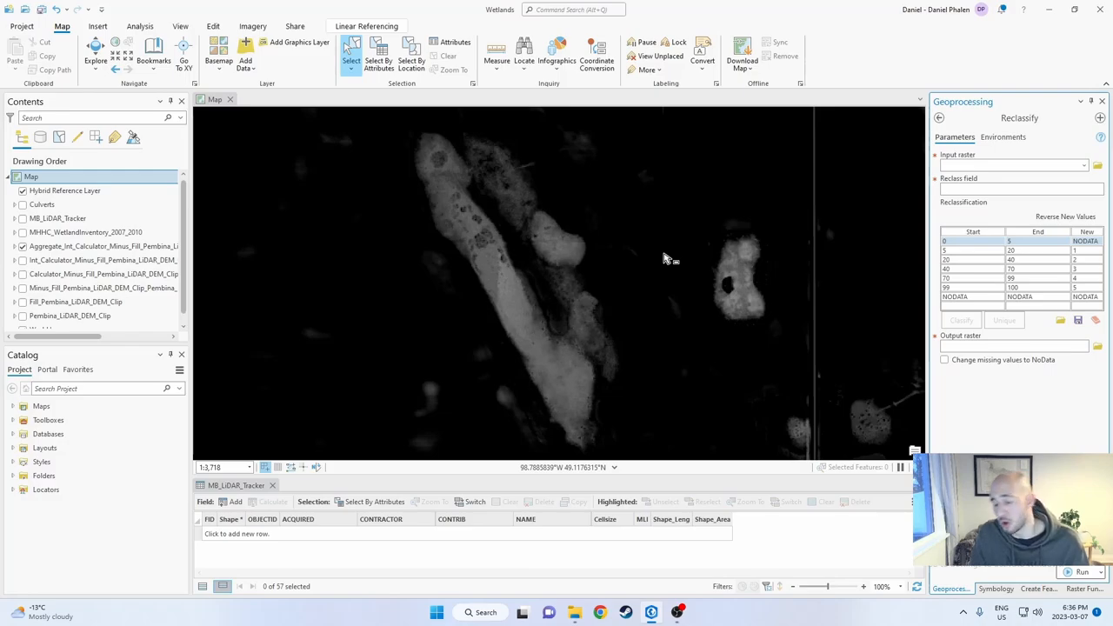
mouse_move(713, 274)
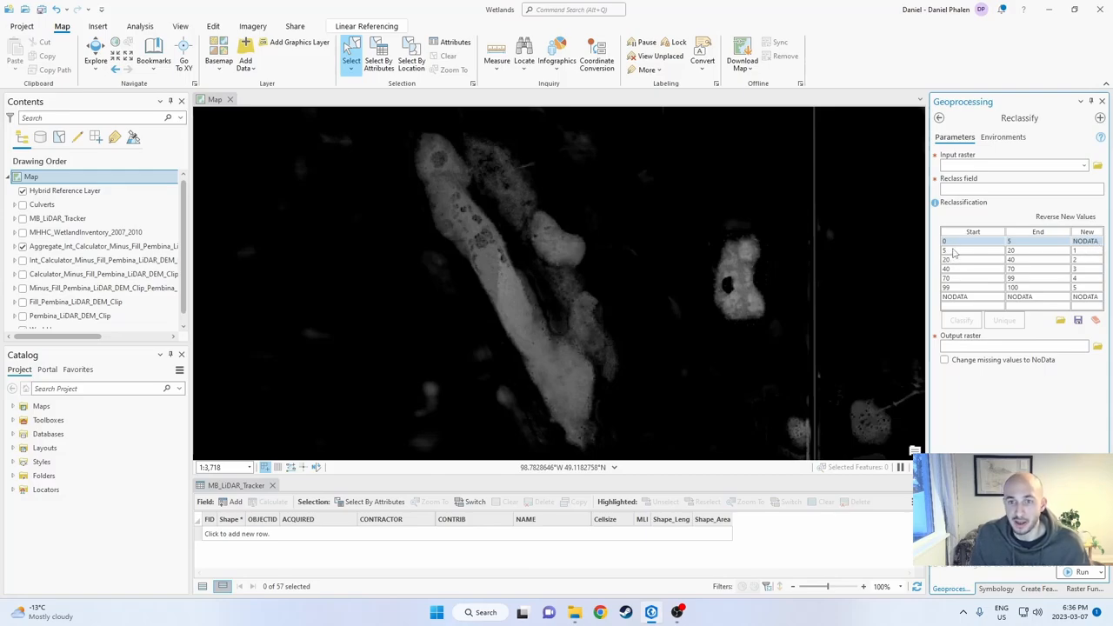
mouse_move(1044, 256)
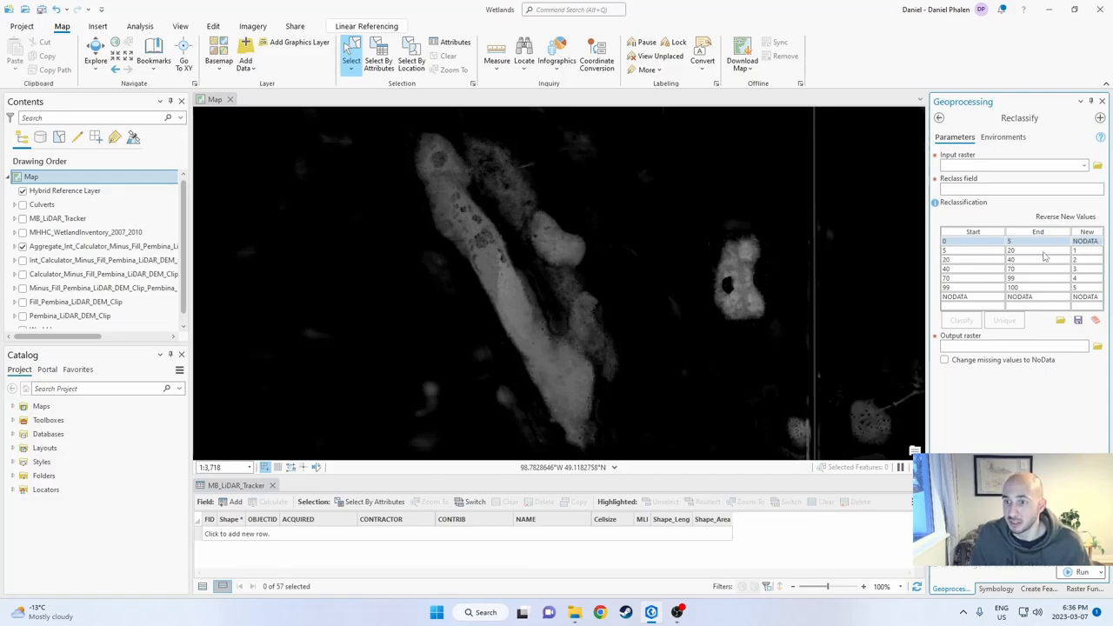
mouse_move(988, 269)
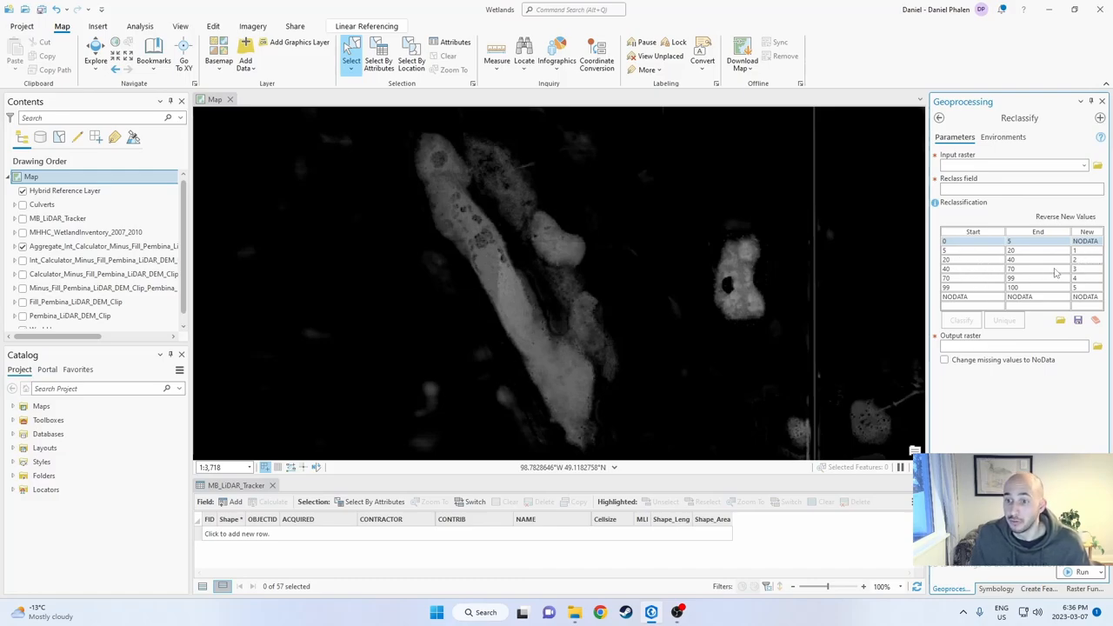
mouse_move(1047, 287)
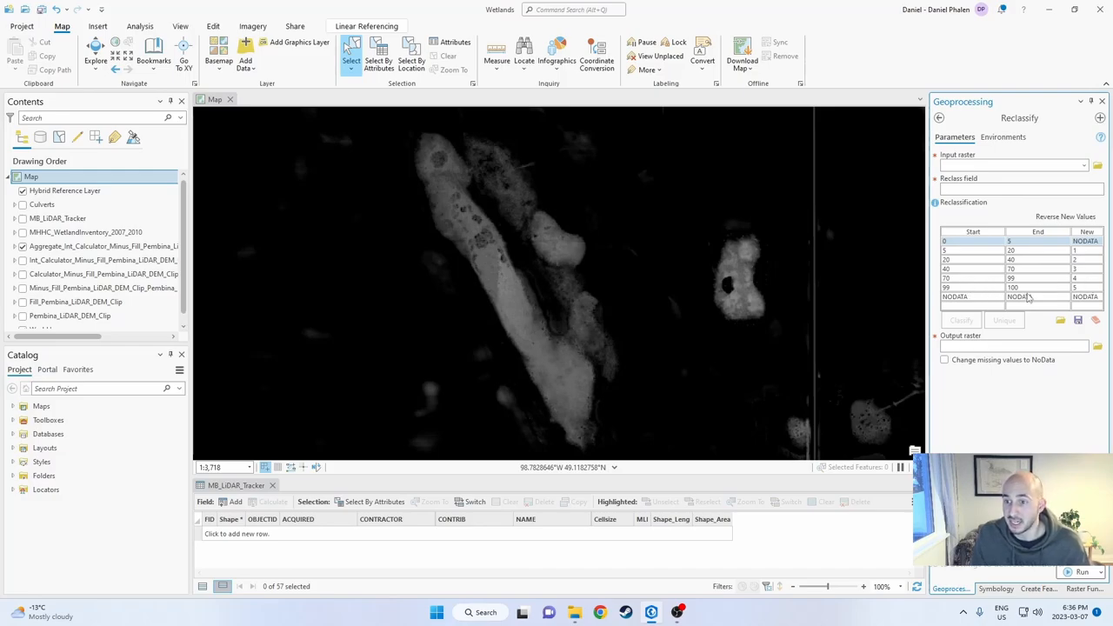
click(1011, 287)
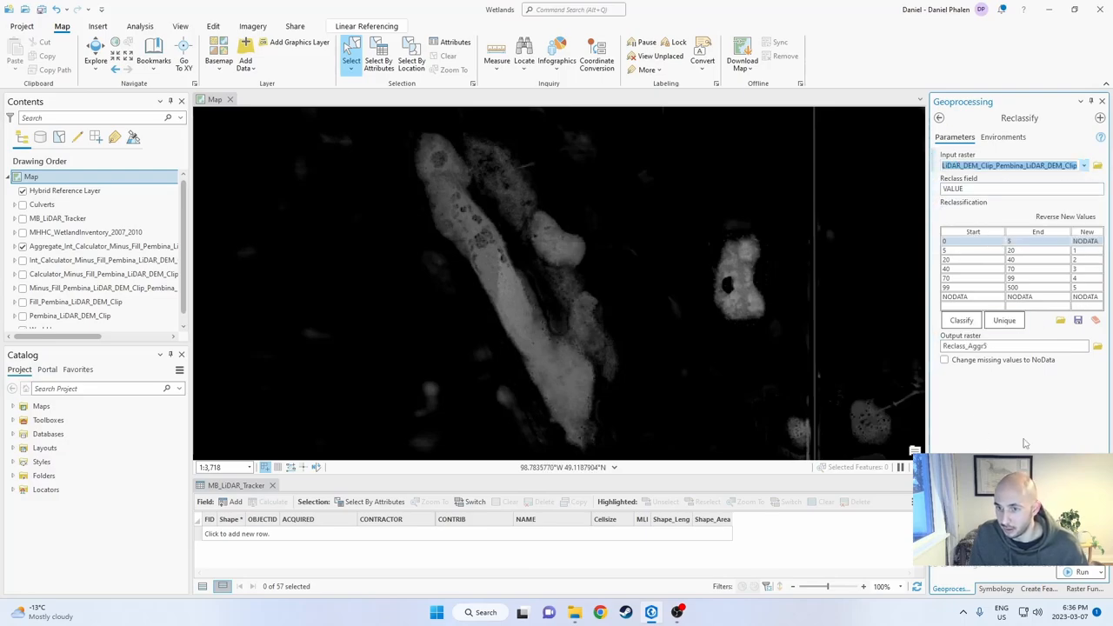
click(1081, 571)
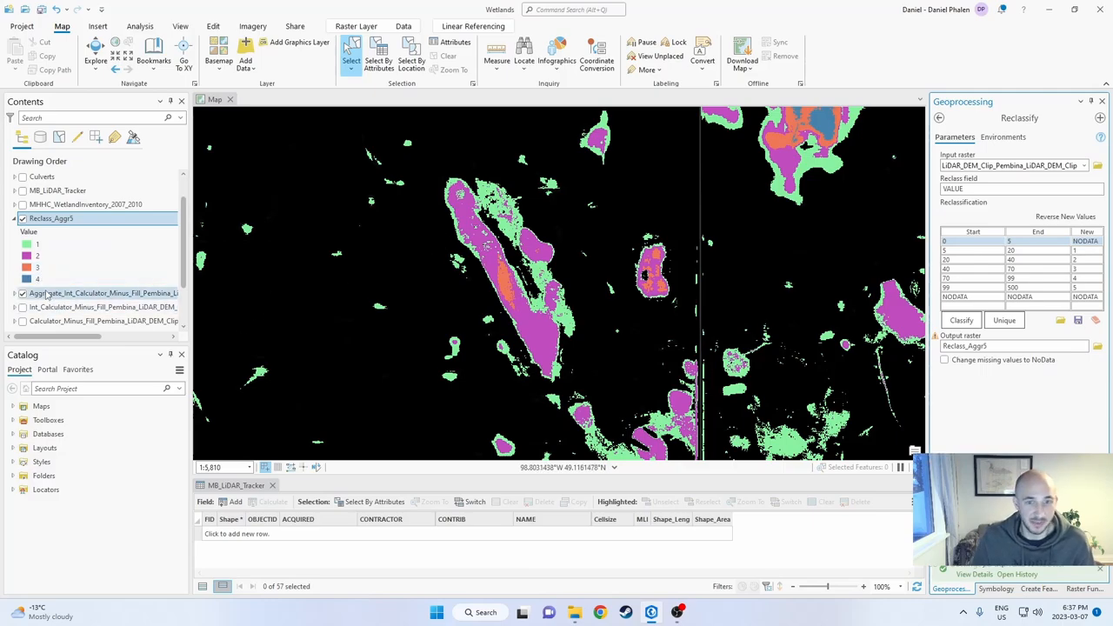
Step: Return to the geoprocessing toolboxes showing the 3D Analyst Raster Reclass tools
click(38, 255)
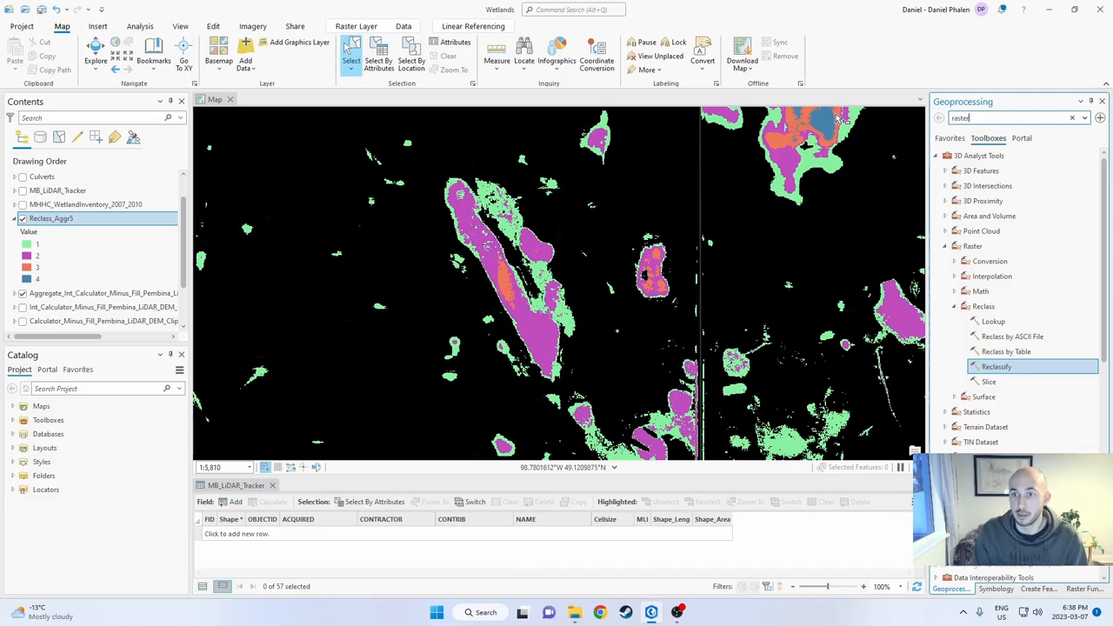
Step: Convert Reclass_Aggr5 by Value to an unsimplified ExampleWetlands polygon layer
text(to)
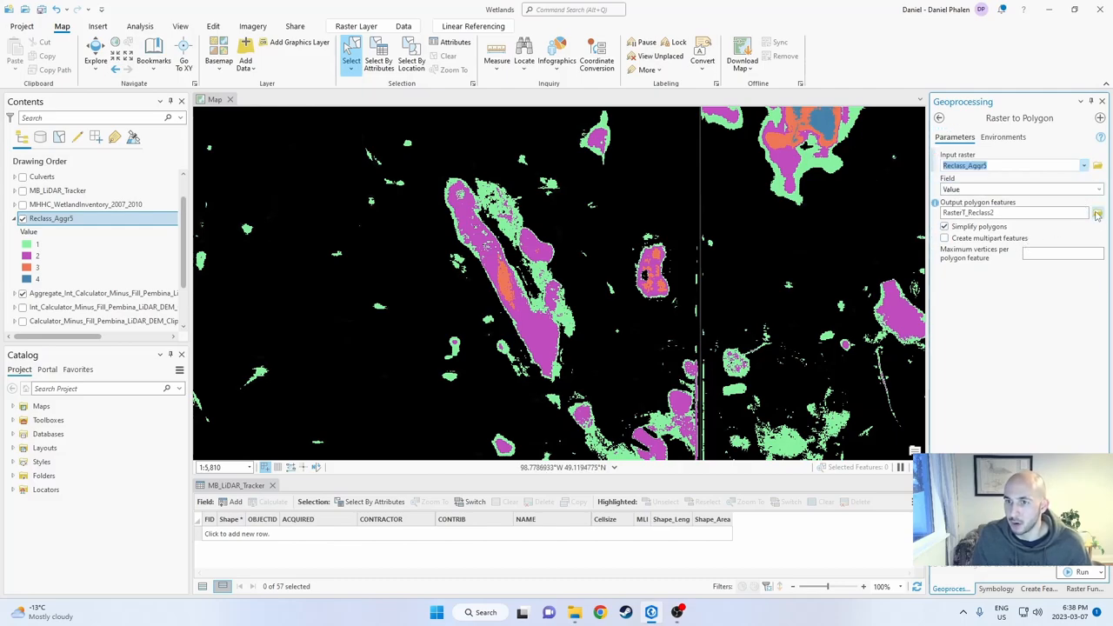
click(1096, 213)
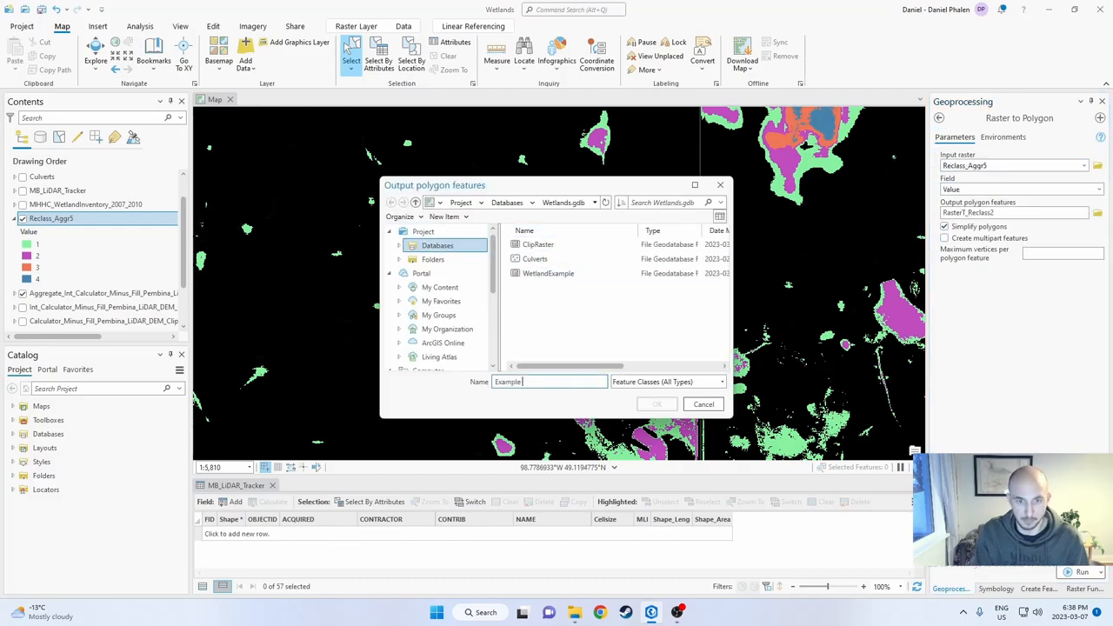
click(656, 403)
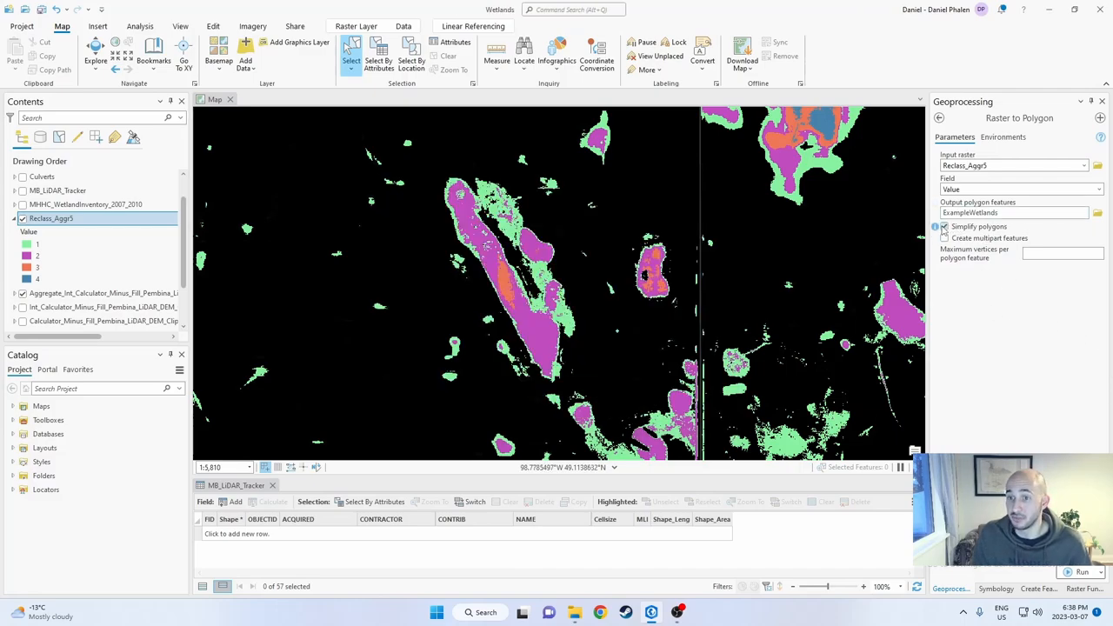
click(944, 226)
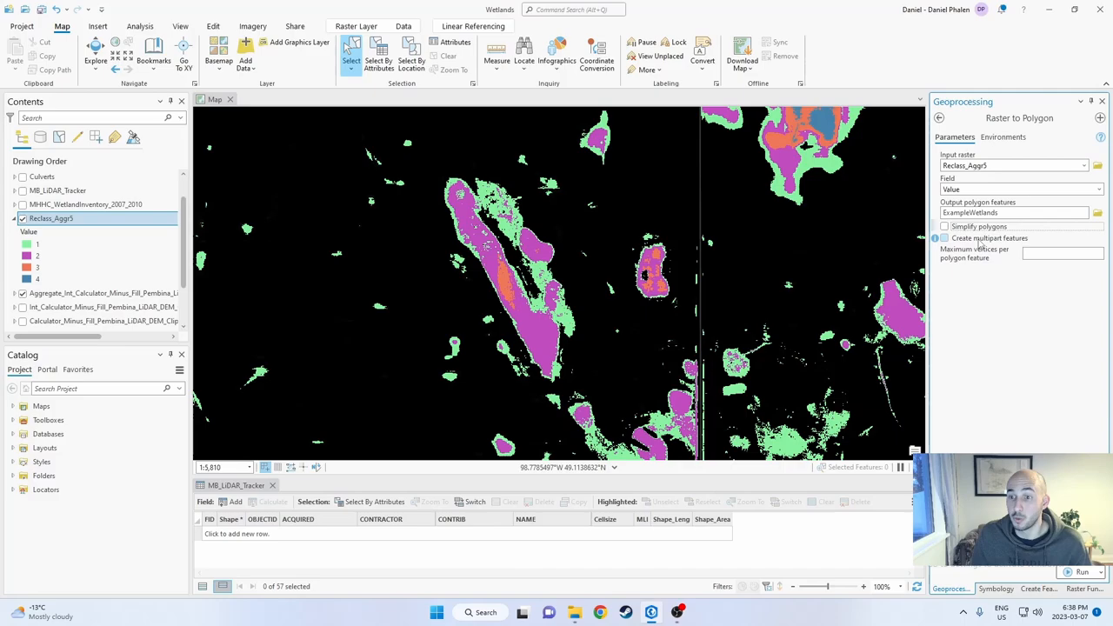
mouse_move(1046, 291)
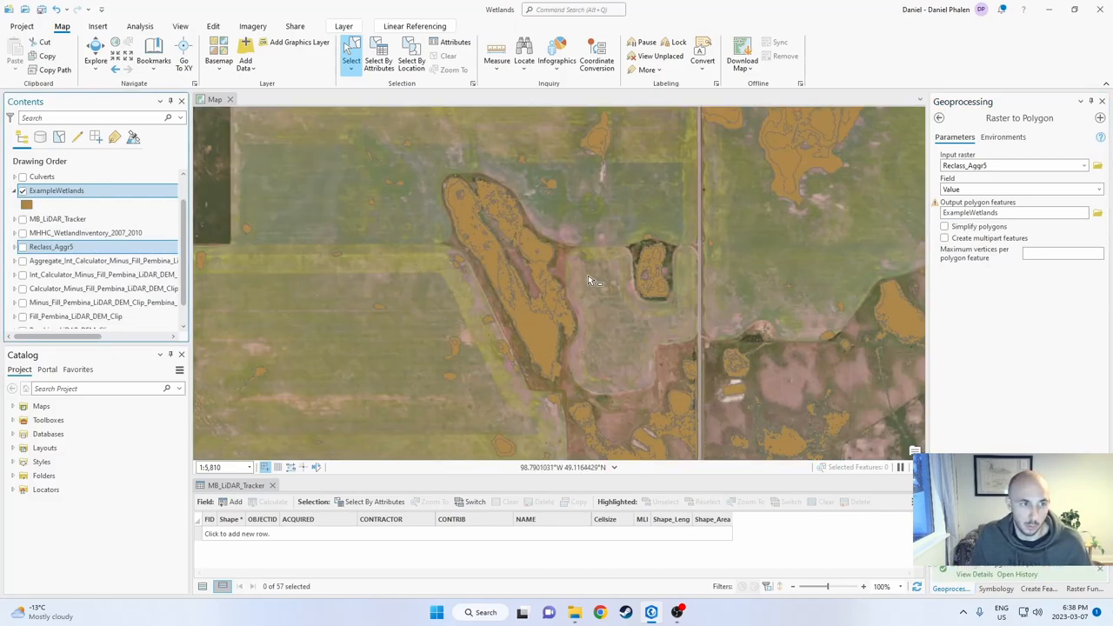
Step: Symbolize ExampleWetlands by unique gridcode values, adding all classes
click(995, 589)
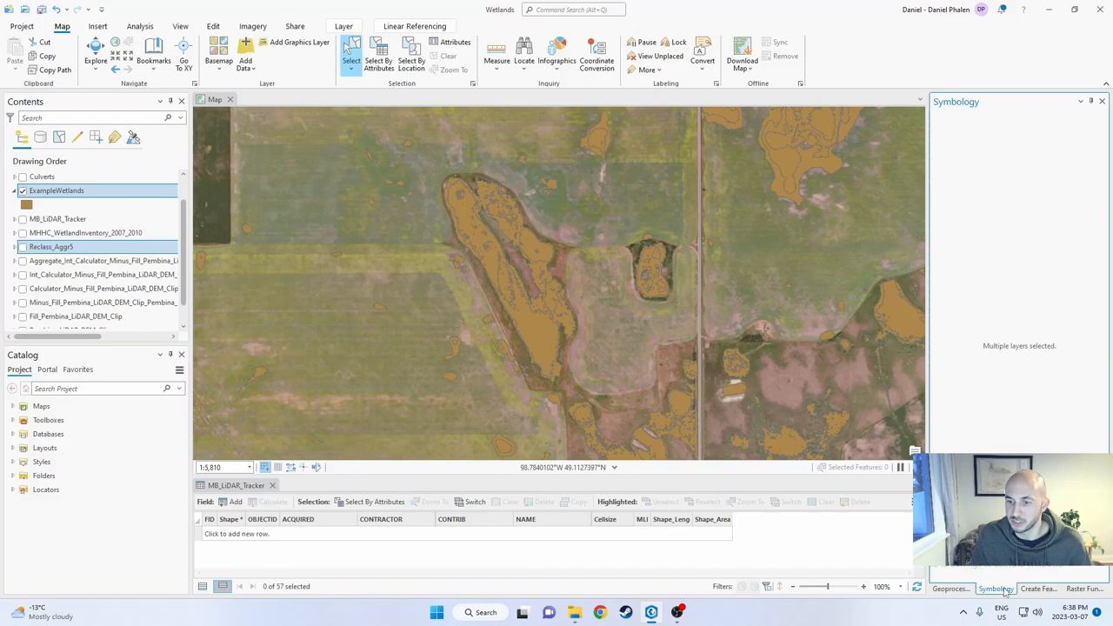
click(56, 190)
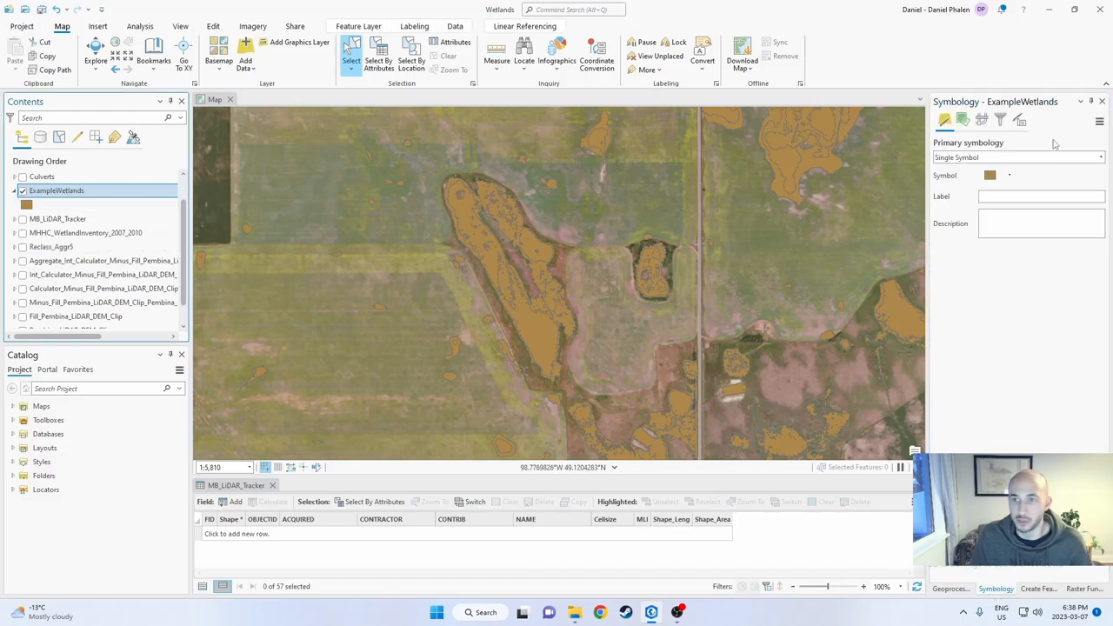
click(1017, 157)
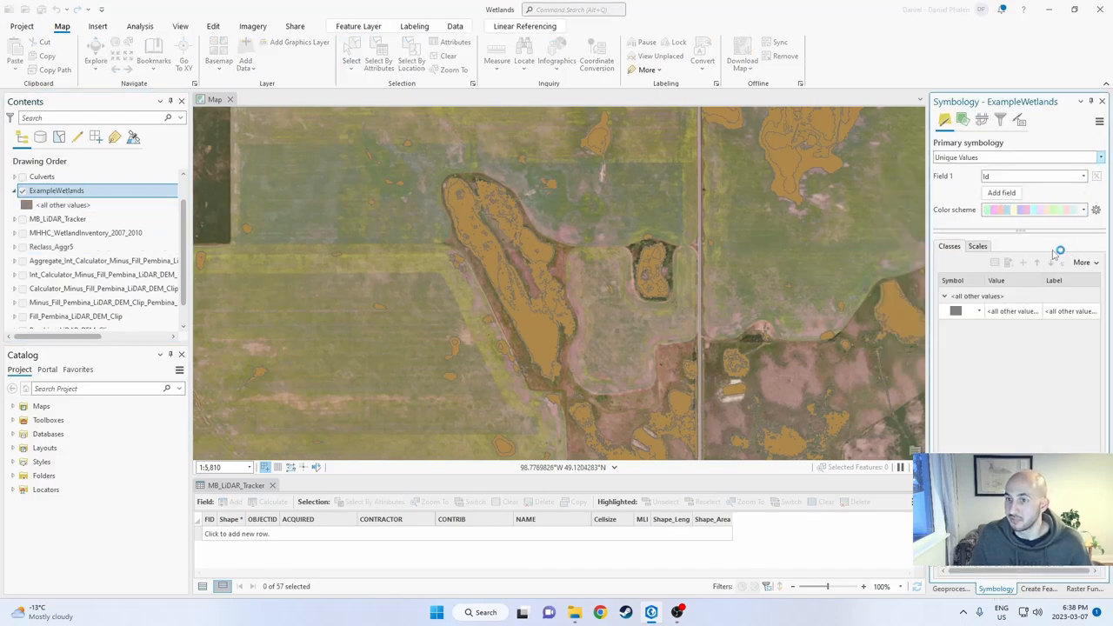
click(1033, 175)
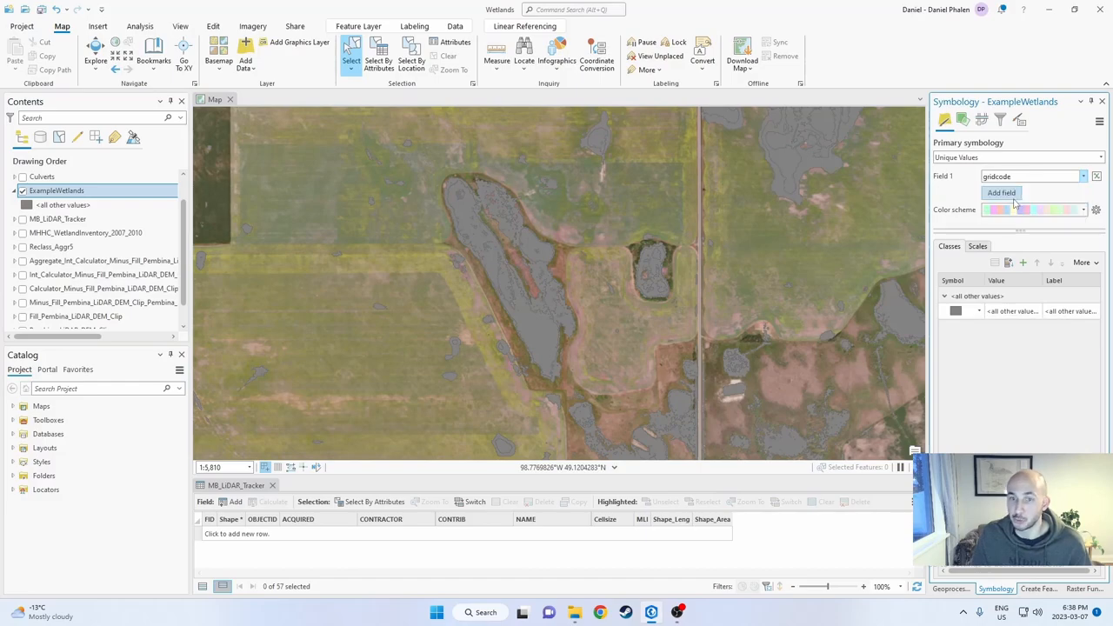
click(1001, 192)
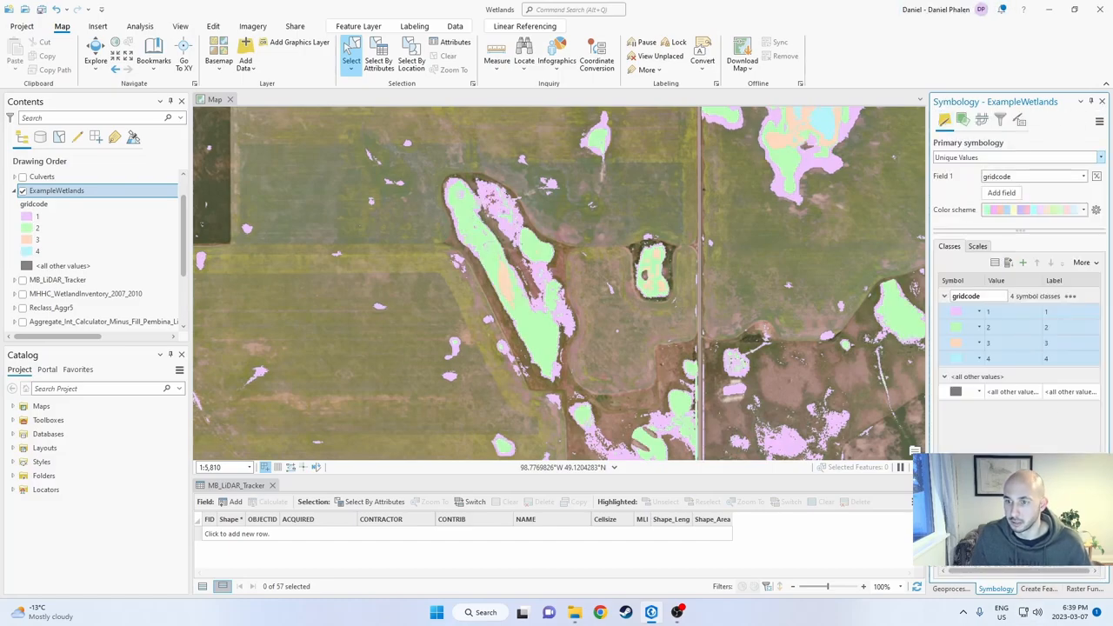
Step: Shade gridcode classes from light to dark blue and open the ExampleWetlands attribute table
click(956, 311)
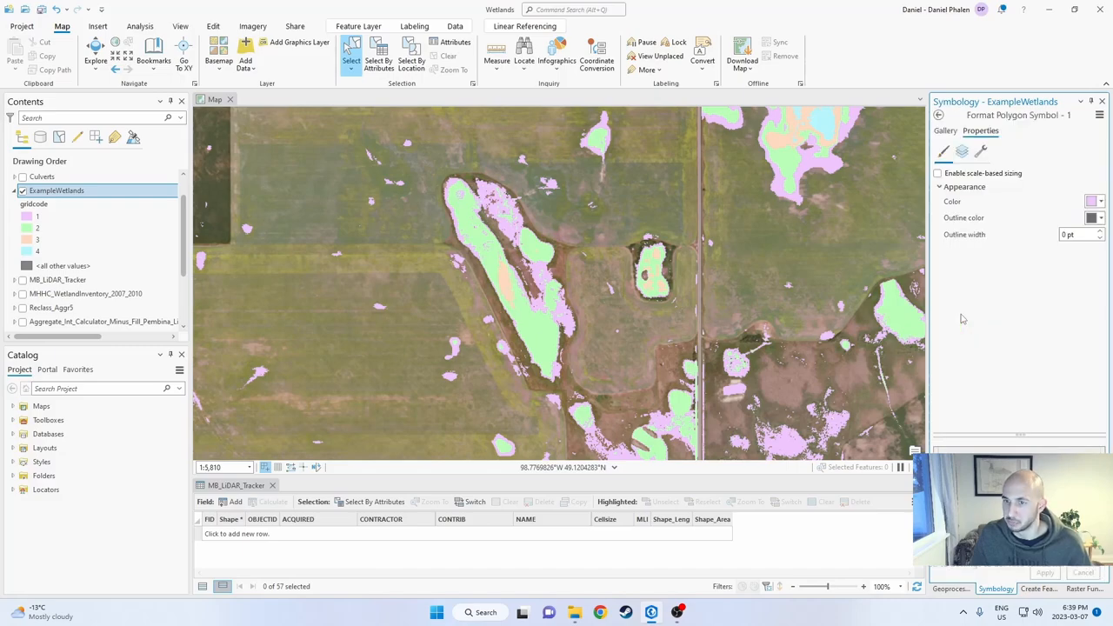
click(1093, 200)
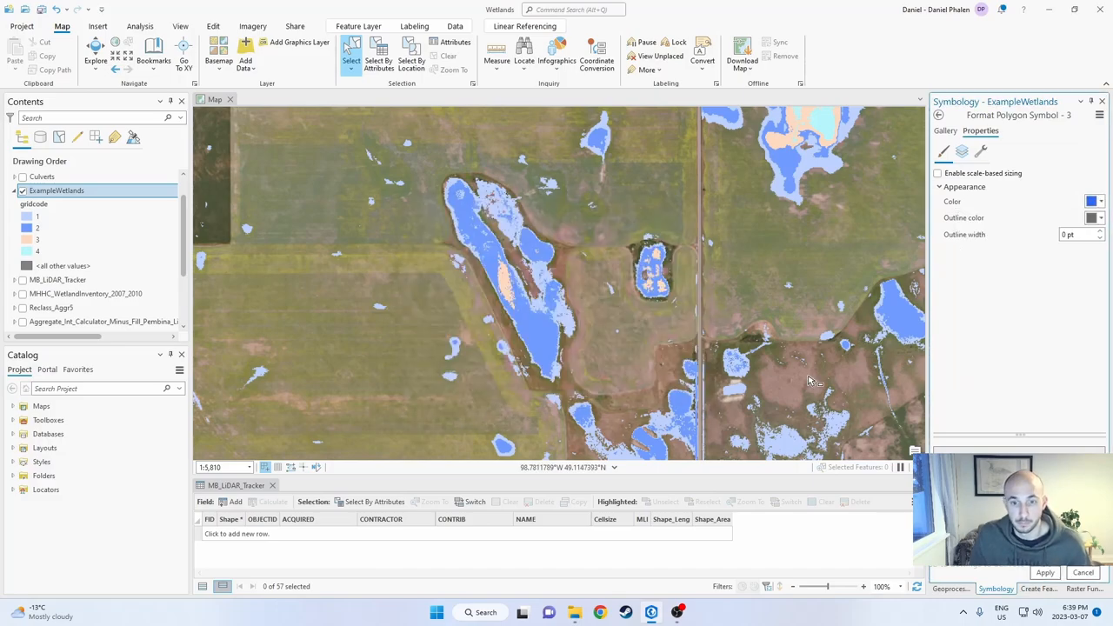
click(1093, 201)
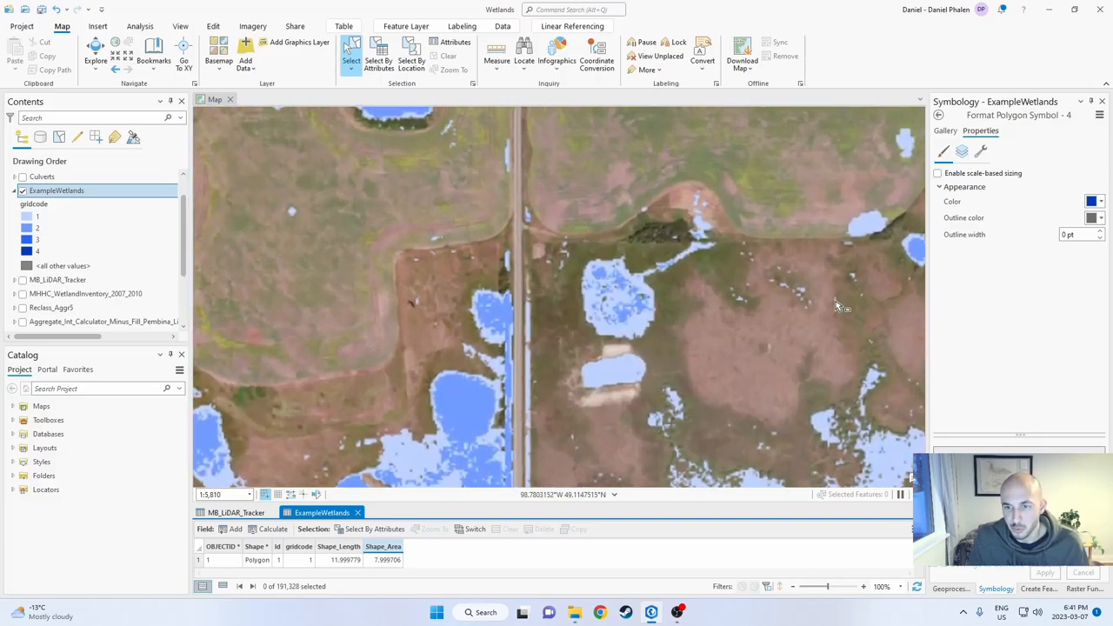
scroll(up, 3)
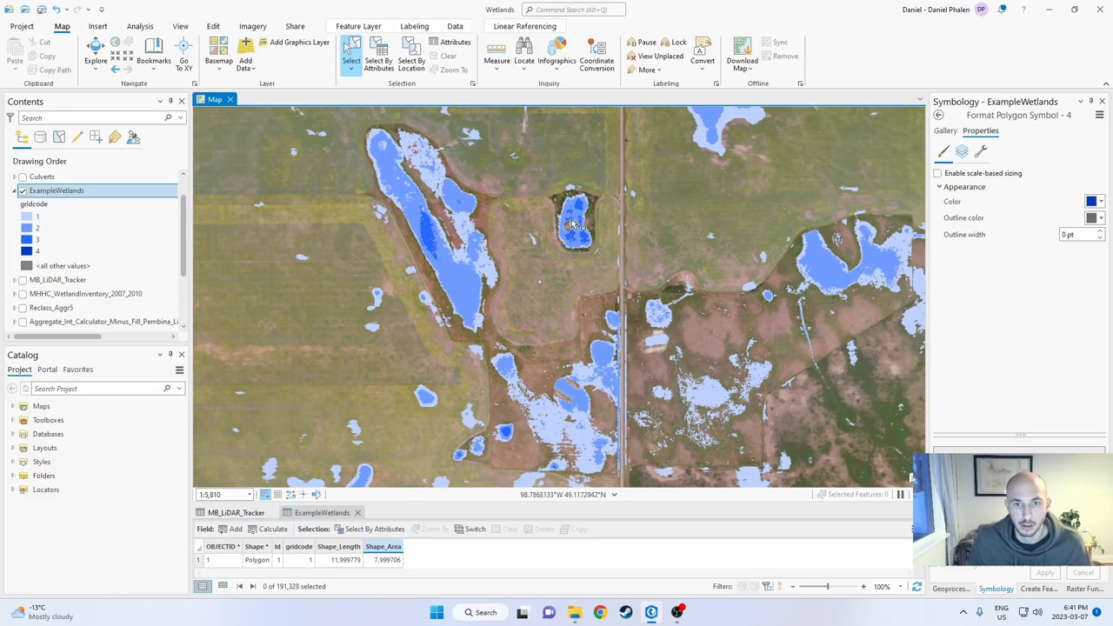
click(98, 26)
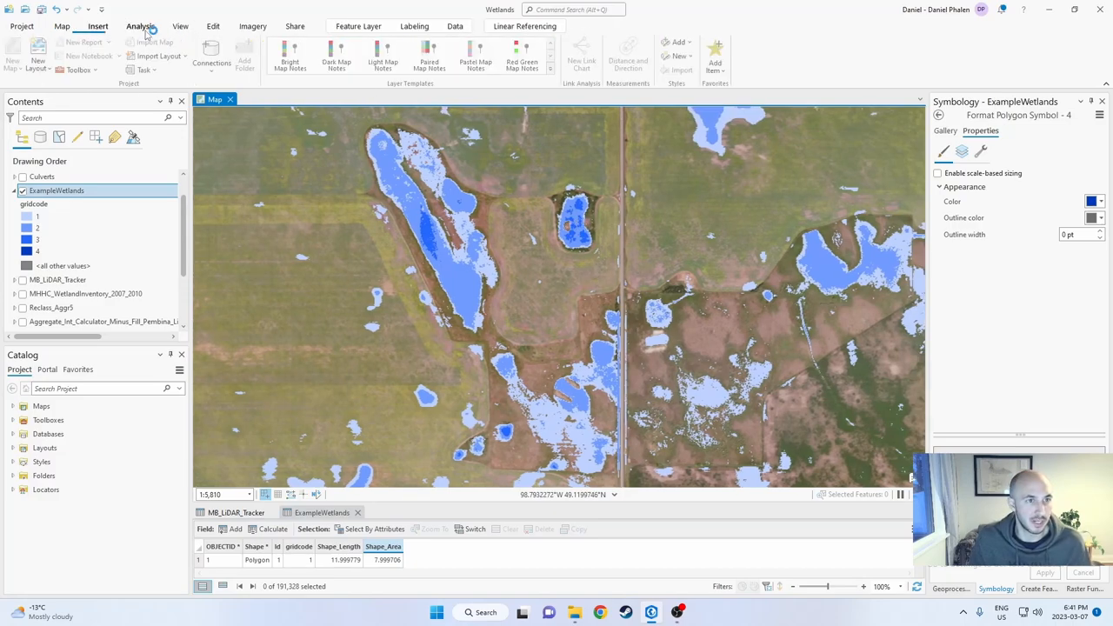
click(62, 26)
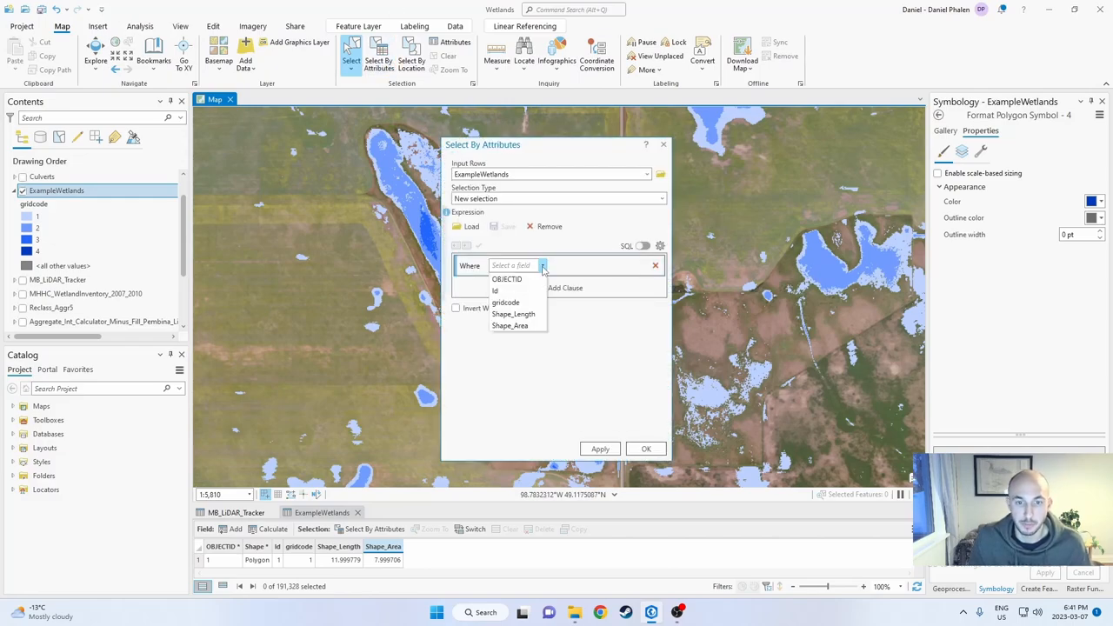
click(505, 302)
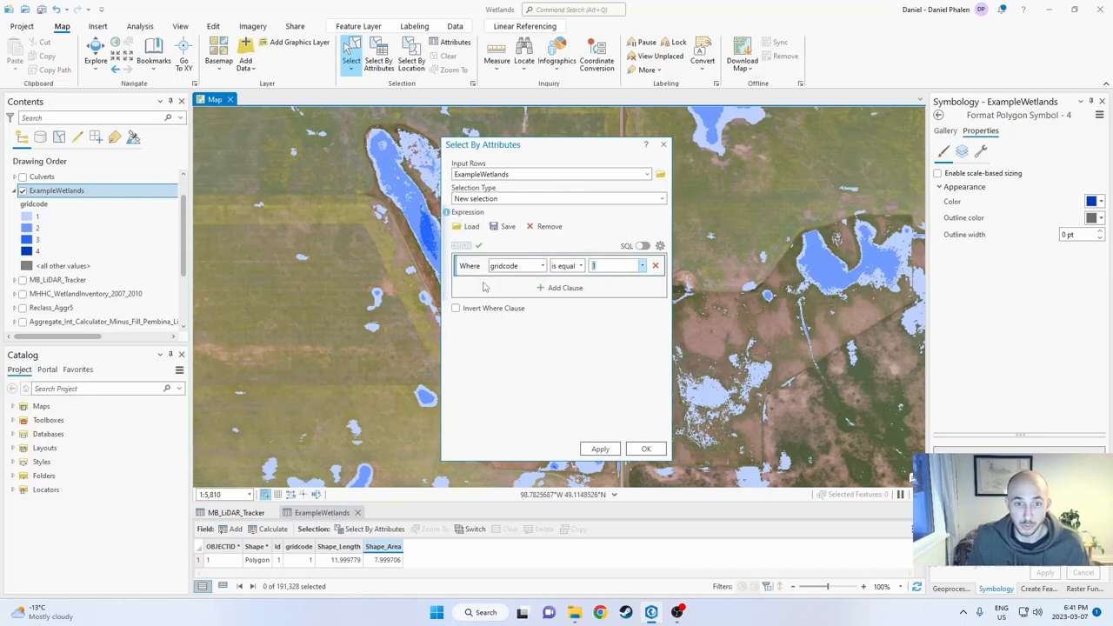
click(560, 287)
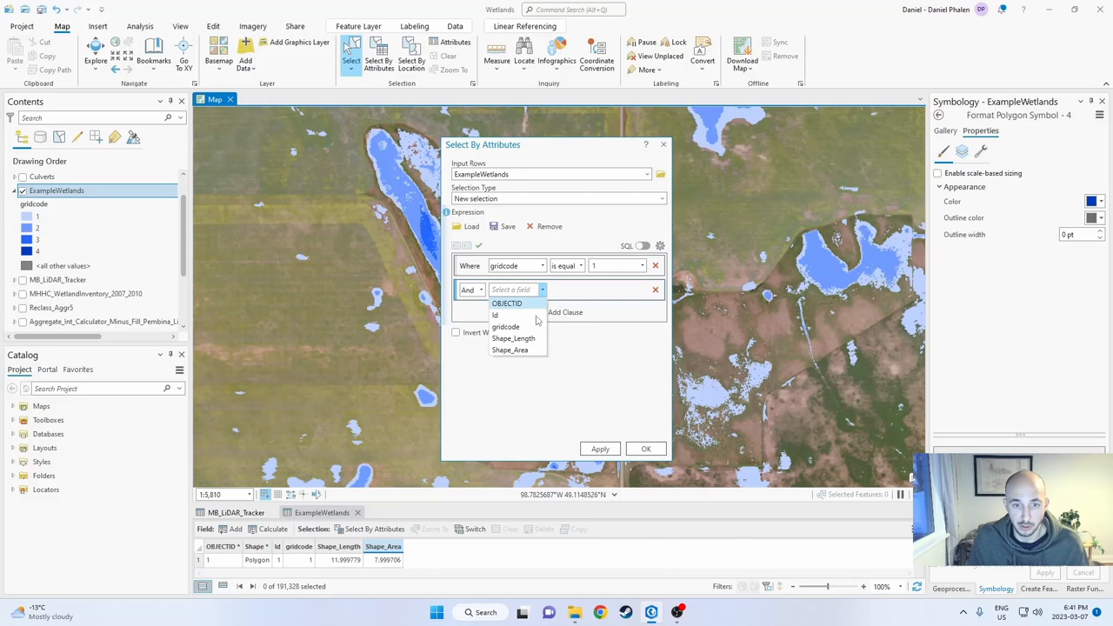
click(509, 350)
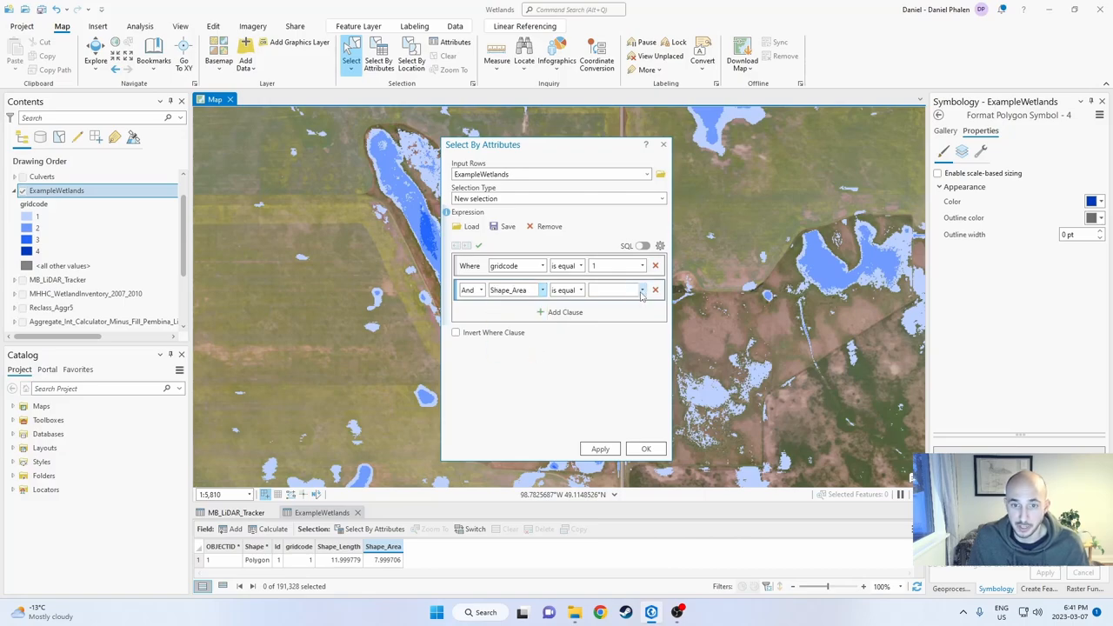
click(565, 290)
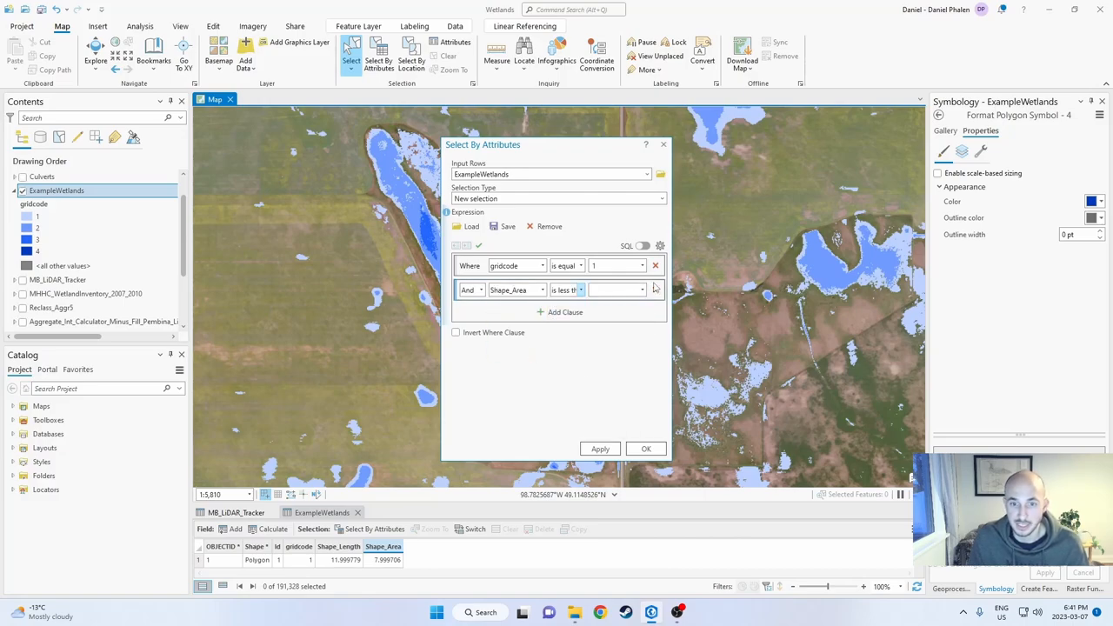
text(994110668256)
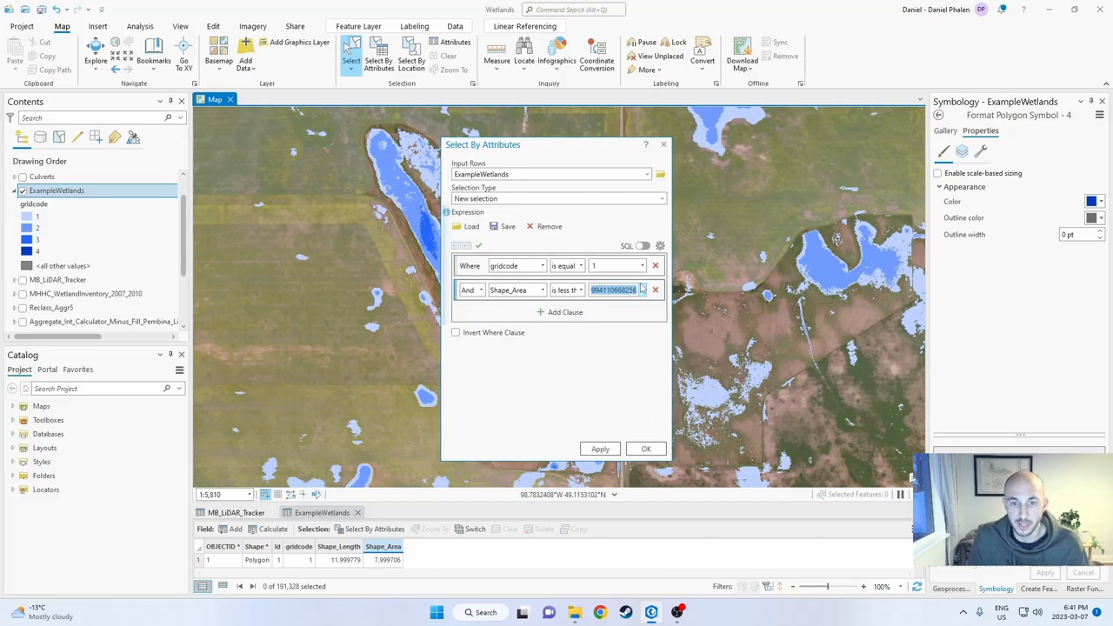
click(644, 289)
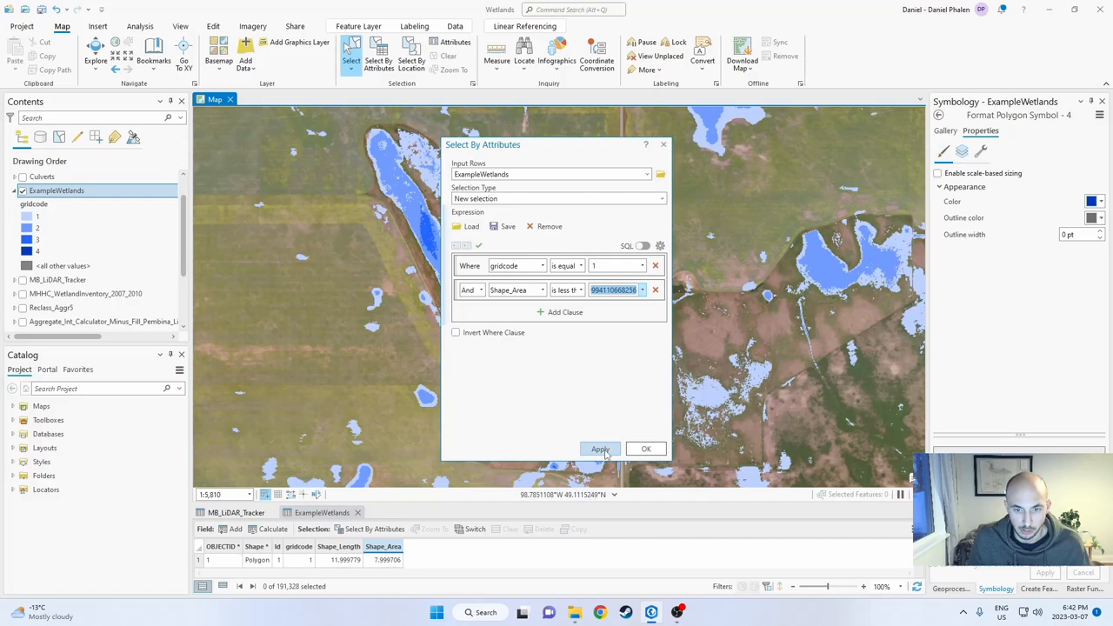
click(600, 448)
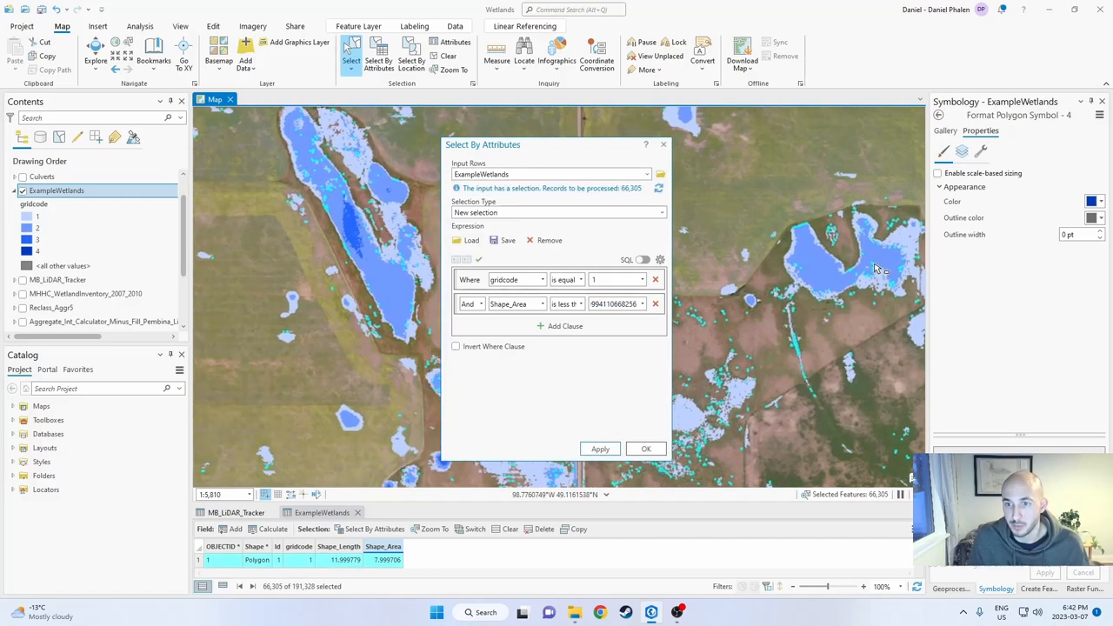
scroll(up, 3)
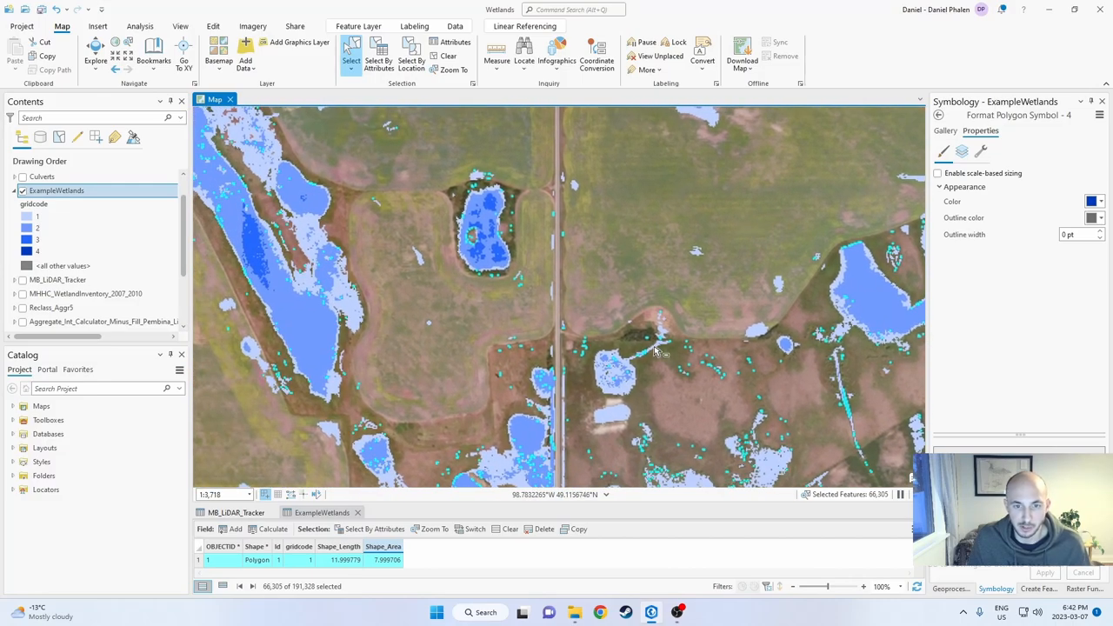
mouse_move(517, 101)
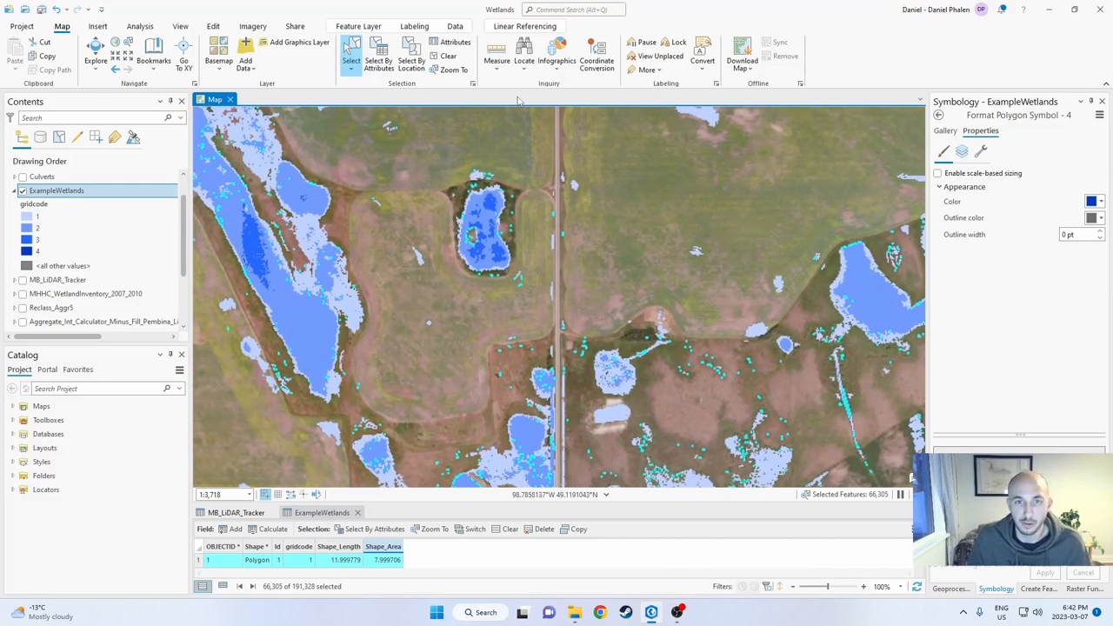
Step: Delete the 66,305 selected polygons and confirm, leaving 125,023 features
click(544, 528)
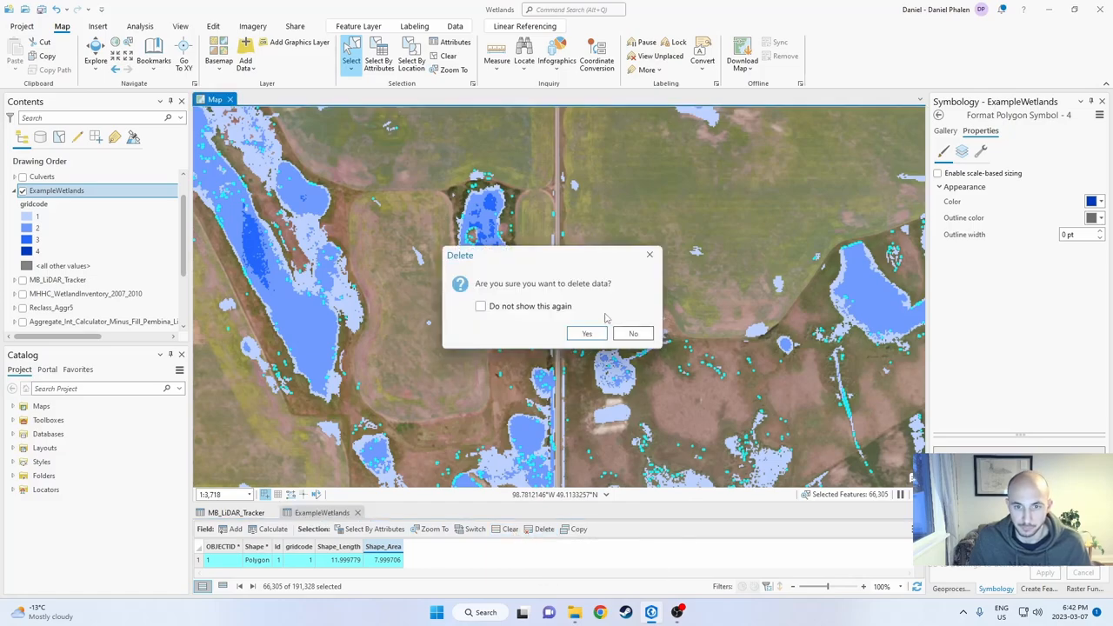
click(587, 333)
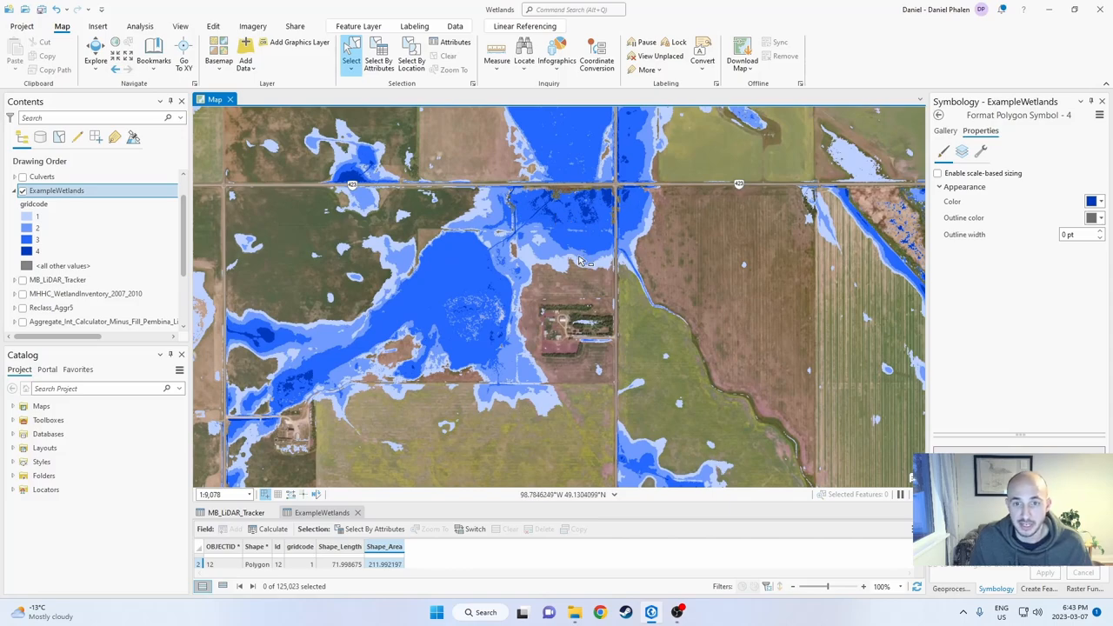
mouse_move(581, 203)
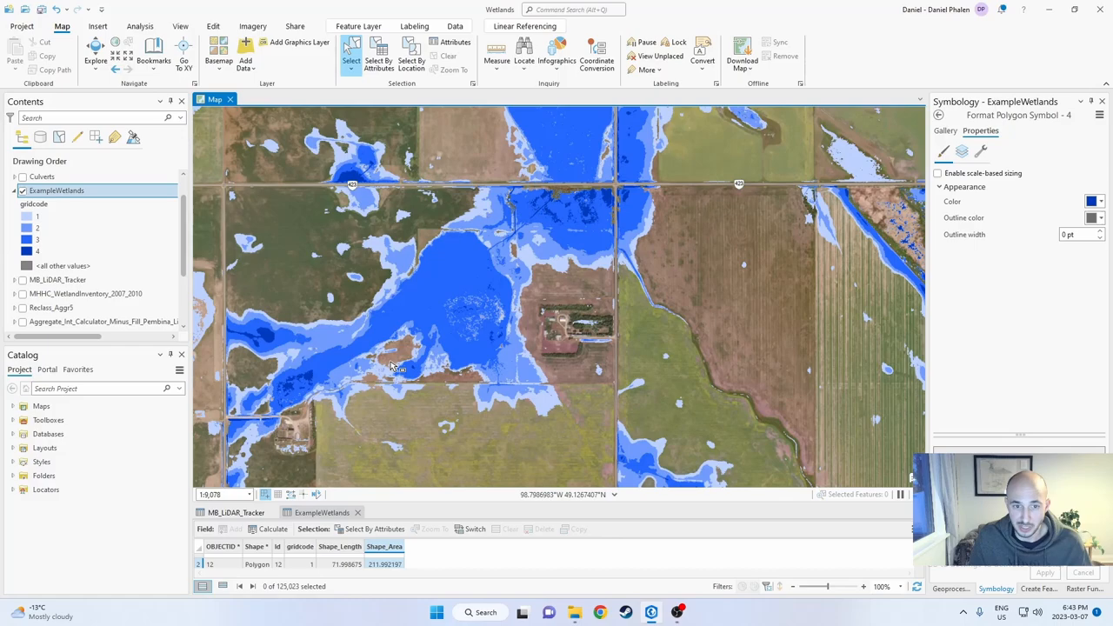
mouse_move(280, 331)
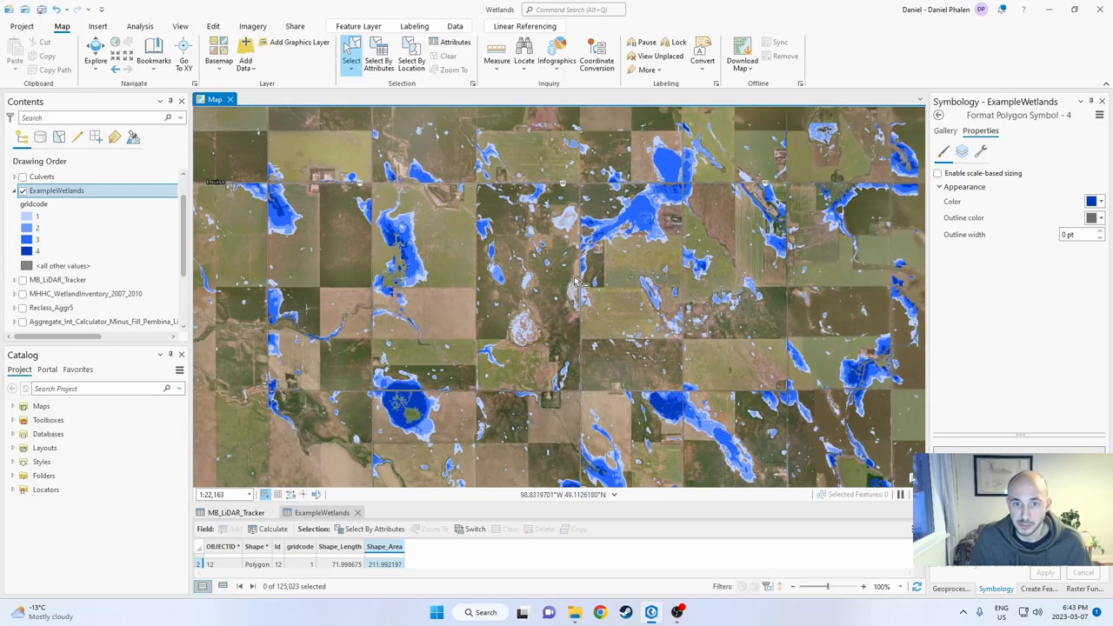
scroll(down, 3)
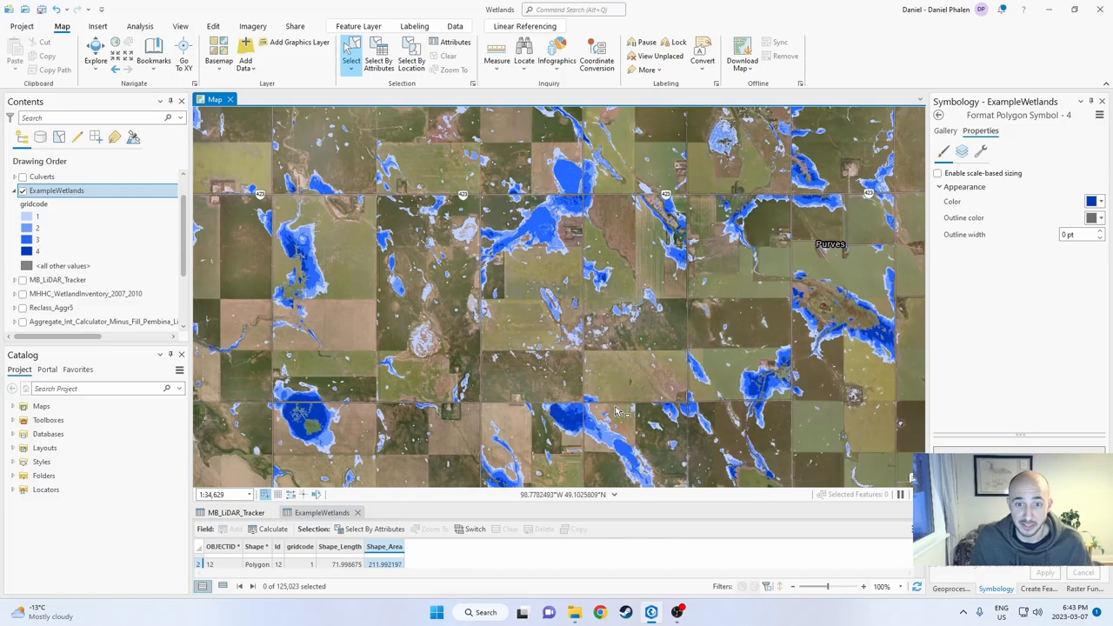
scroll(up, 3)
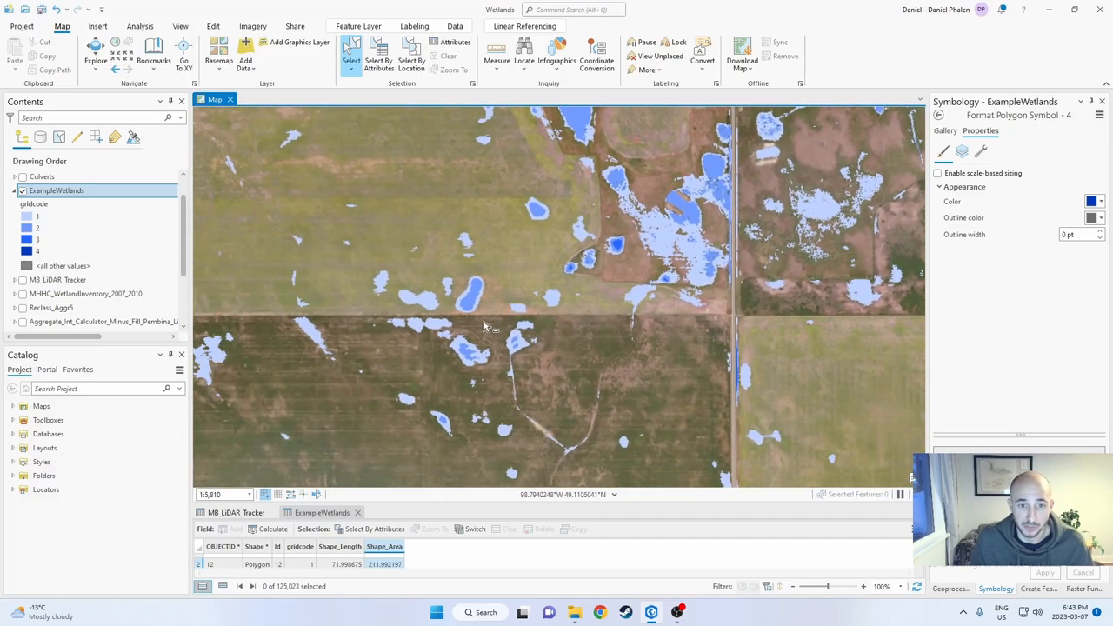
mouse_move(471, 254)
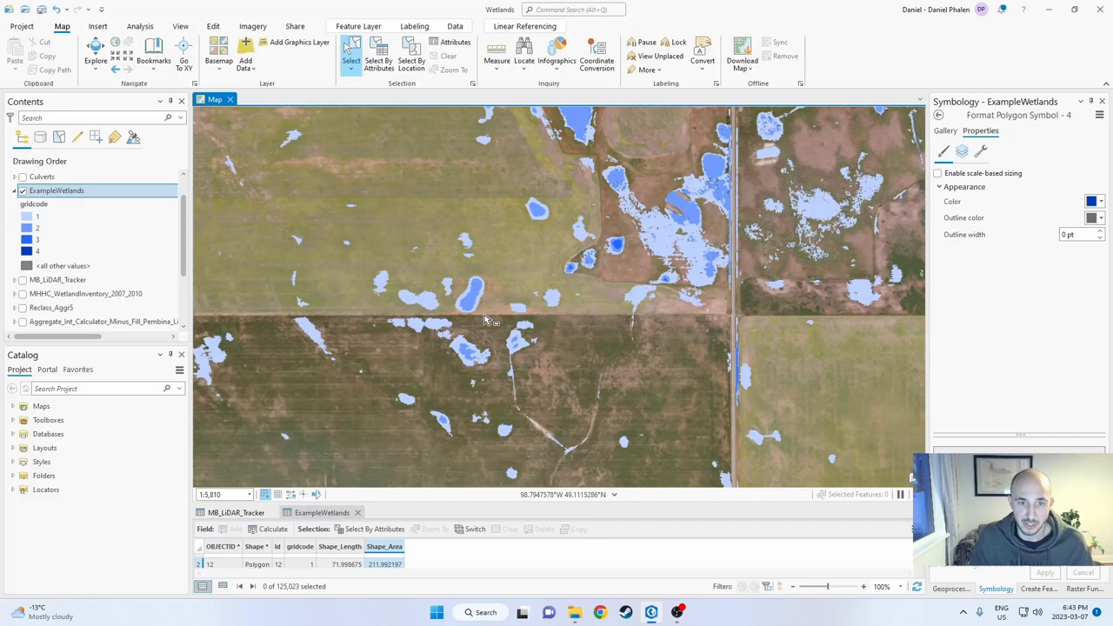
mouse_move(474, 303)
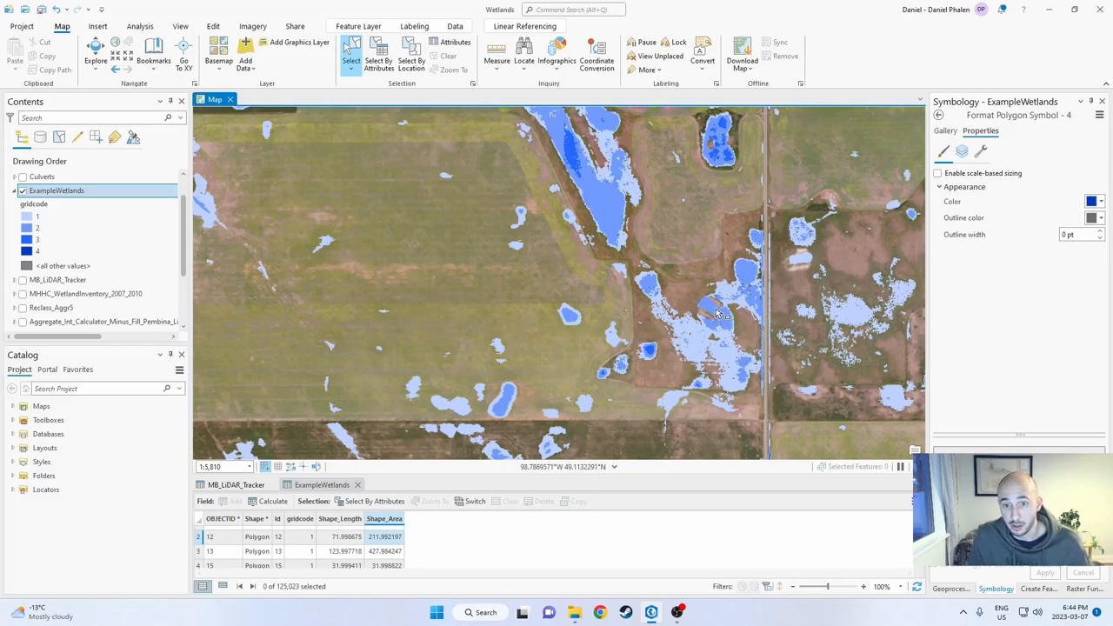
mouse_move(687, 322)
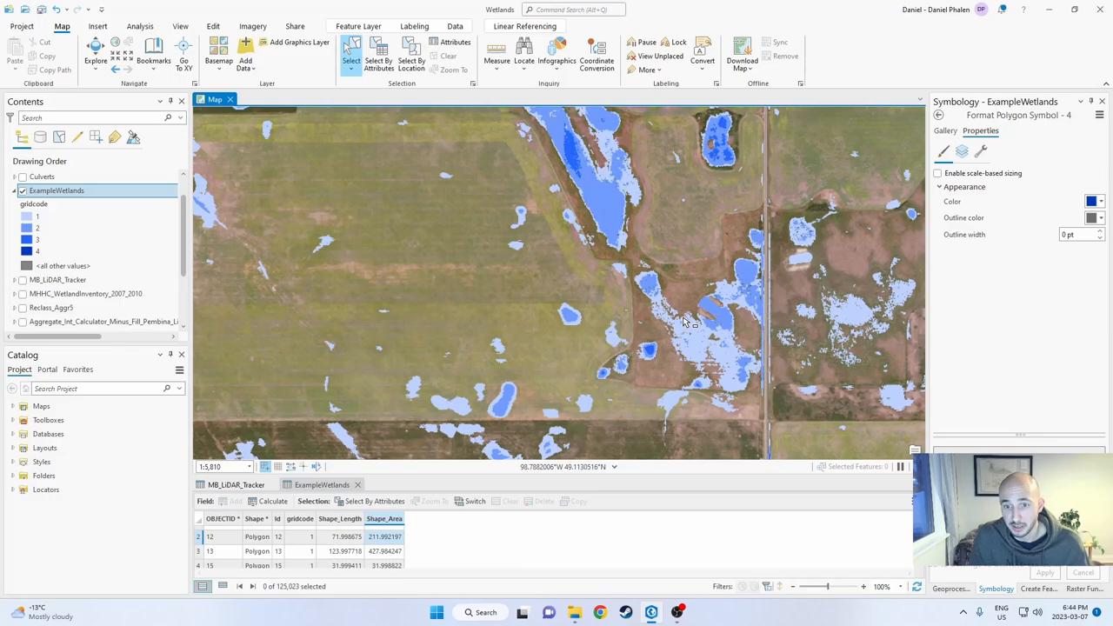
mouse_move(718, 313)
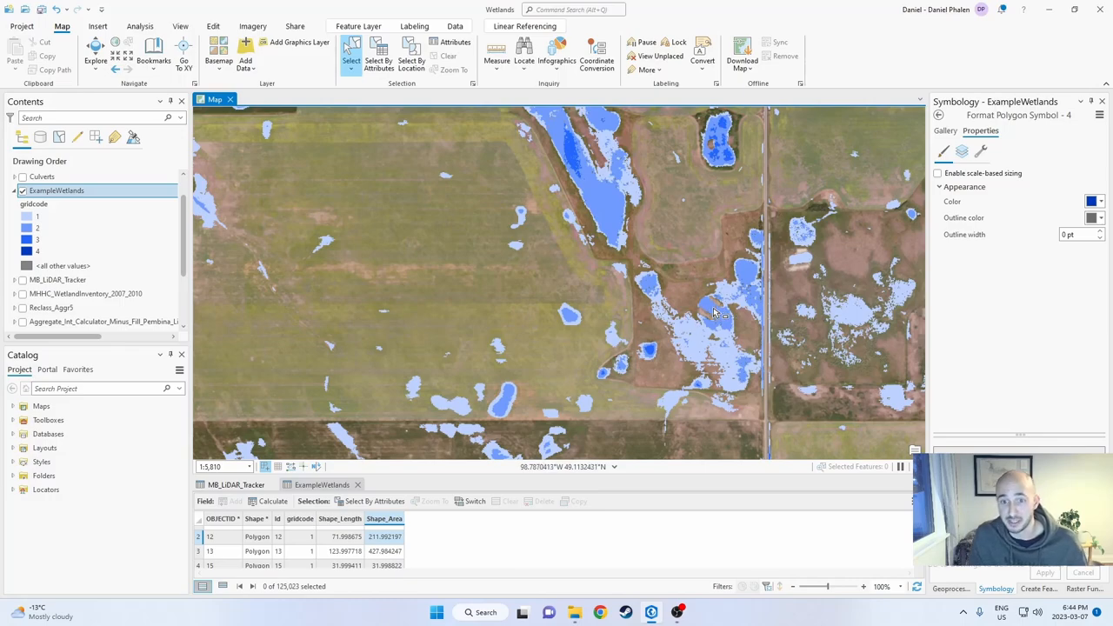
mouse_move(720, 316)
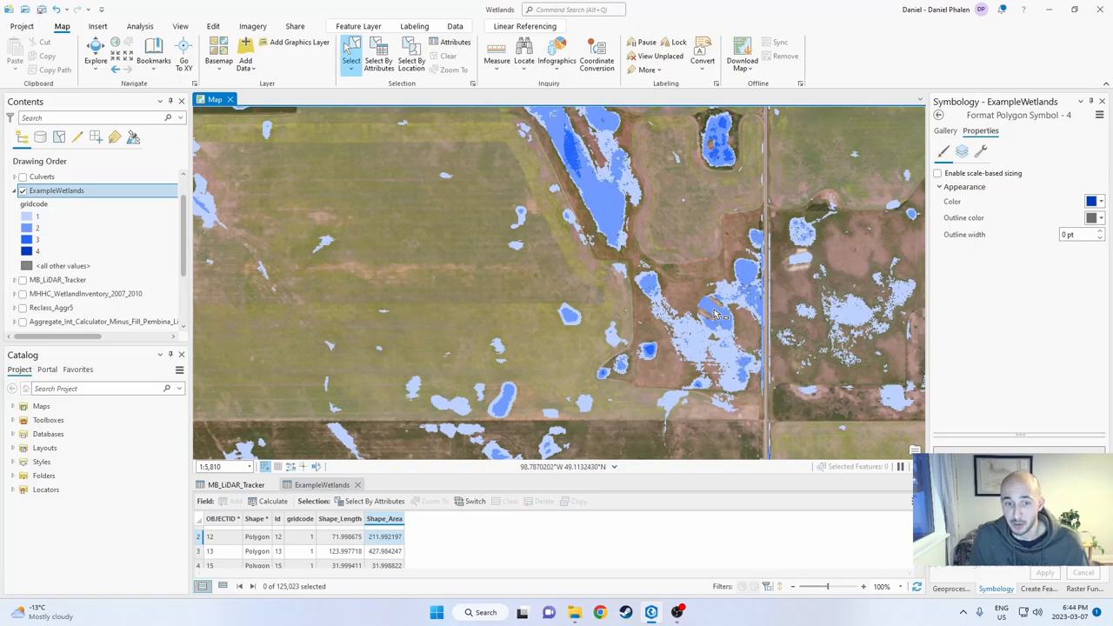
mouse_move(565, 295)
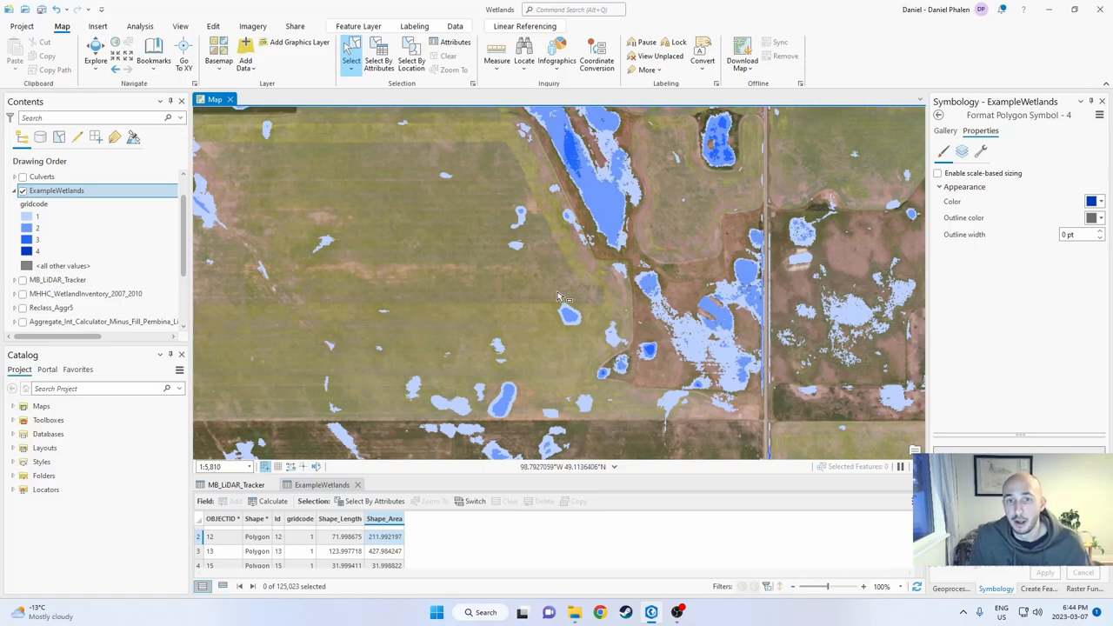
mouse_move(590, 215)
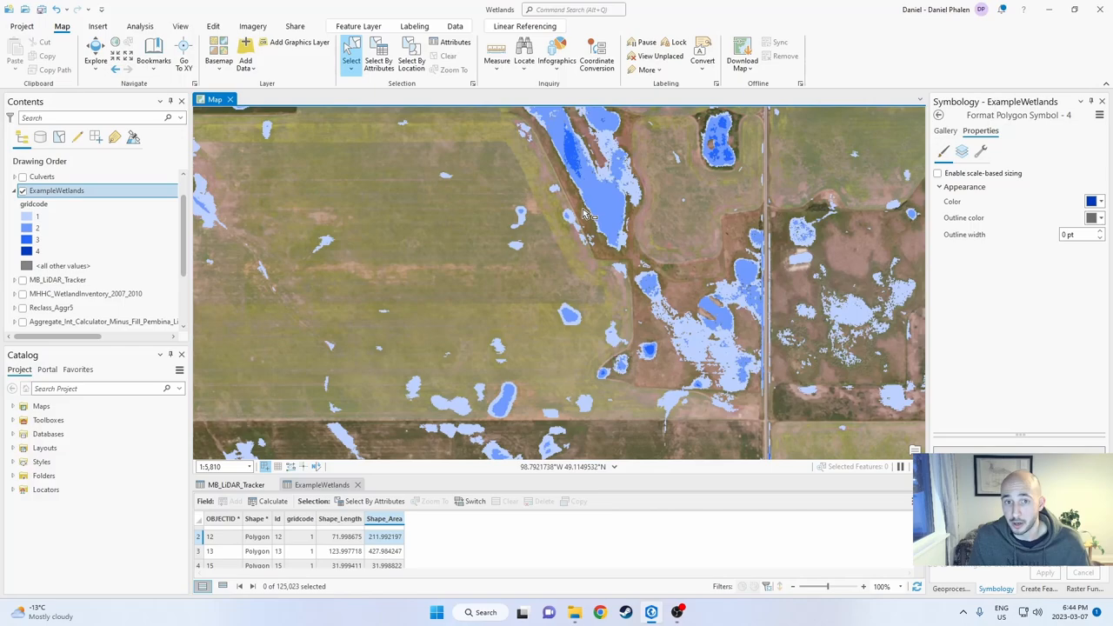
scroll(down, 3)
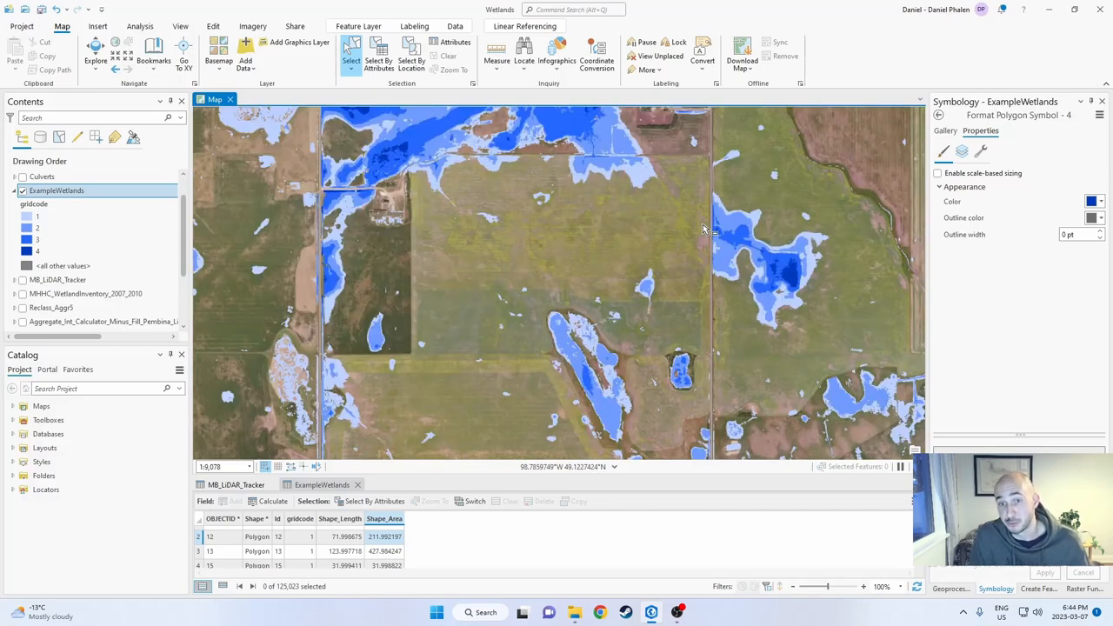
mouse_move(728, 238)
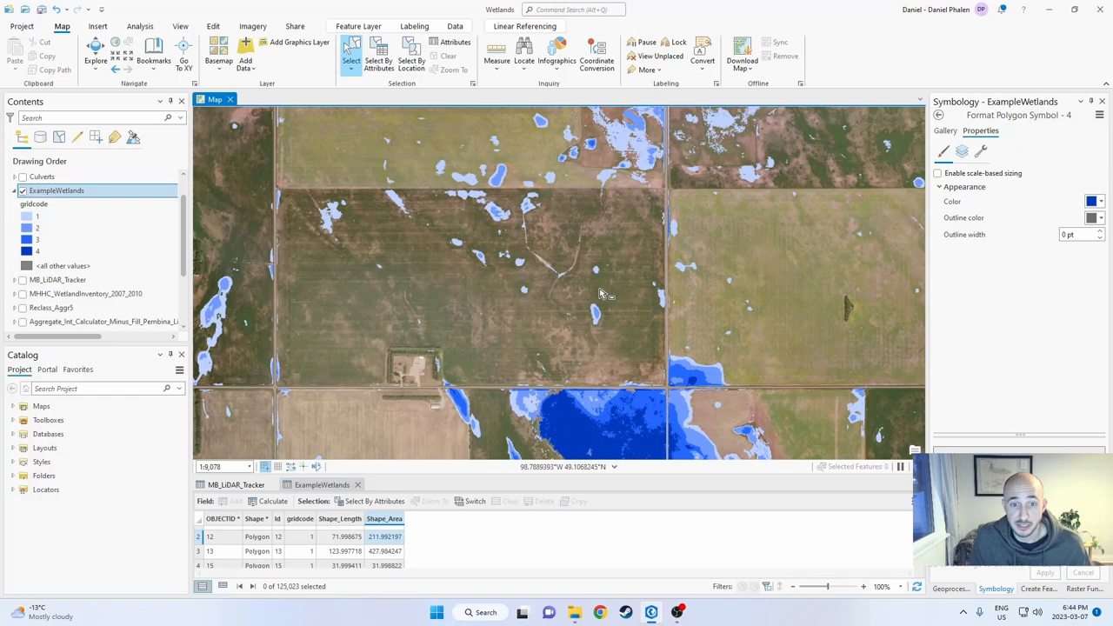
mouse_move(584, 324)
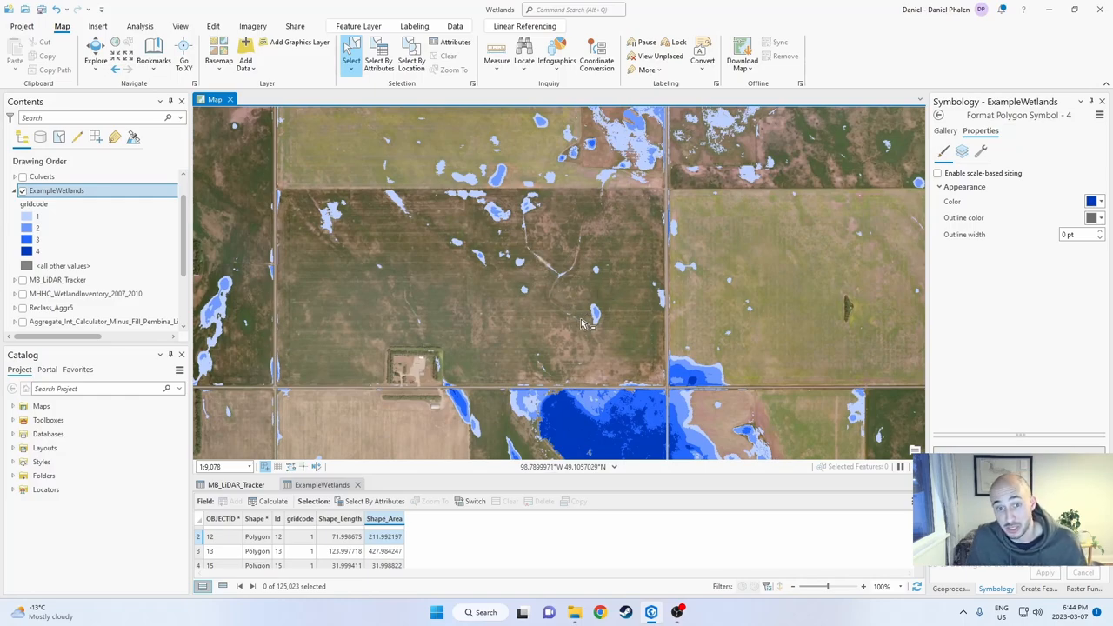
scroll(up, 3)
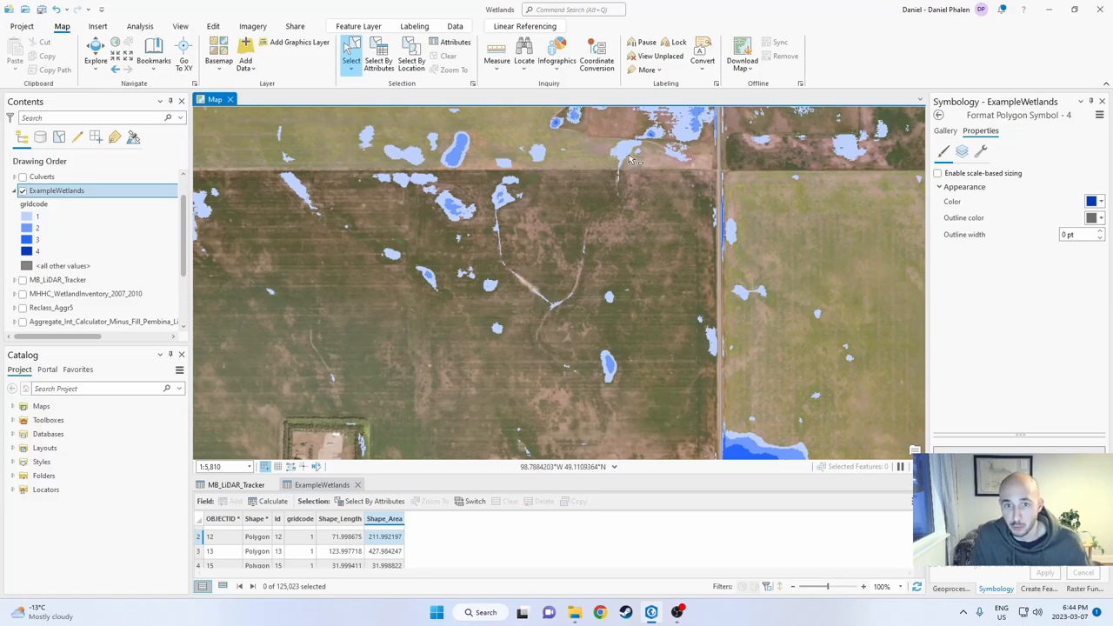
mouse_move(561, 404)
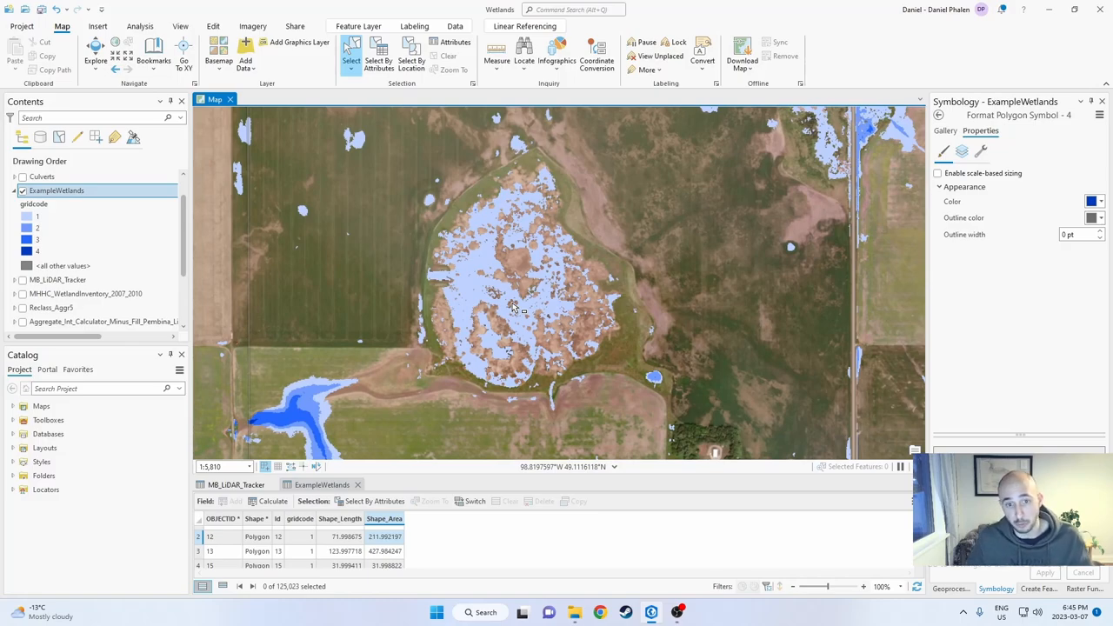
mouse_move(550, 230)
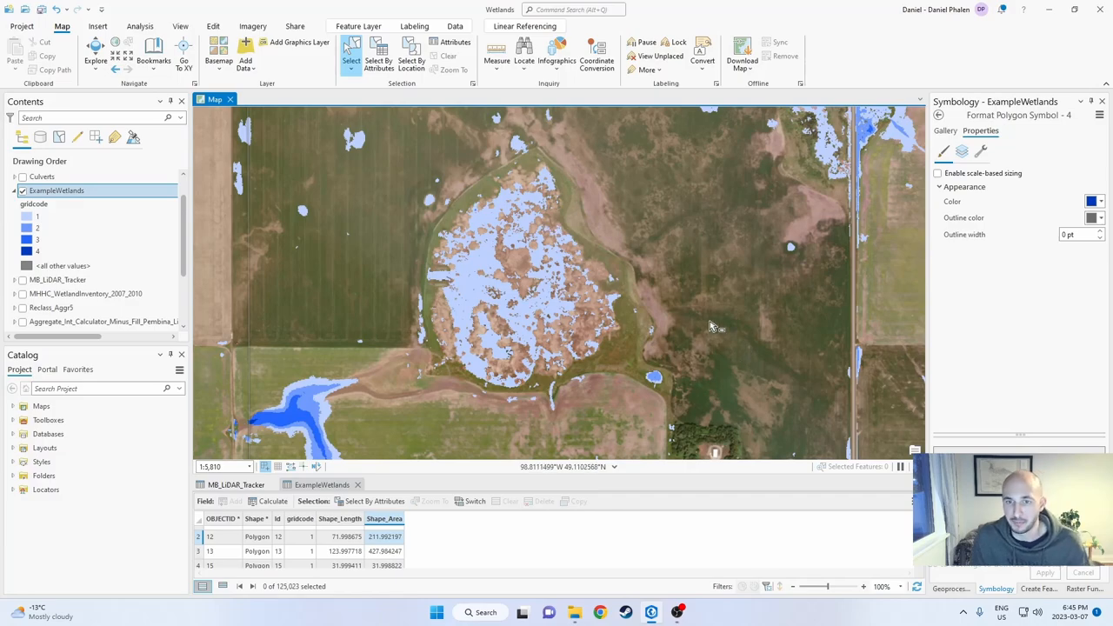
scroll(down, 3)
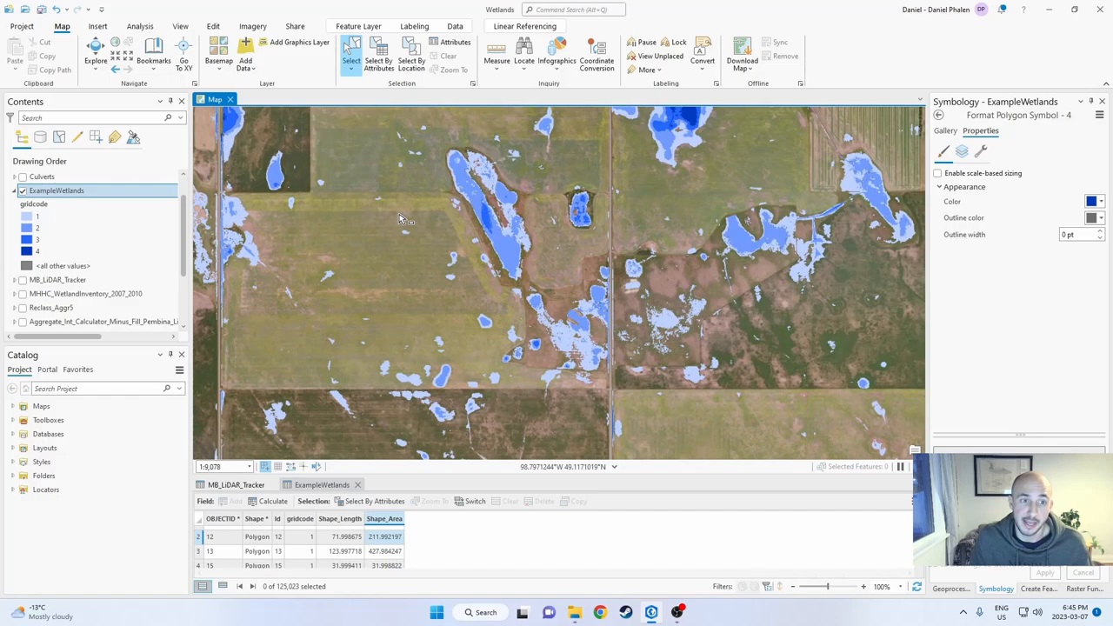
mouse_move(430, 231)
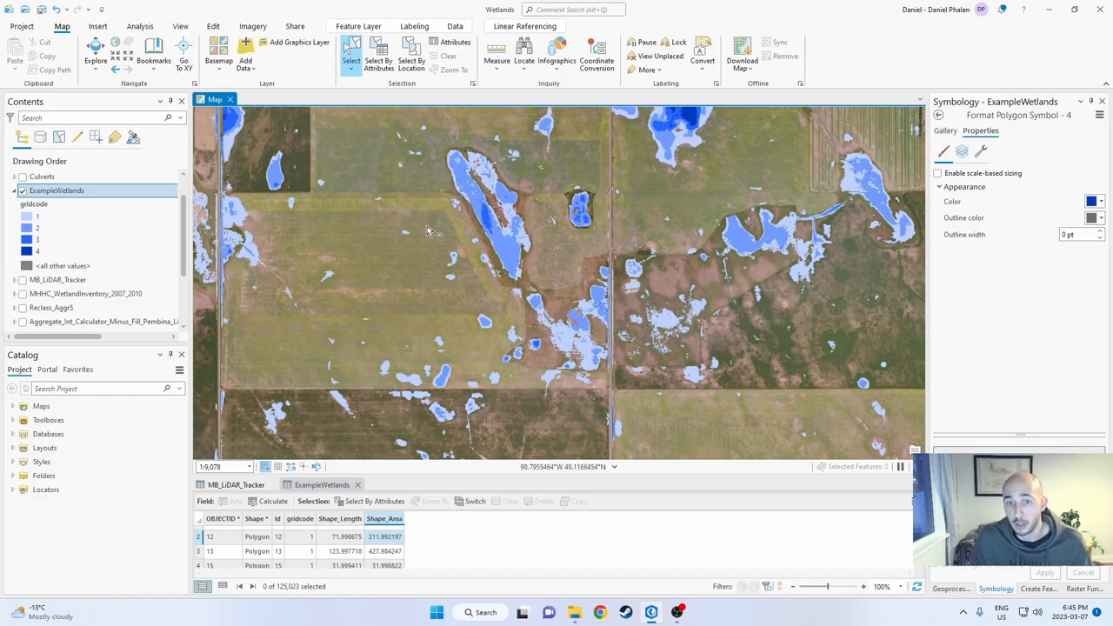
mouse_move(513, 265)
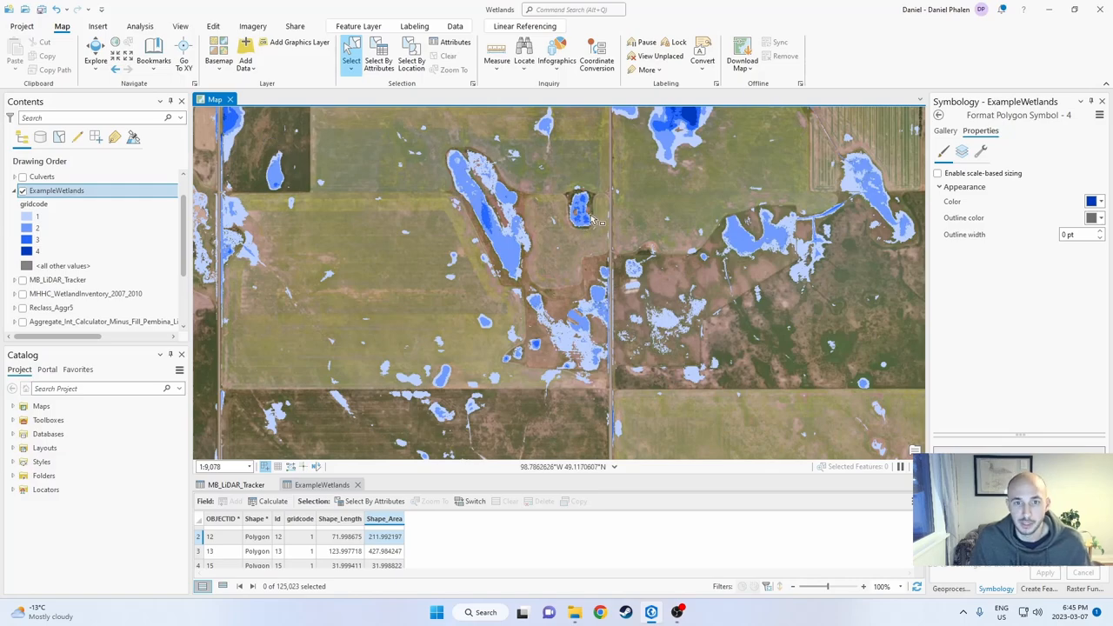
mouse_move(424, 281)
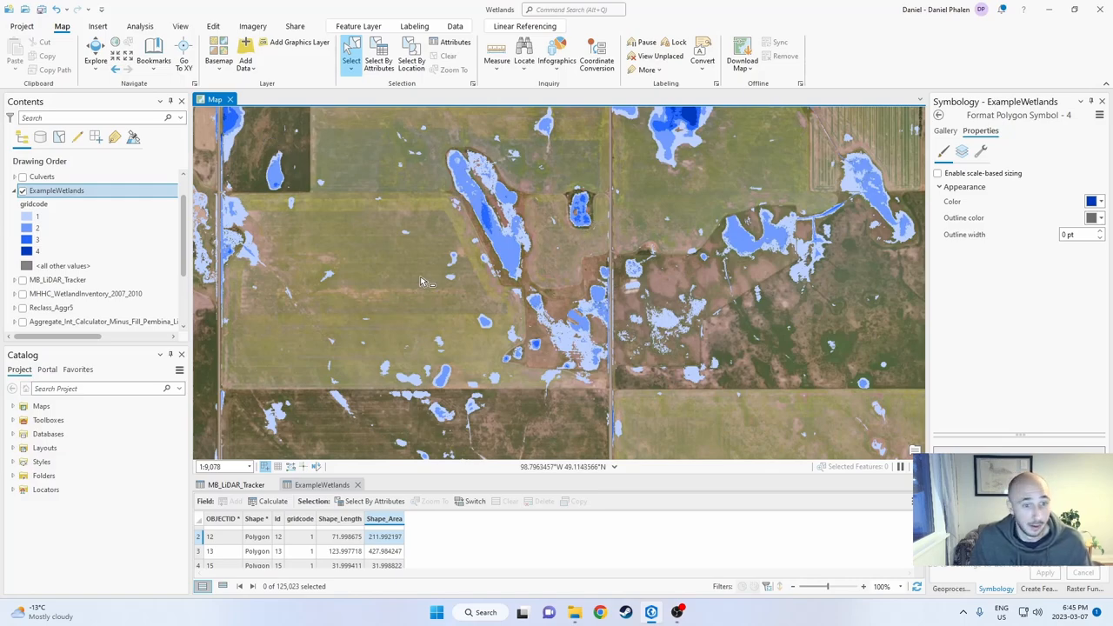